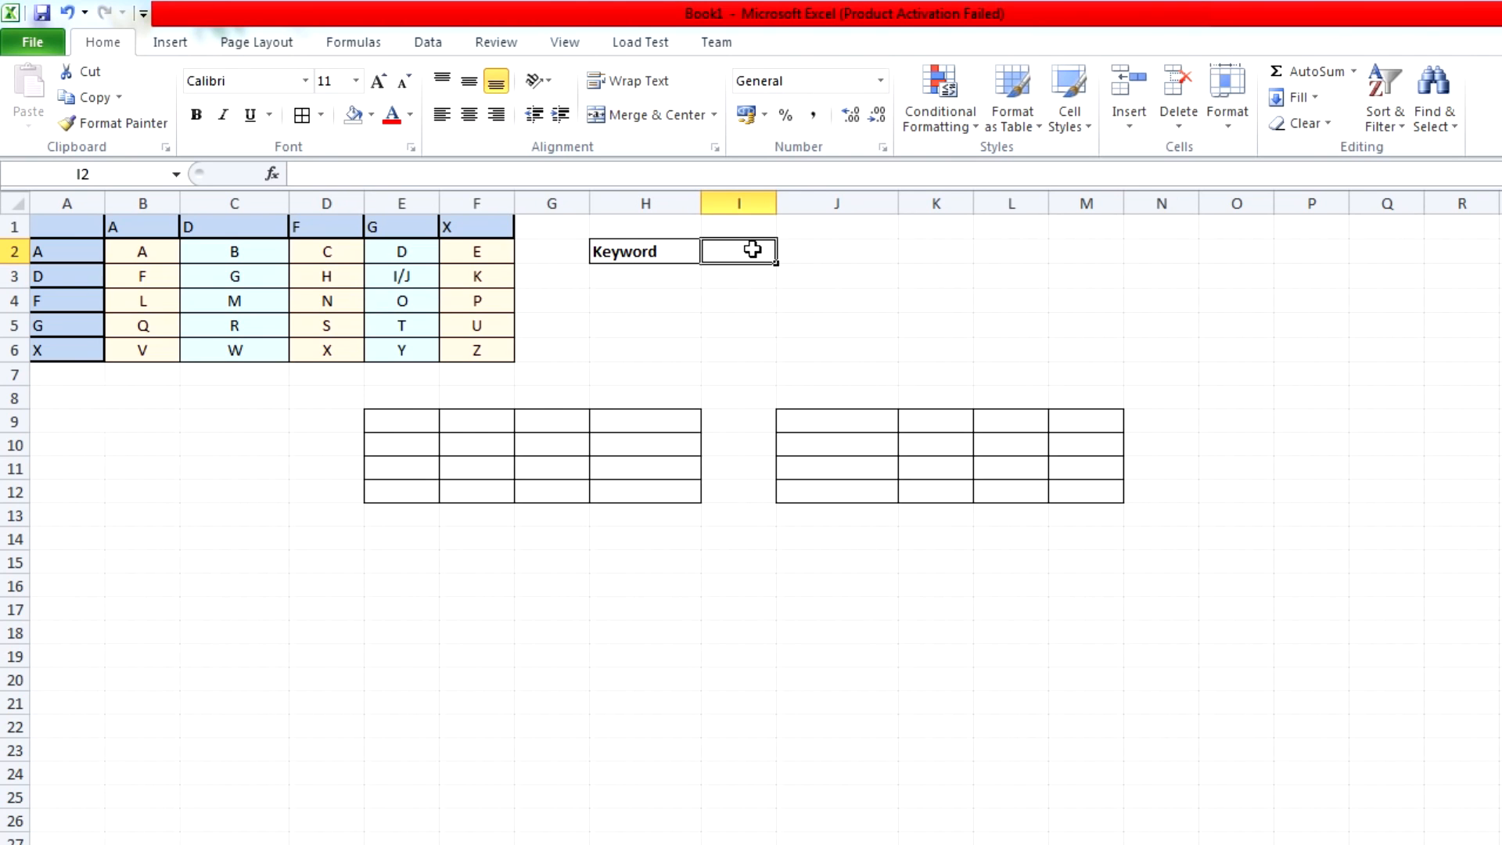
# - Expand the thread with the reply saying no one has solved the MotD ADFGX cipher
pyautogui.click(325, 276)
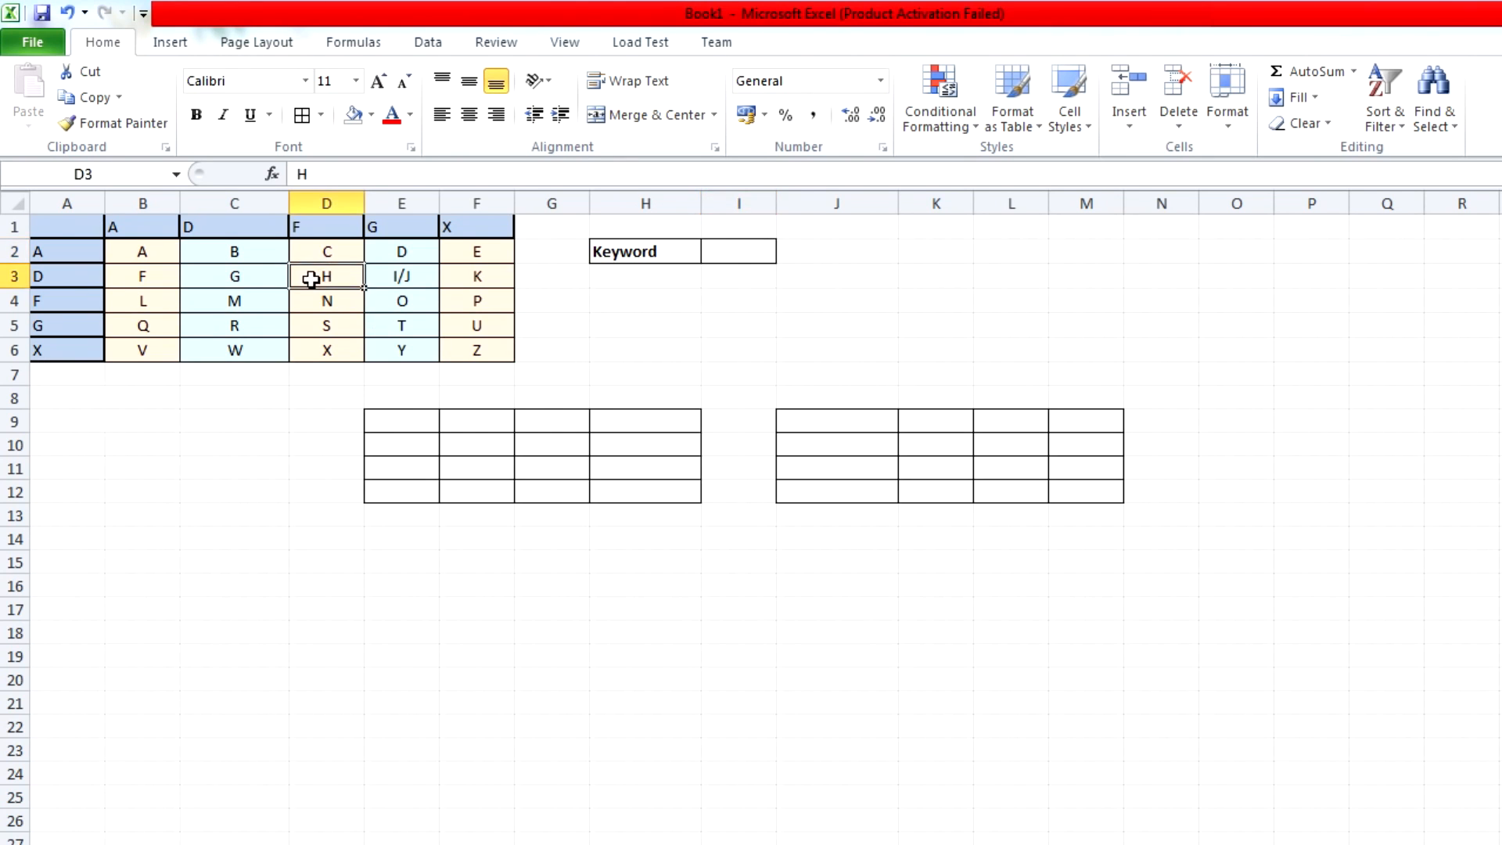
pyautogui.click(468, 114)
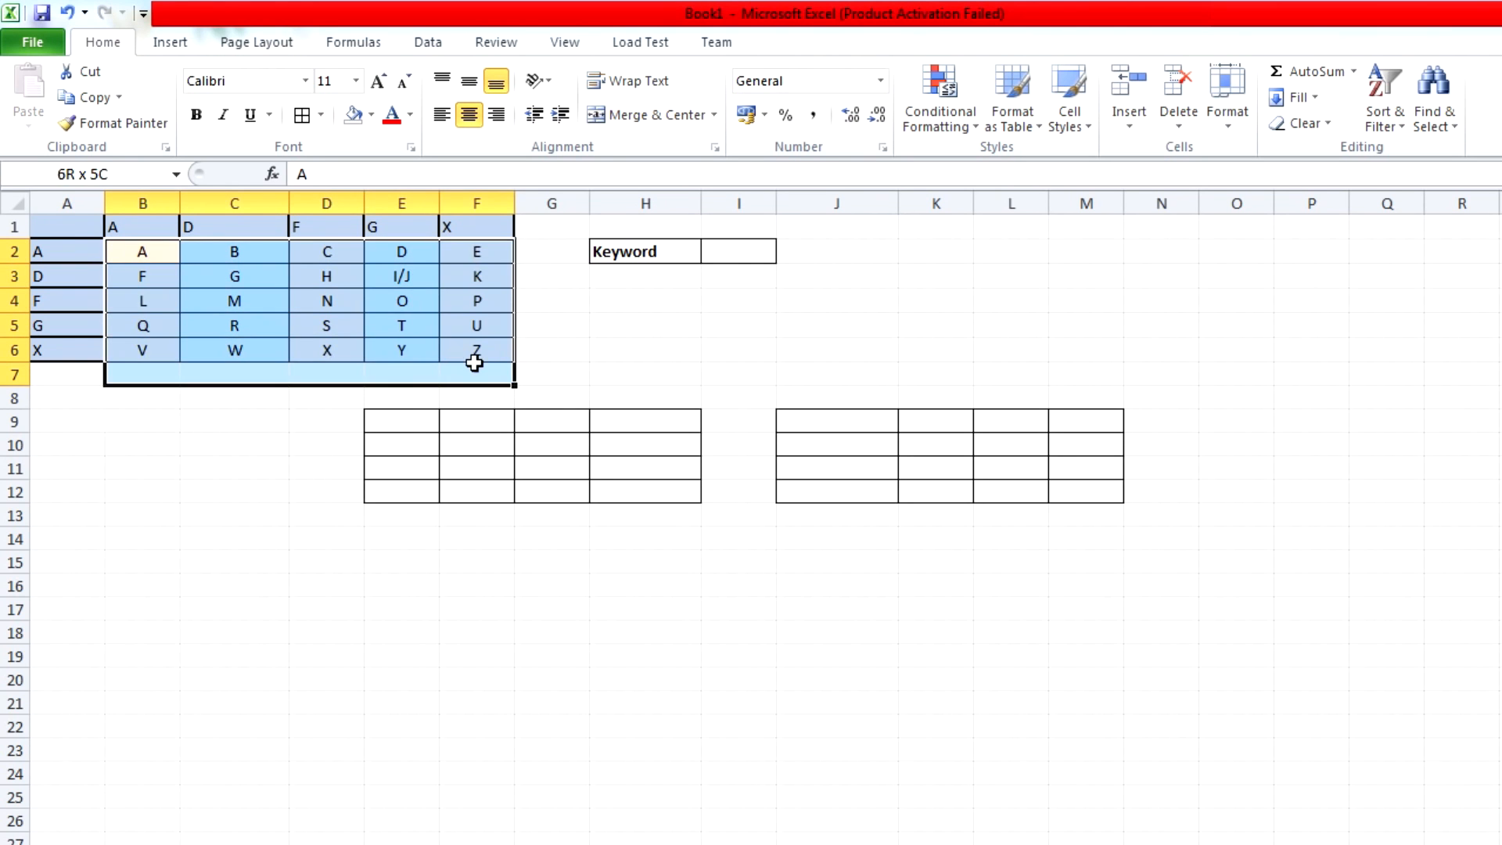
pyautogui.click(325, 300)
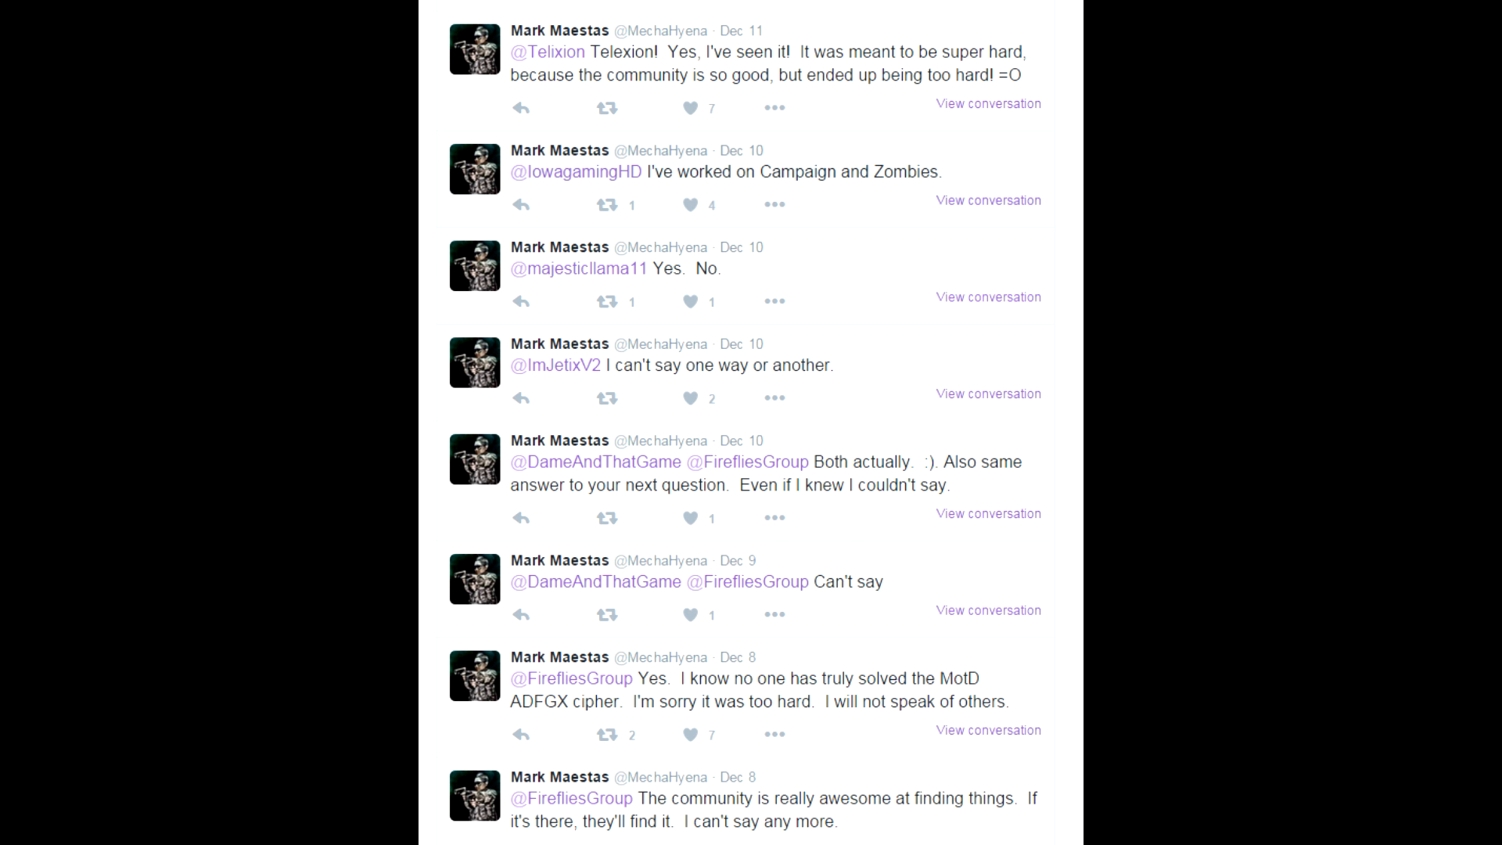
pyautogui.click(988, 730)
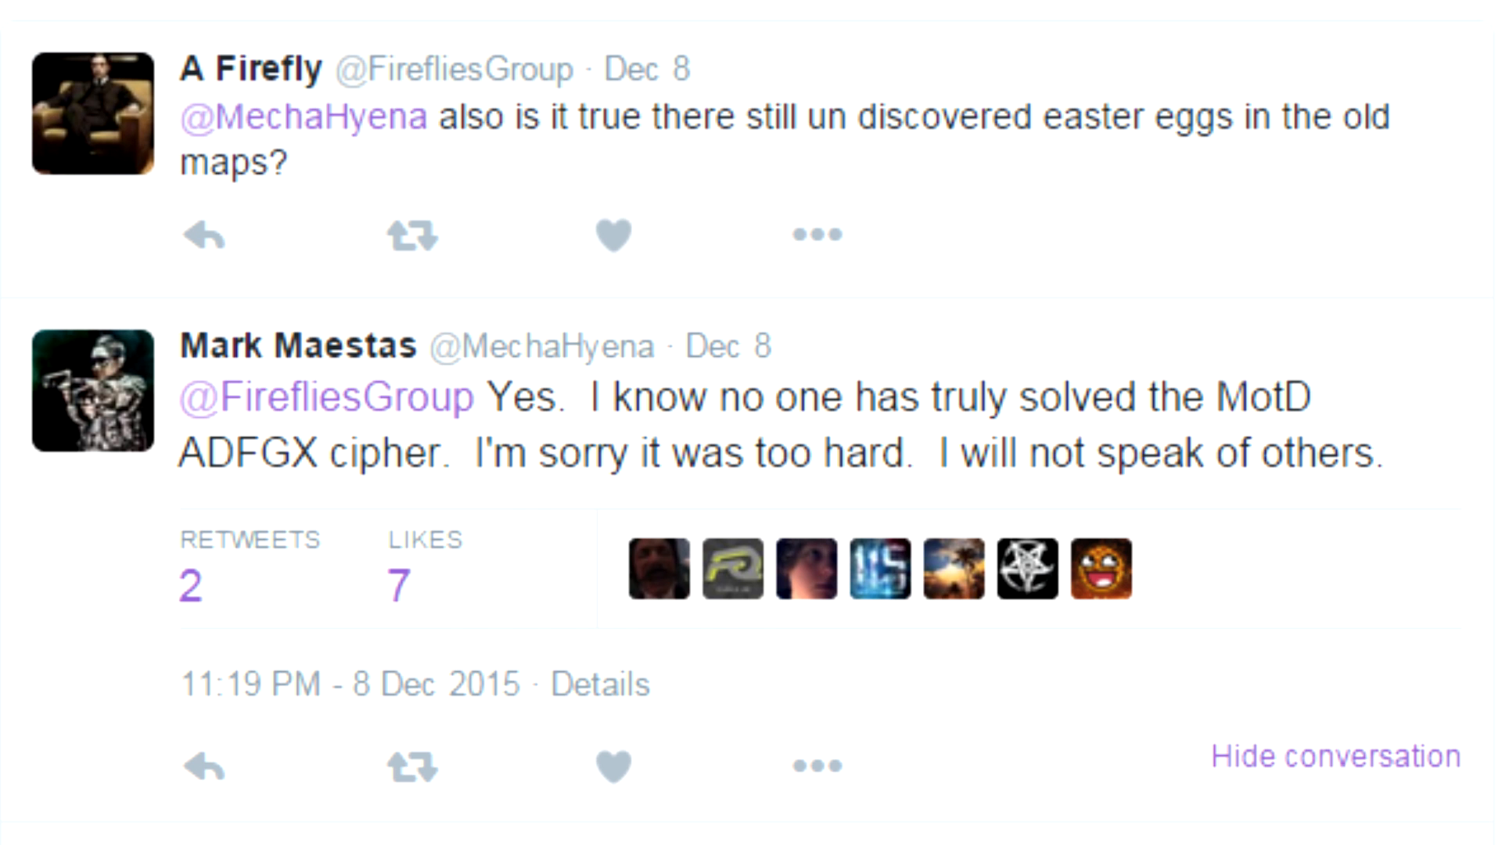
pyautogui.scroll(-3)
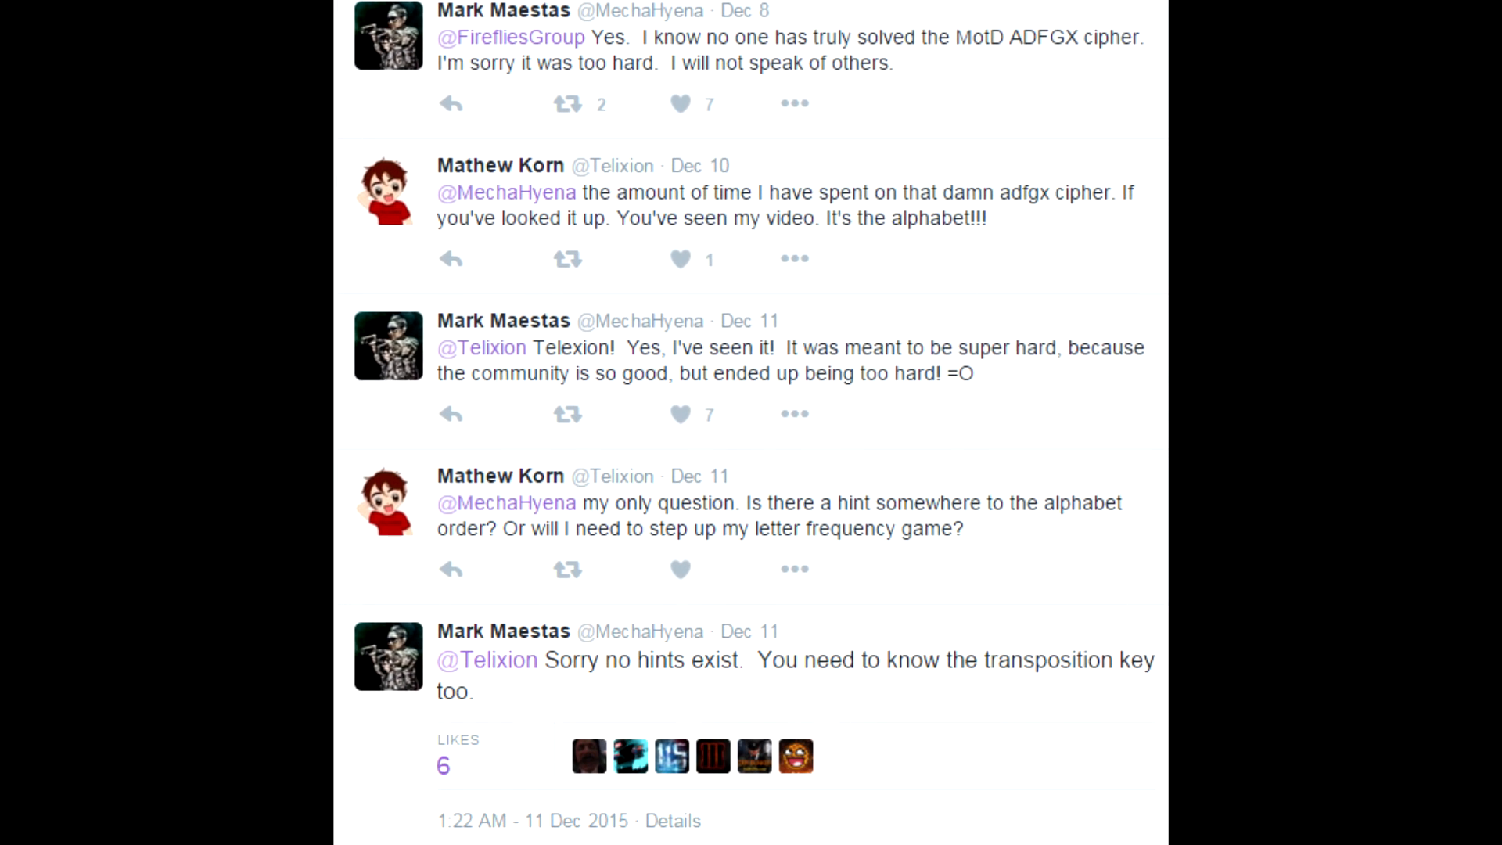
pyautogui.scroll(-3)
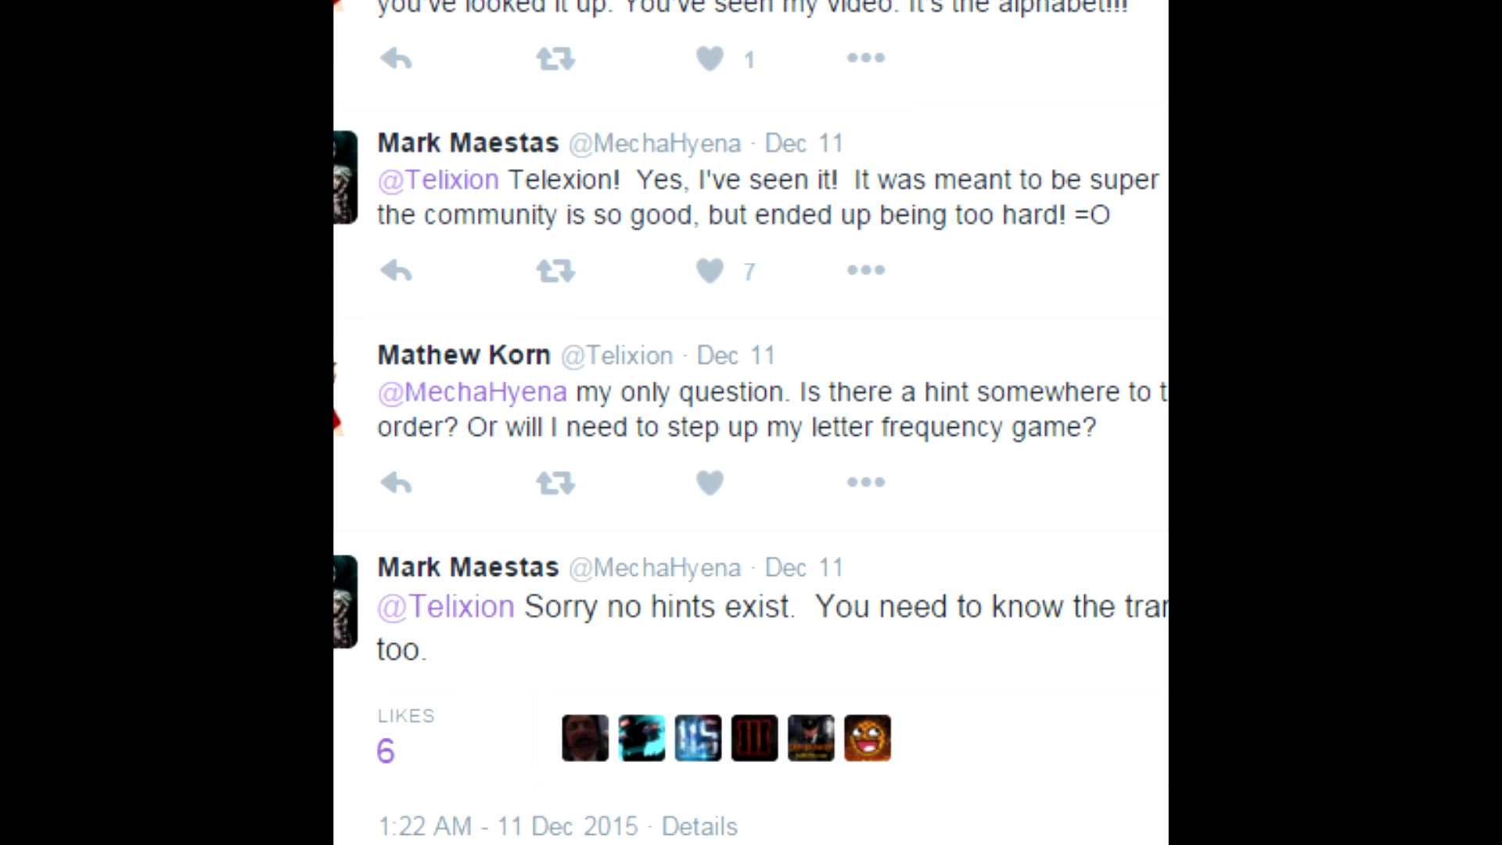
pyautogui.scroll(-3)
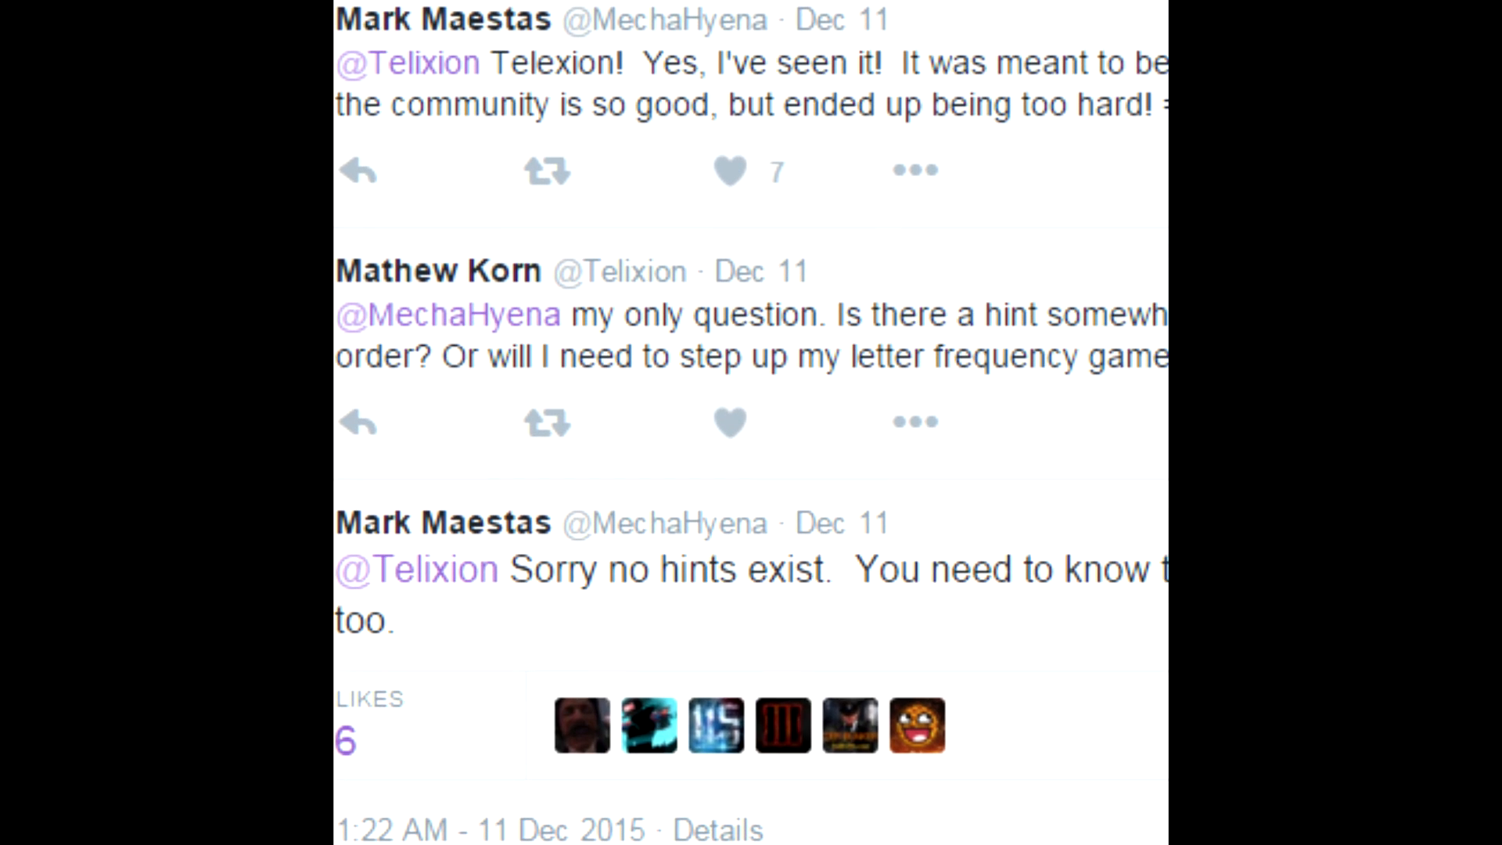
pyautogui.scroll(-3)
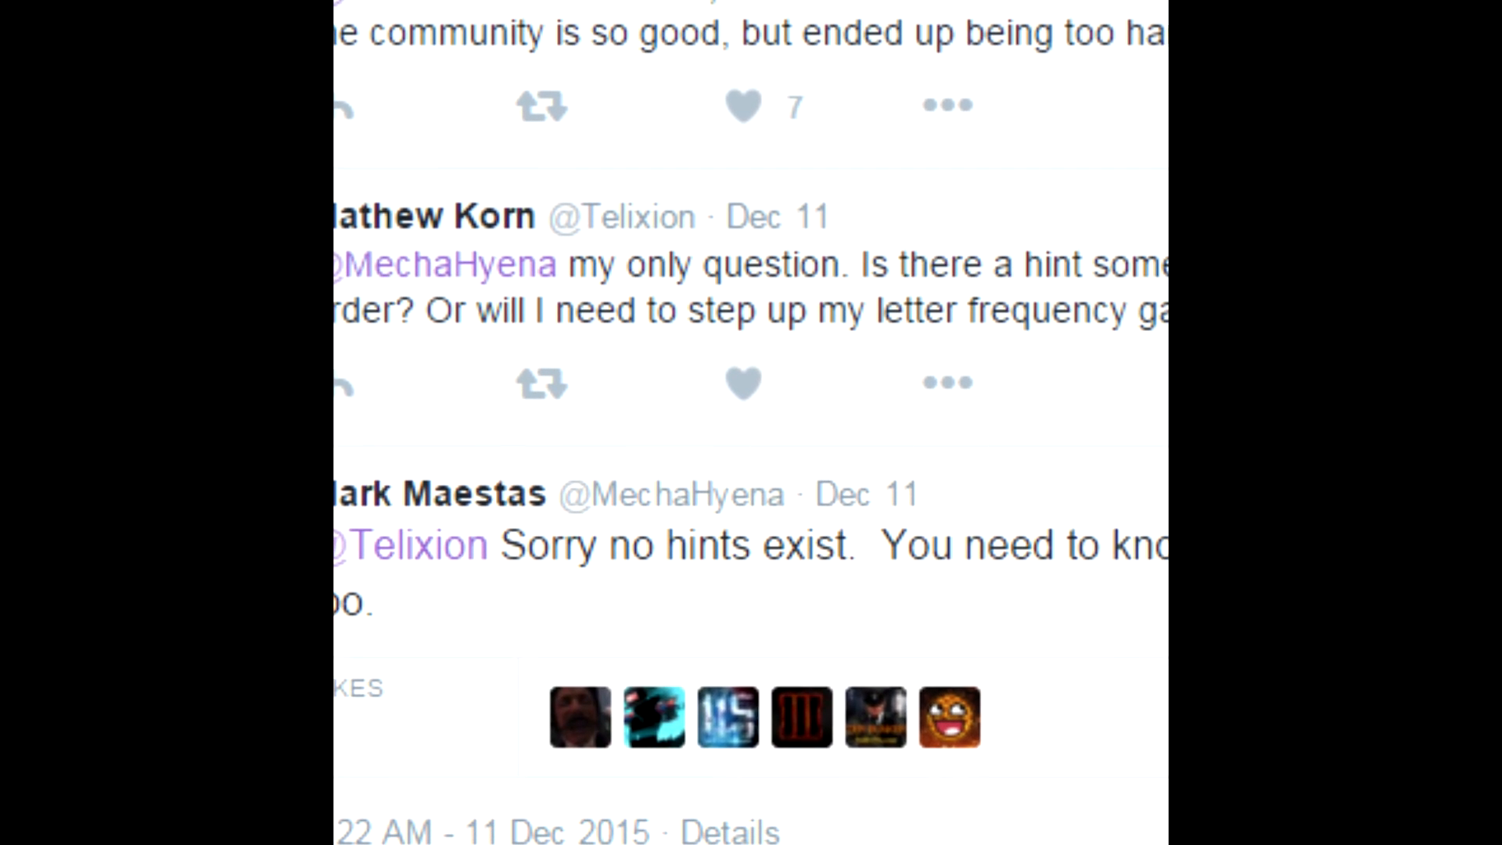
pyautogui.scroll(-3)
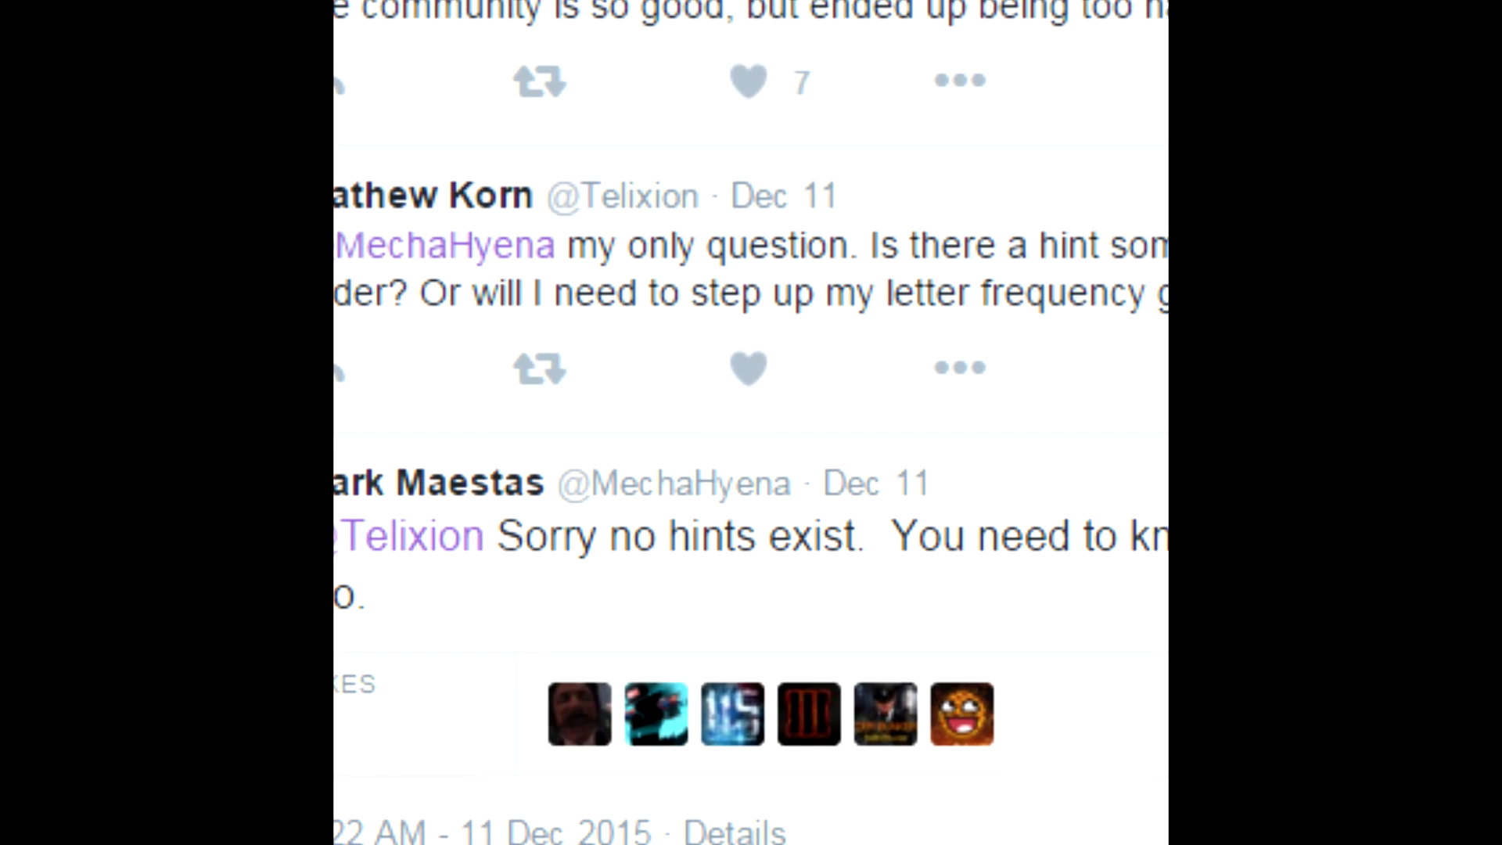
pyautogui.scroll(-3)
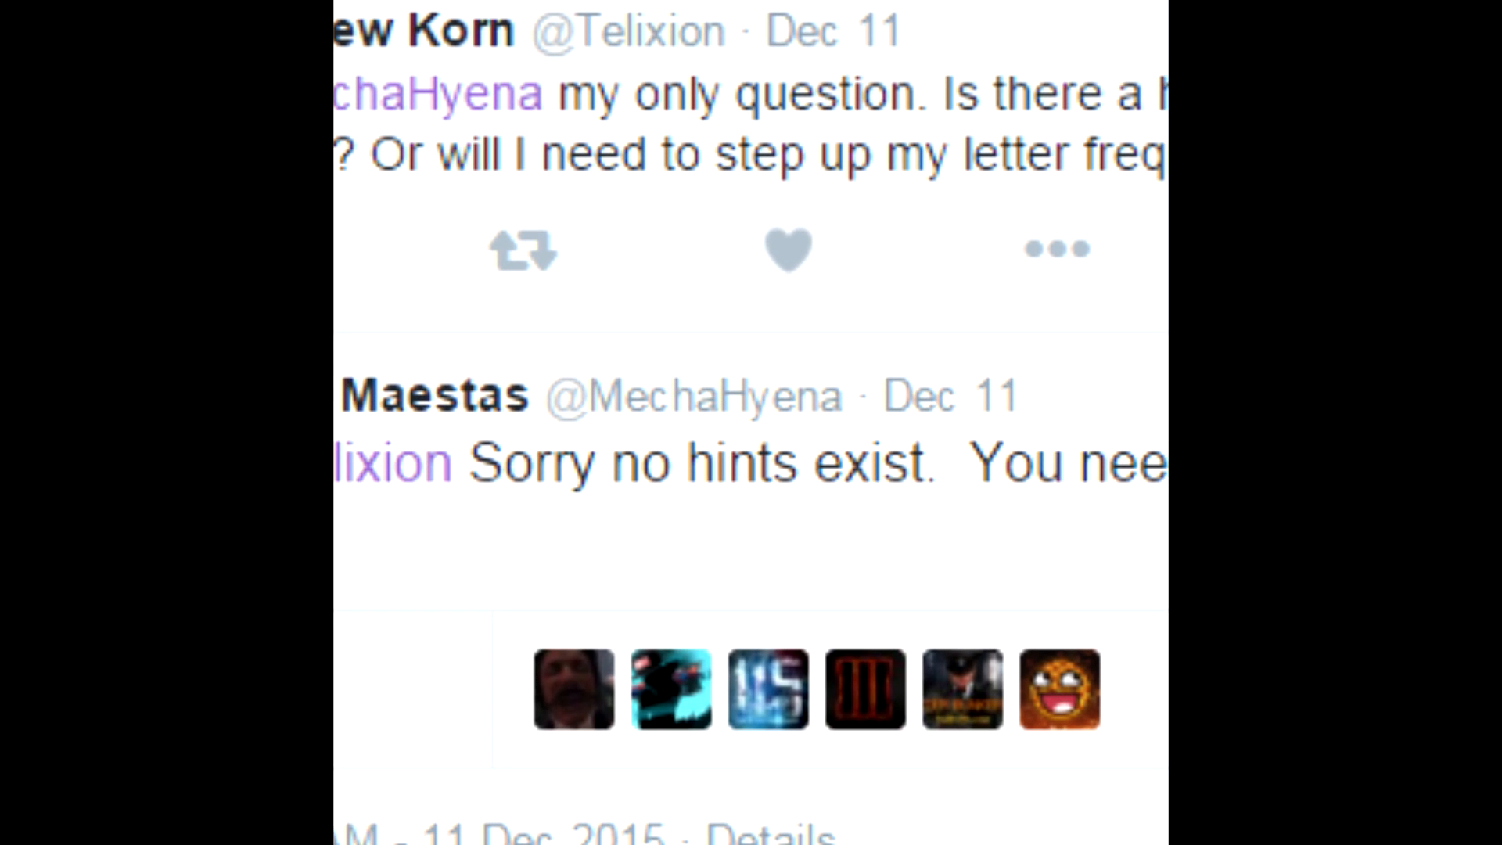
pyautogui.scroll(-3)
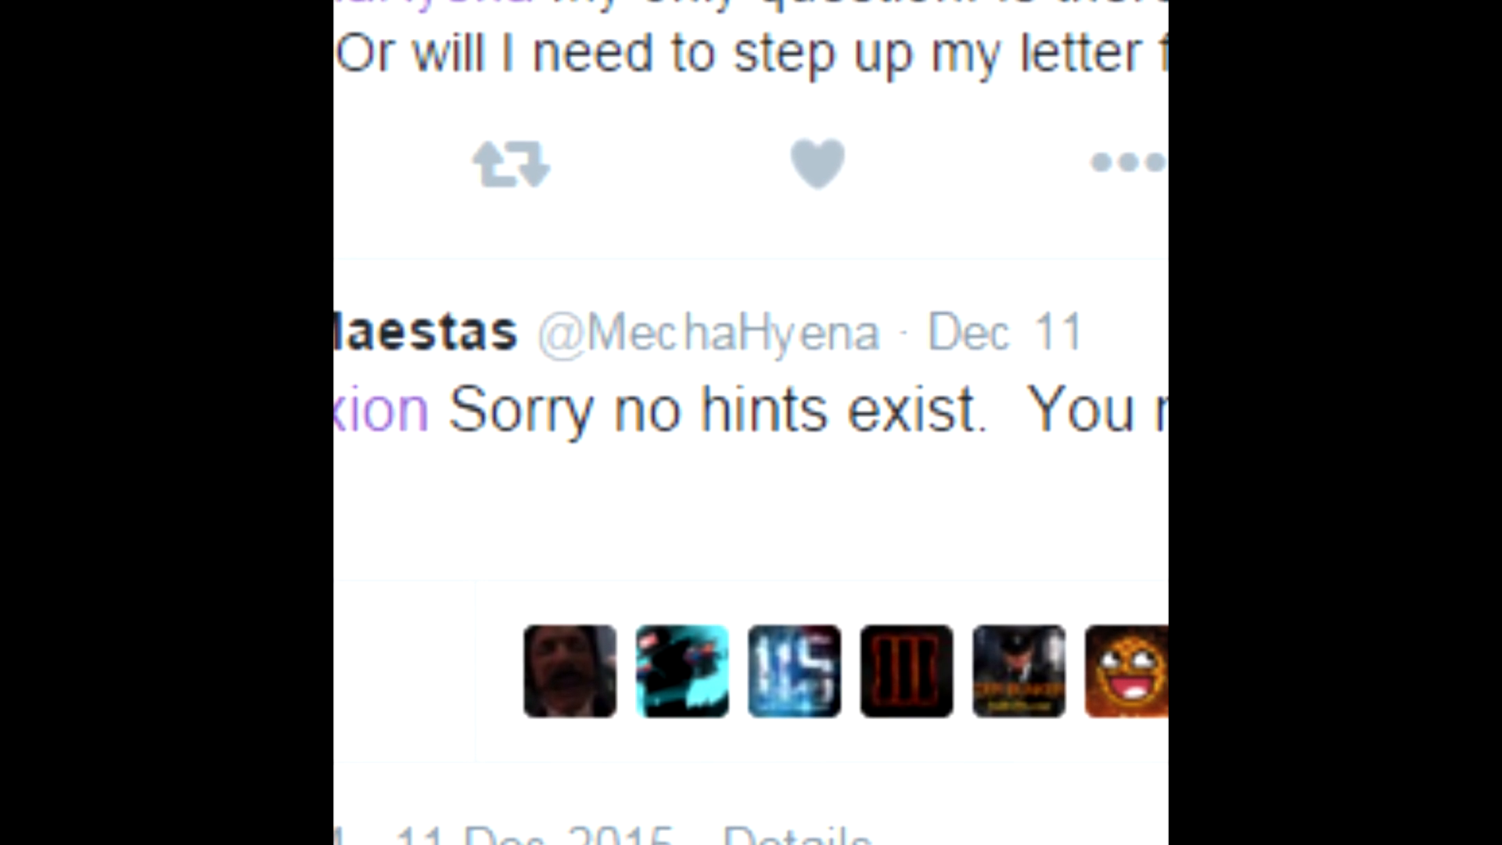
pyautogui.scroll(-3)
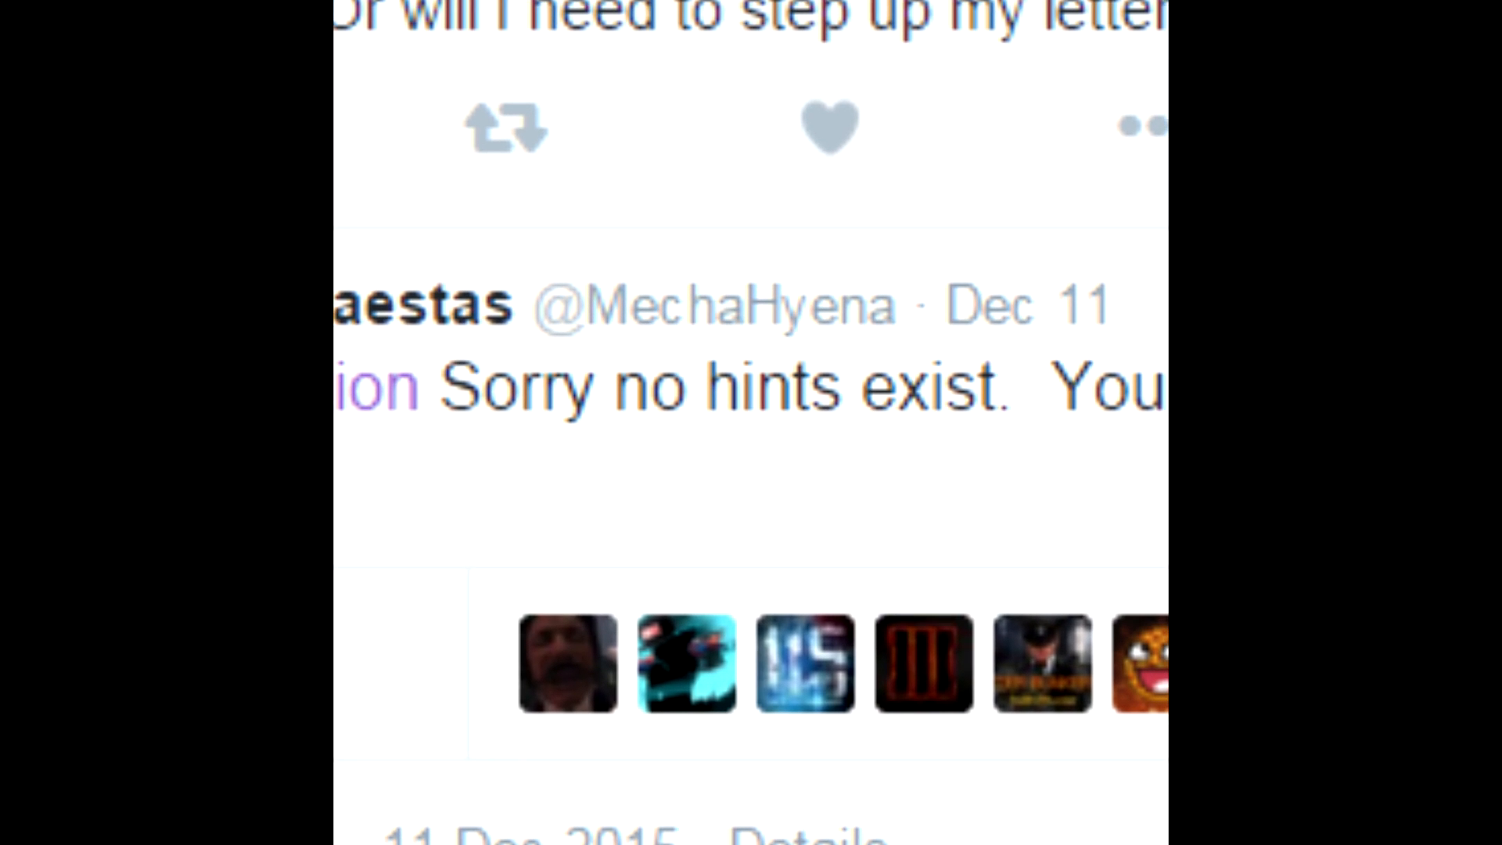
pyautogui.scroll(-3)
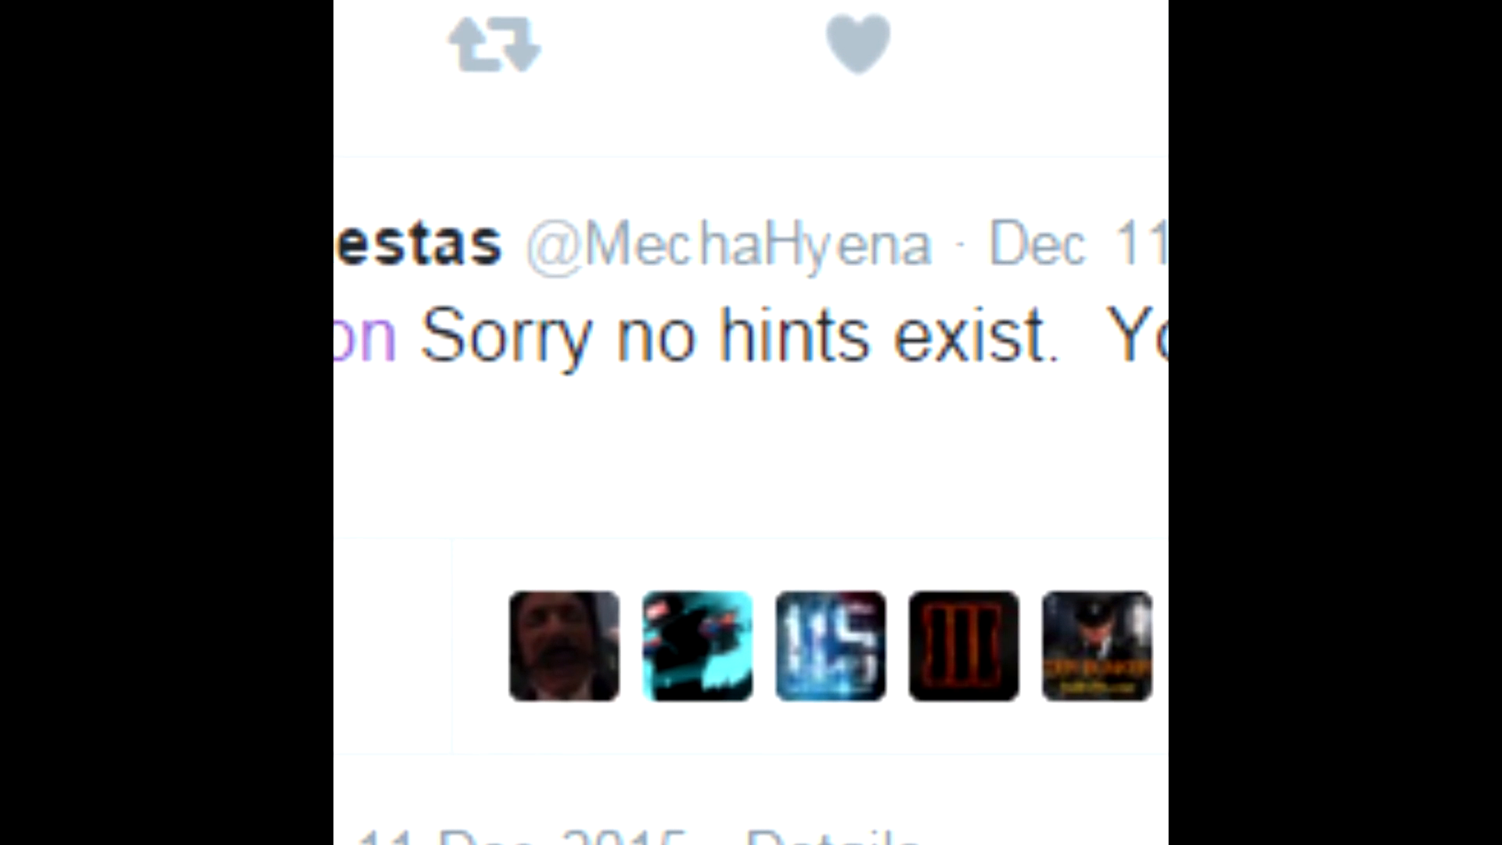
pyautogui.scroll(-3)
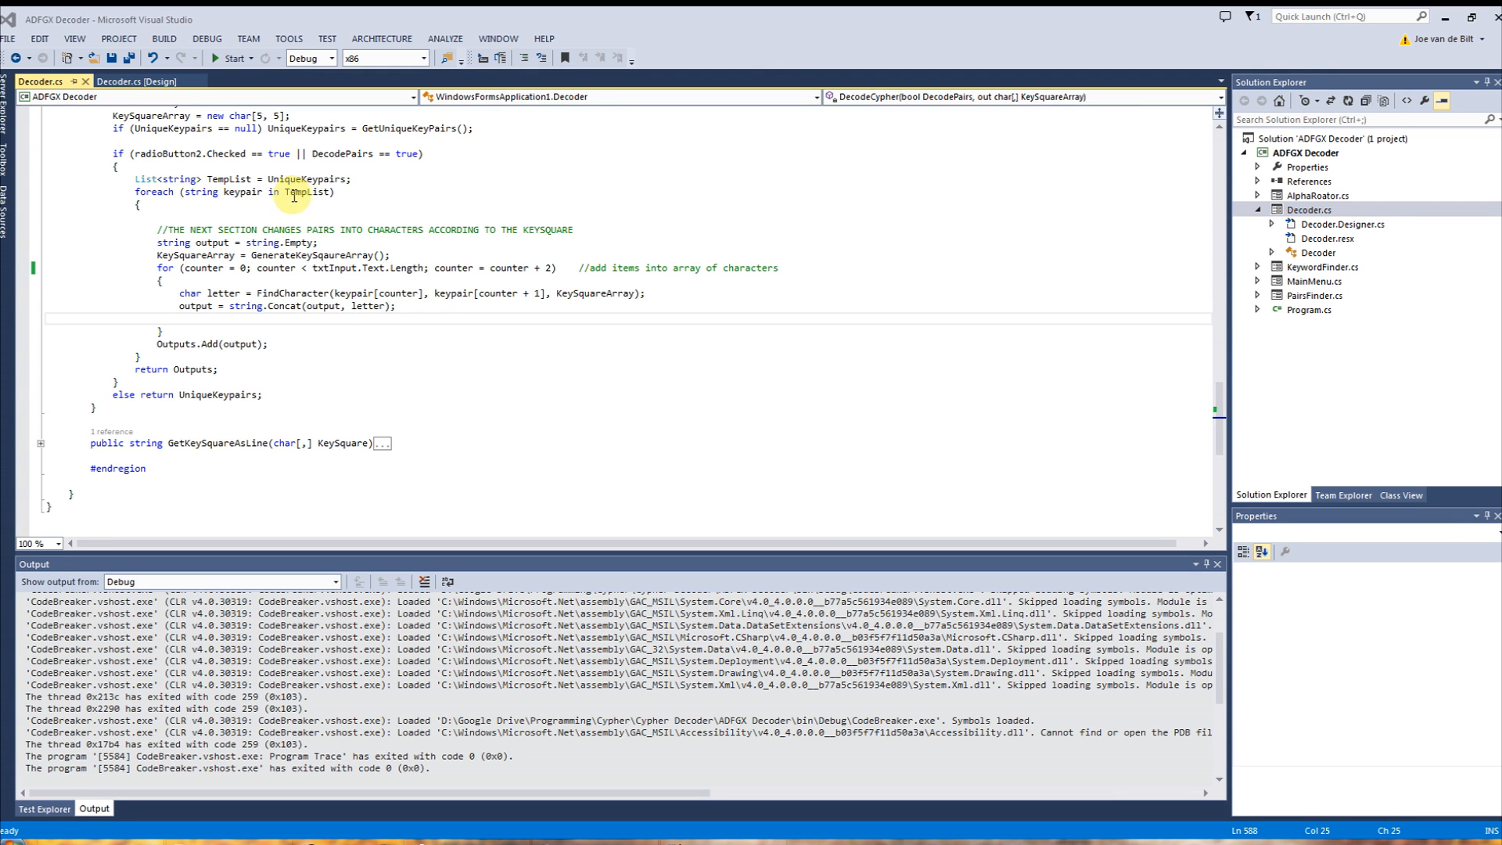
# - Show Decoder.cs in design view, close the Output pane, and select the Original text box
pyautogui.click(133, 80)
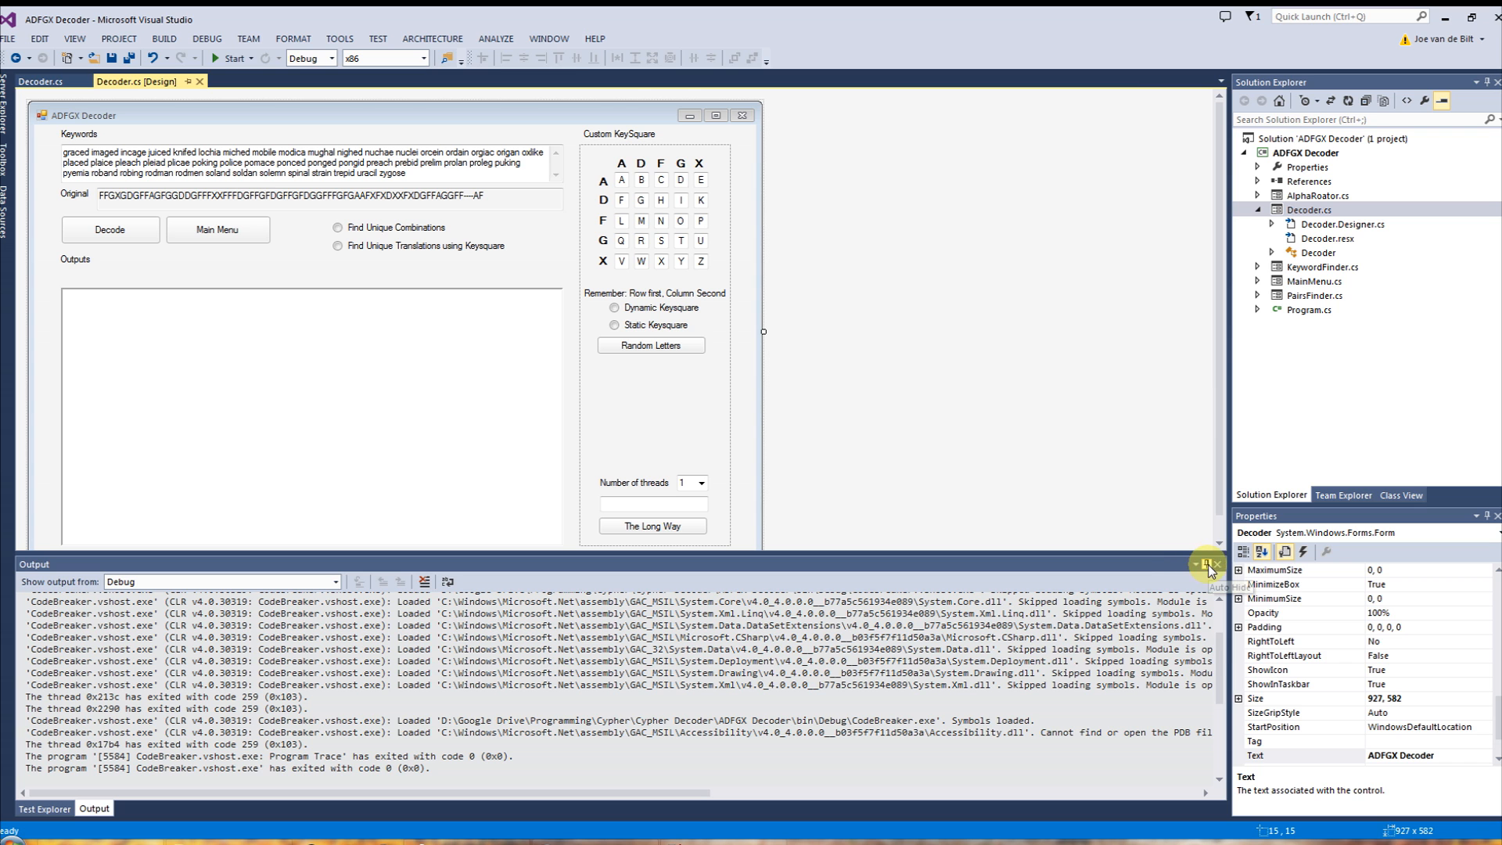
pyautogui.click(1205, 564)
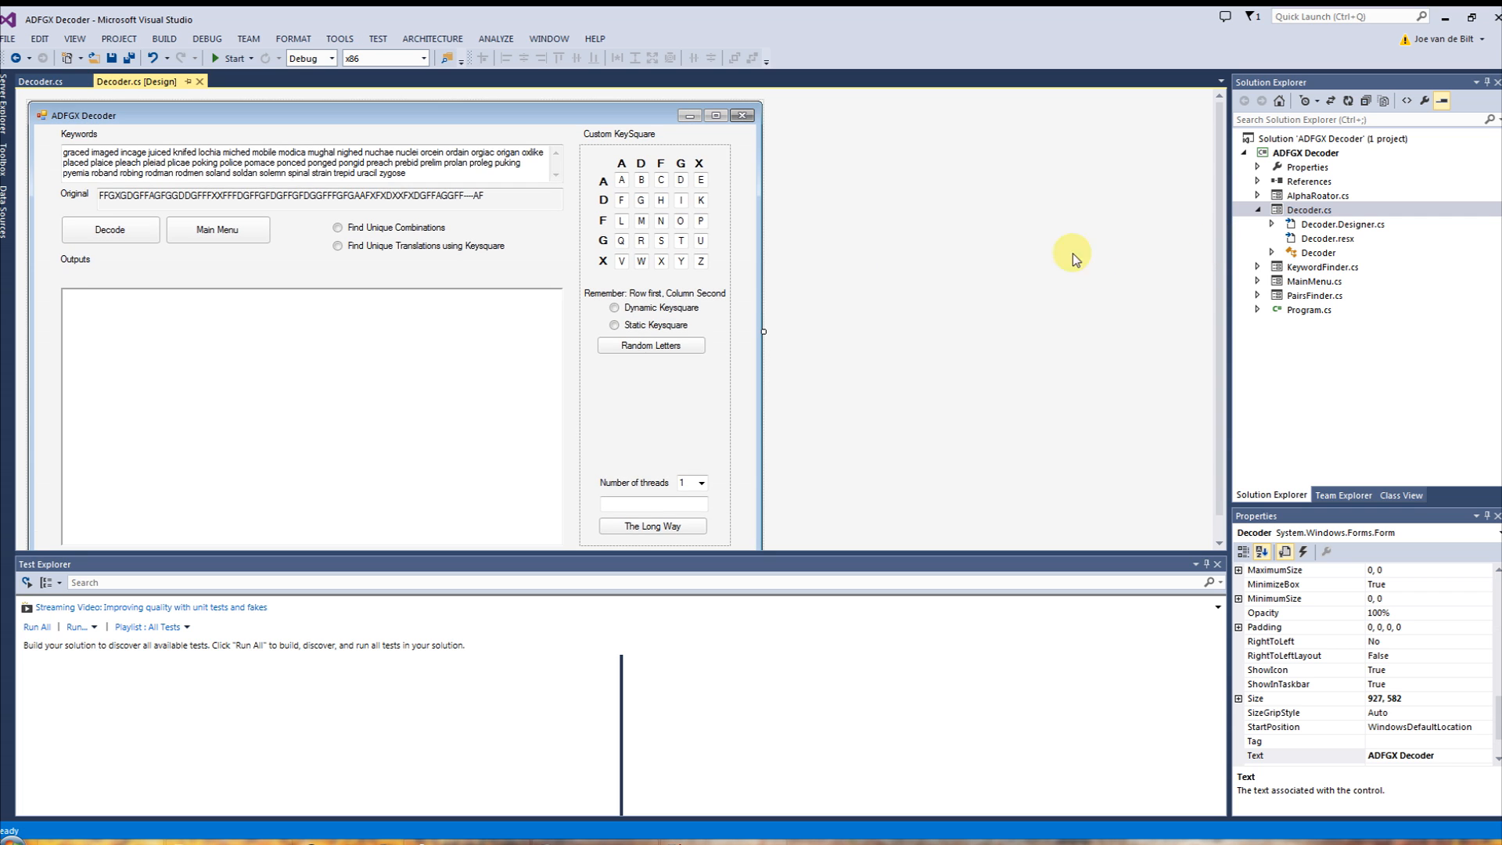
pyautogui.moveTo(1033, 269)
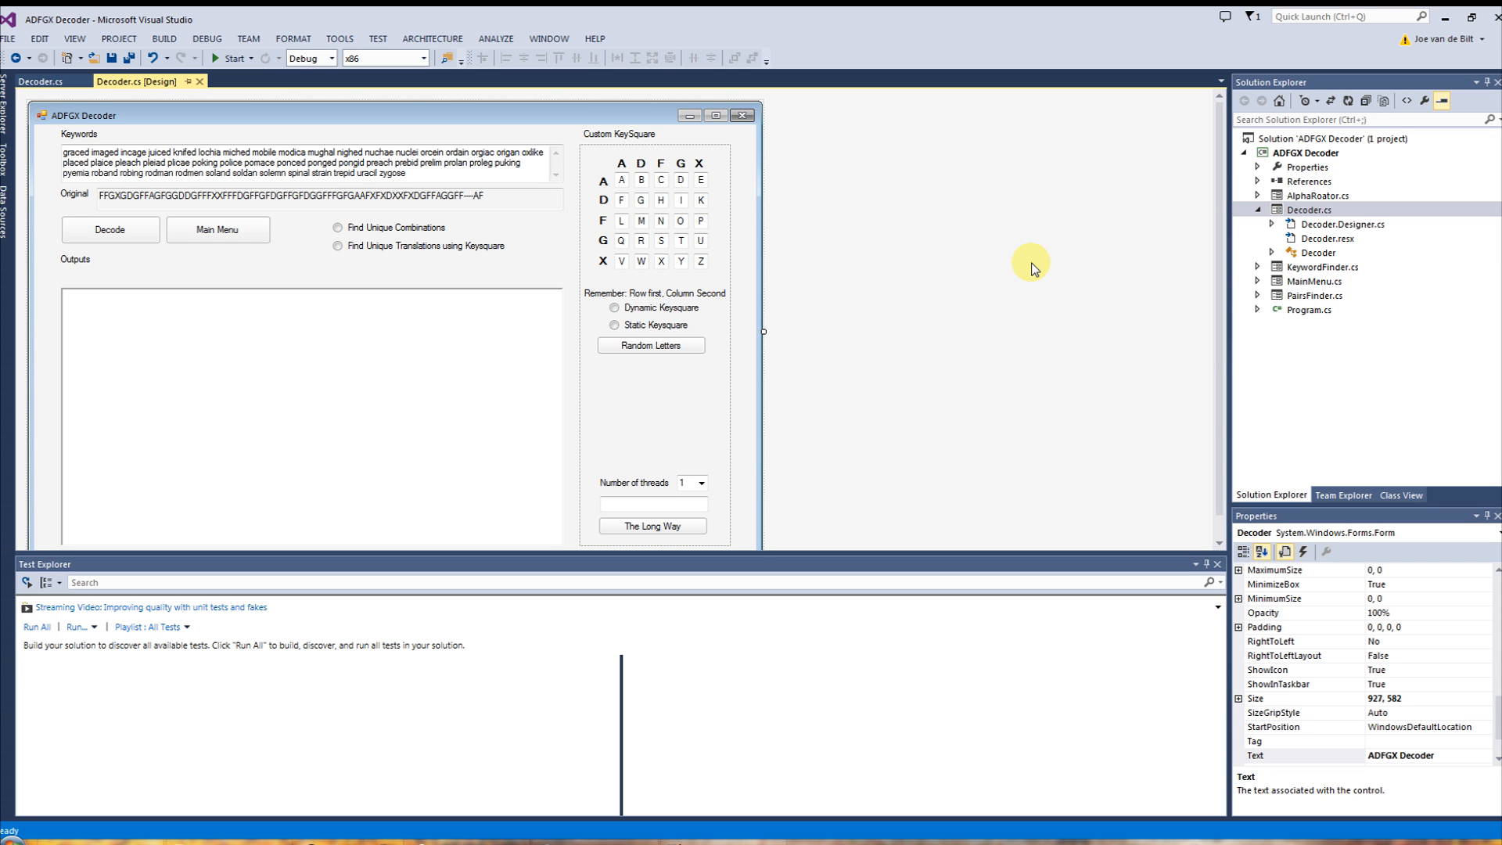
pyautogui.moveTo(1107, 495)
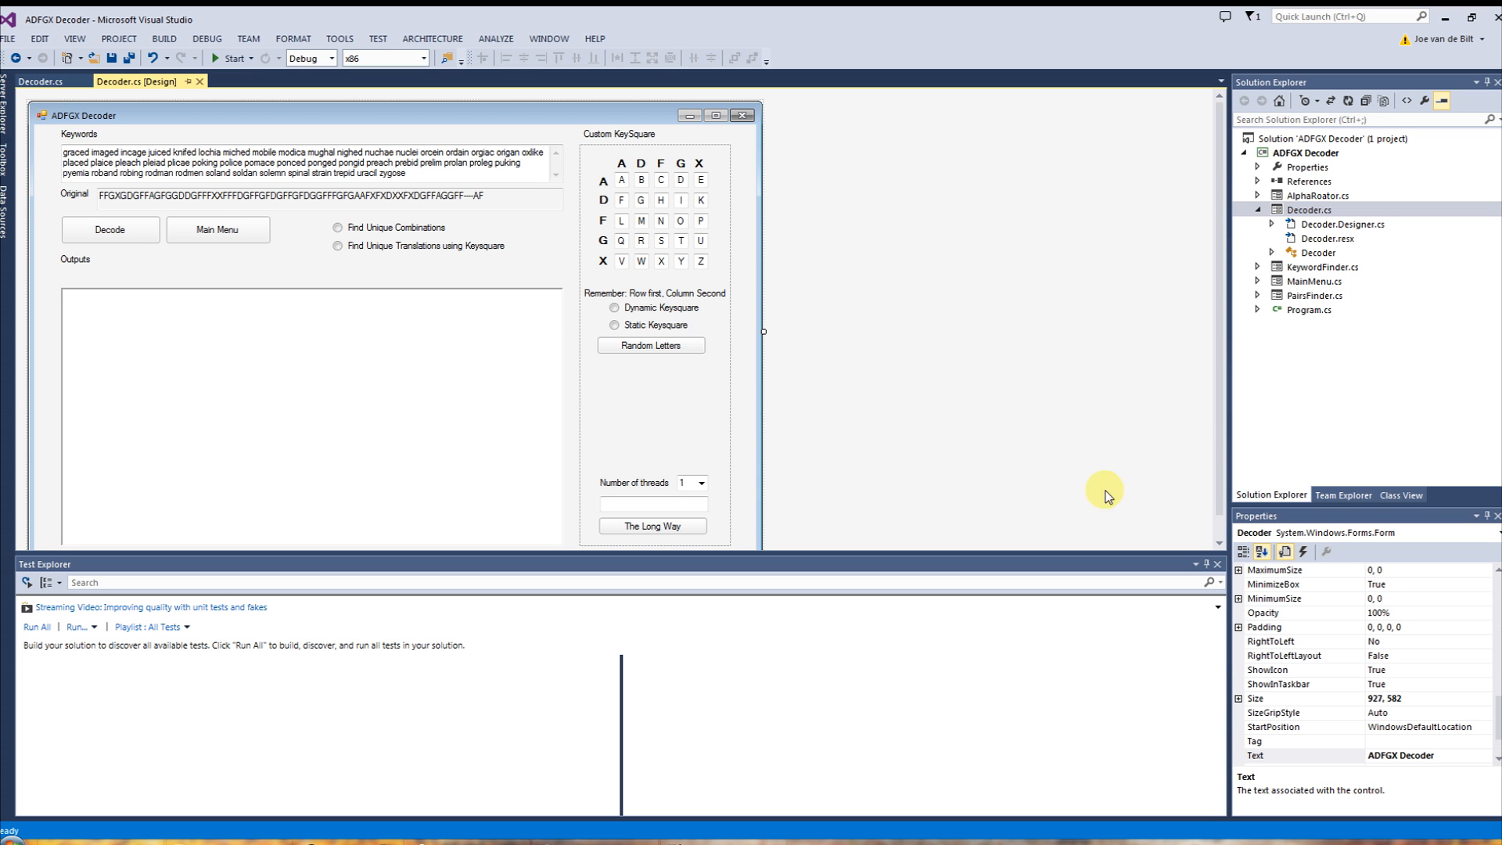
pyautogui.moveTo(276, 269)
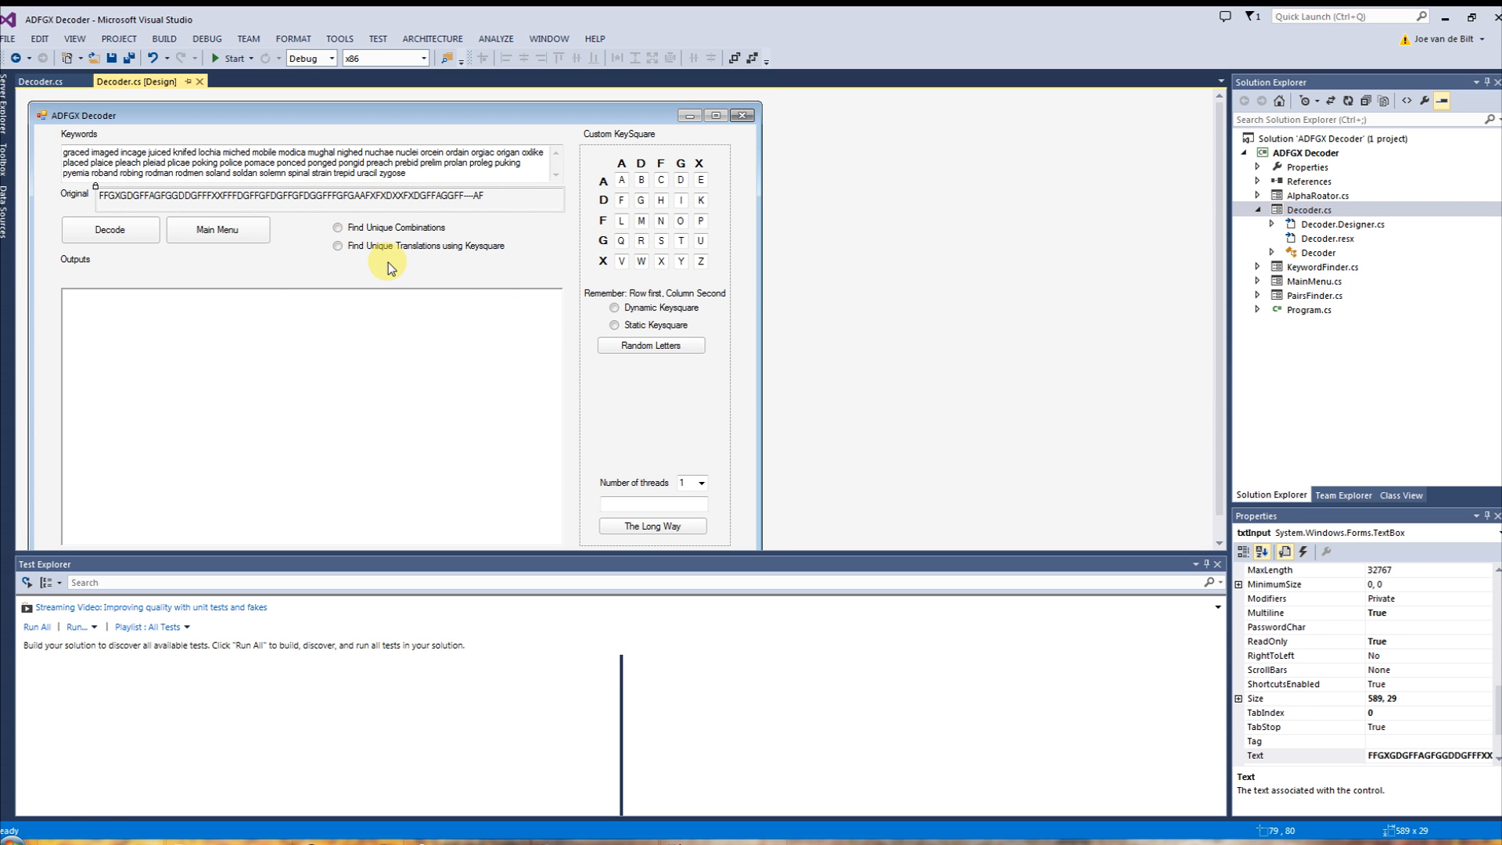
pyautogui.click(231, 59)
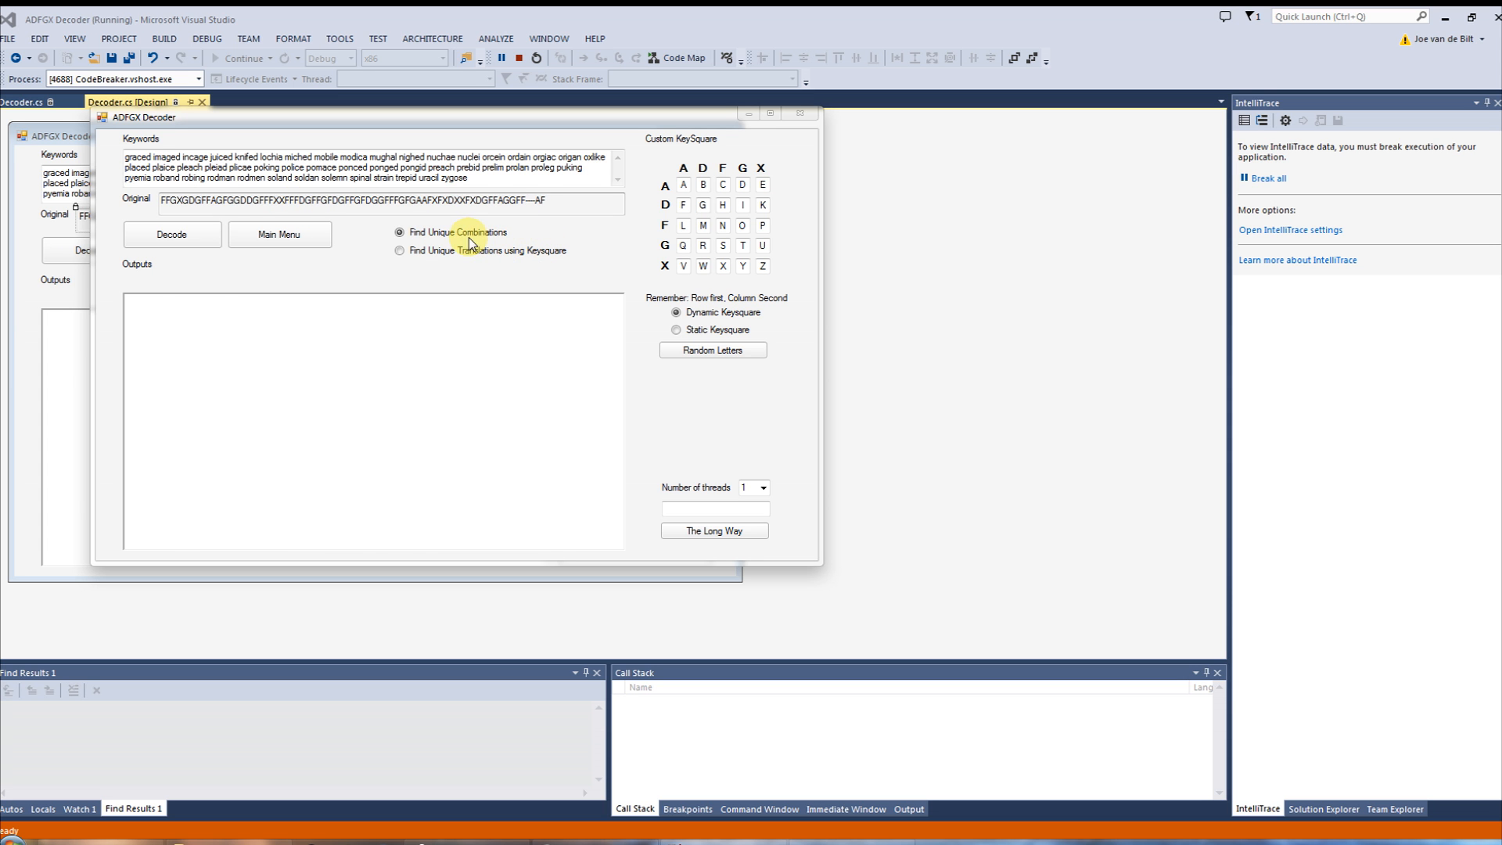
# - Run Find Unique Combinations and scroll through the 48 letter-pair results
pyautogui.click(171, 234)
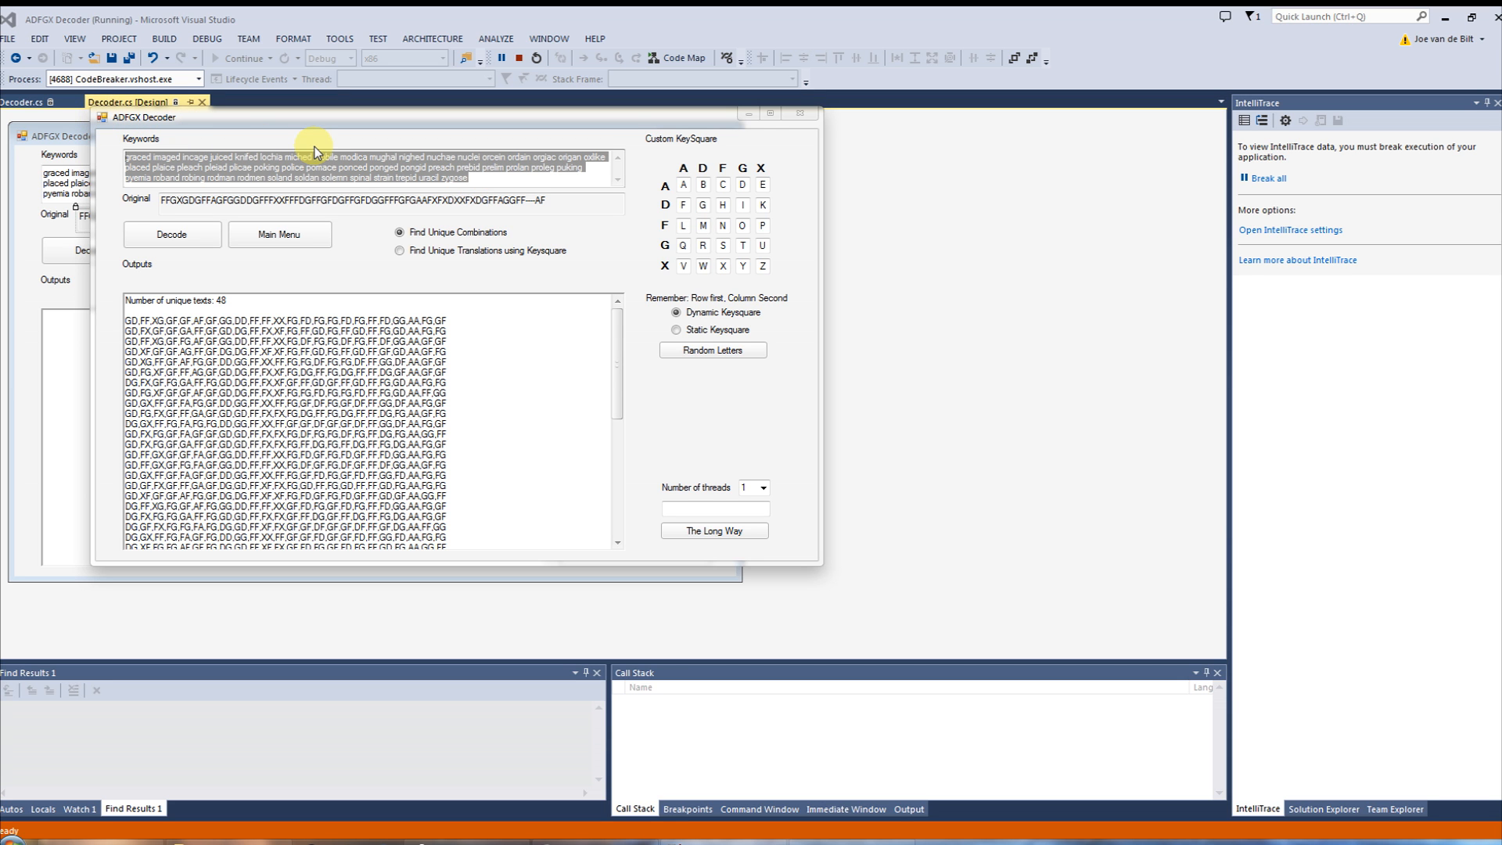
pyautogui.moveTo(604, 327)
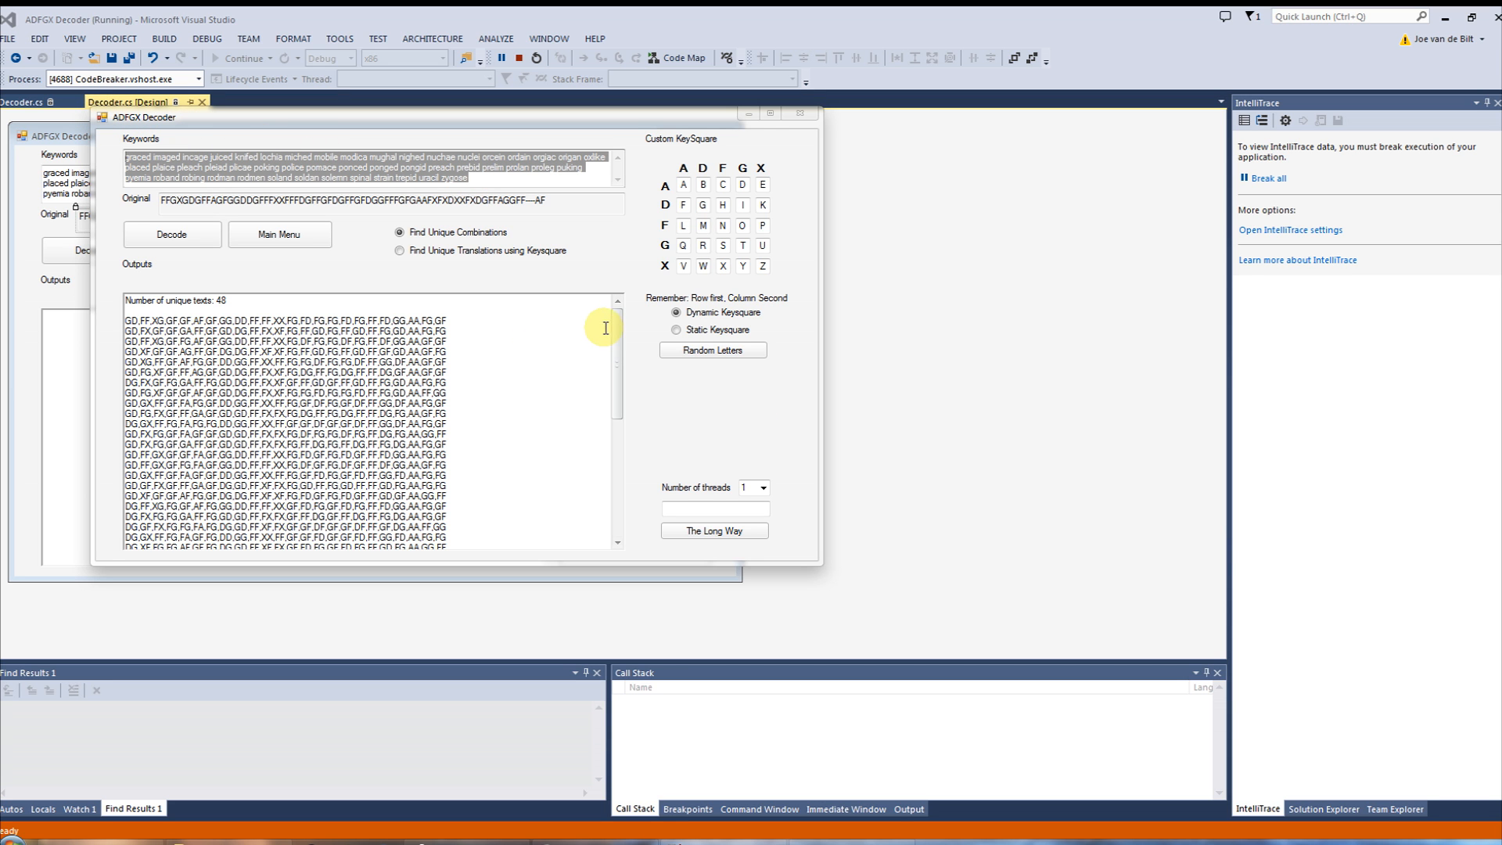
pyautogui.scroll(-3)
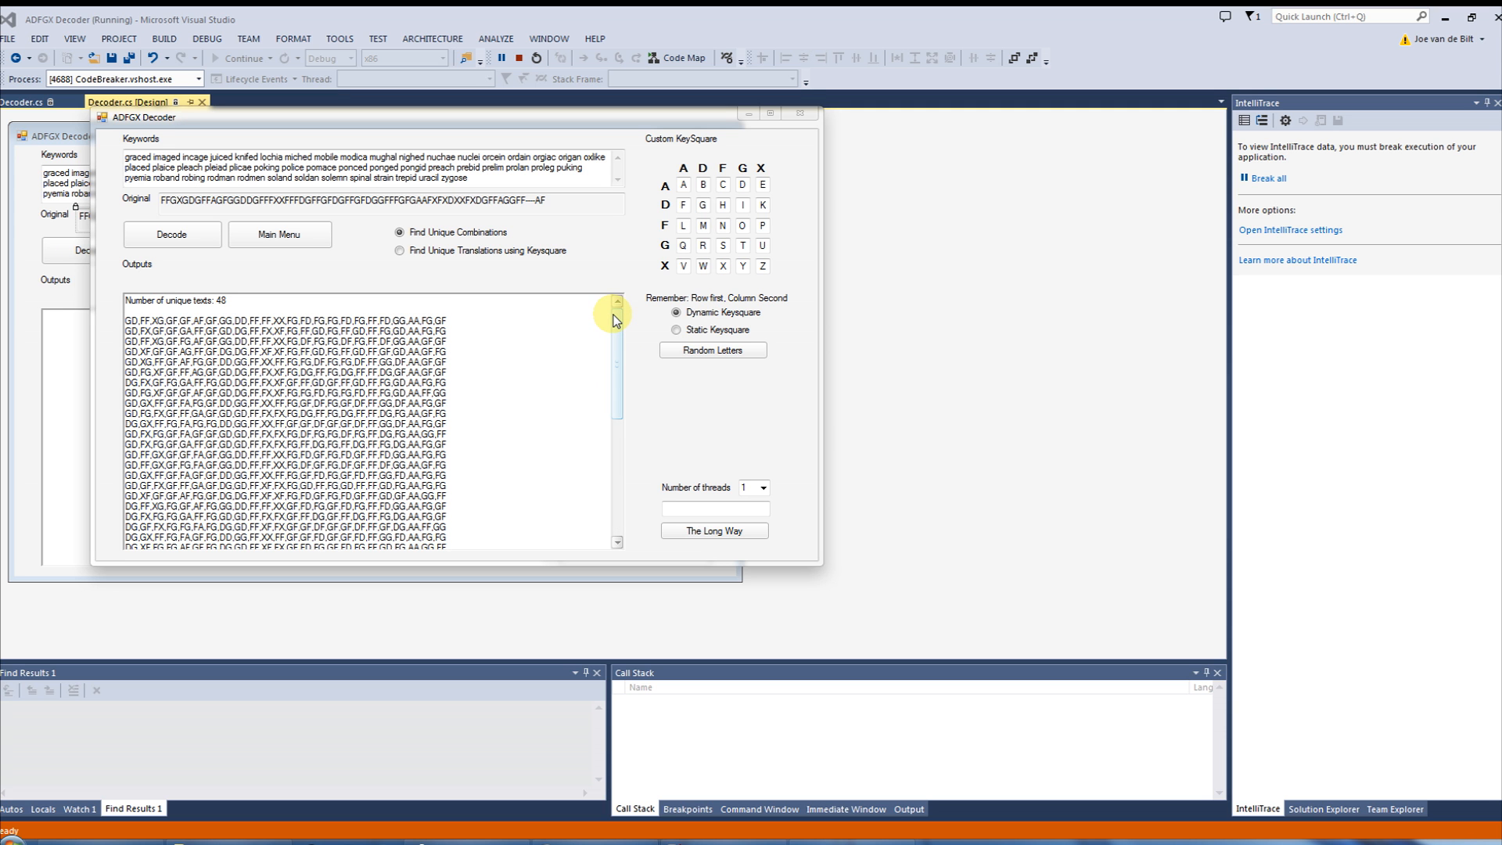
pyautogui.moveTo(560, 205)
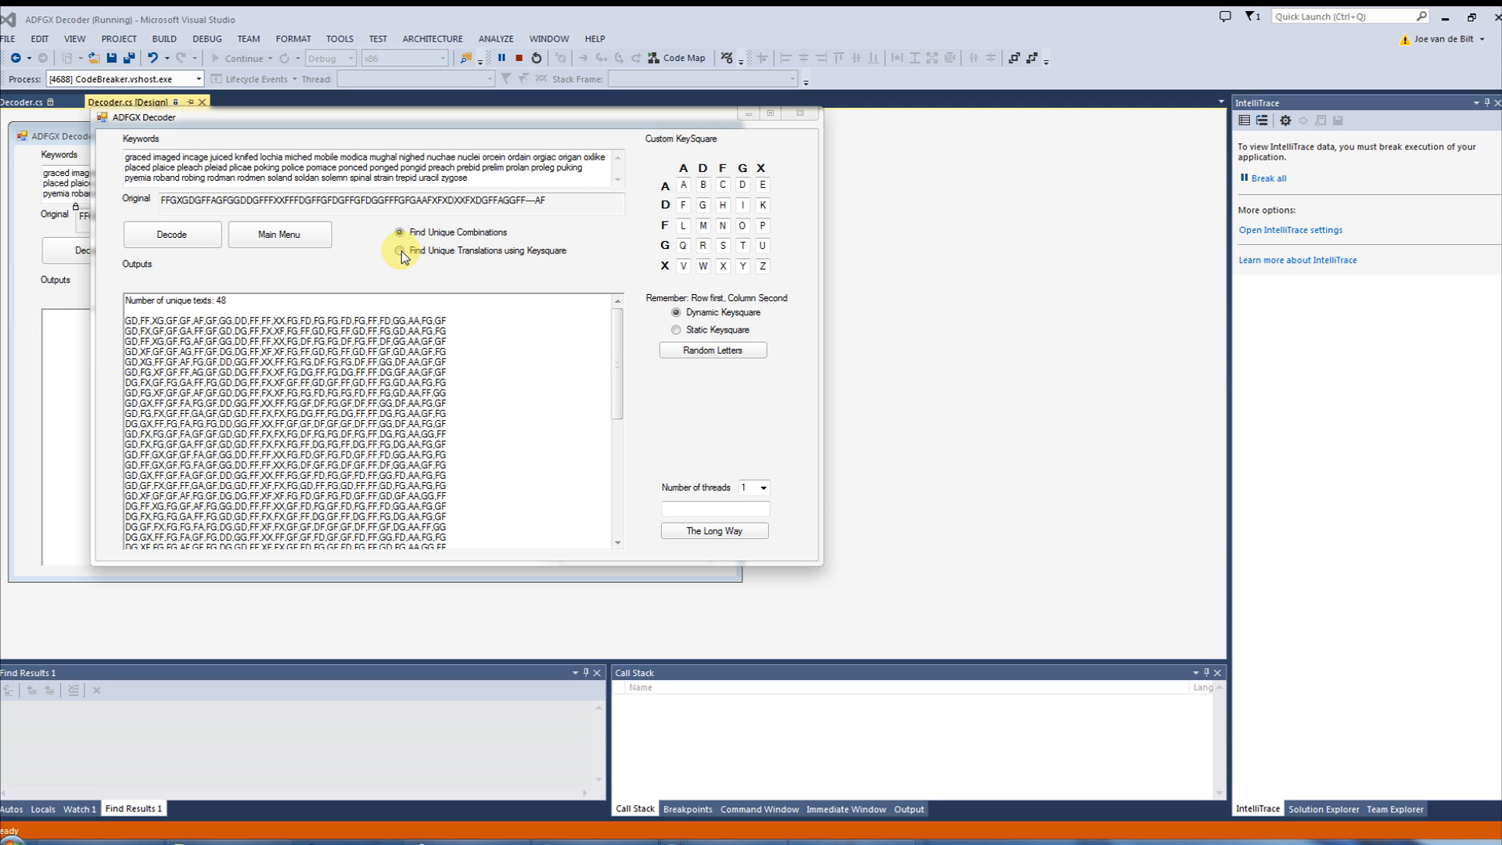
# - Decode with Find Unique Translations using Keysquare and highlight letters in an output line
pyautogui.click(400, 251)
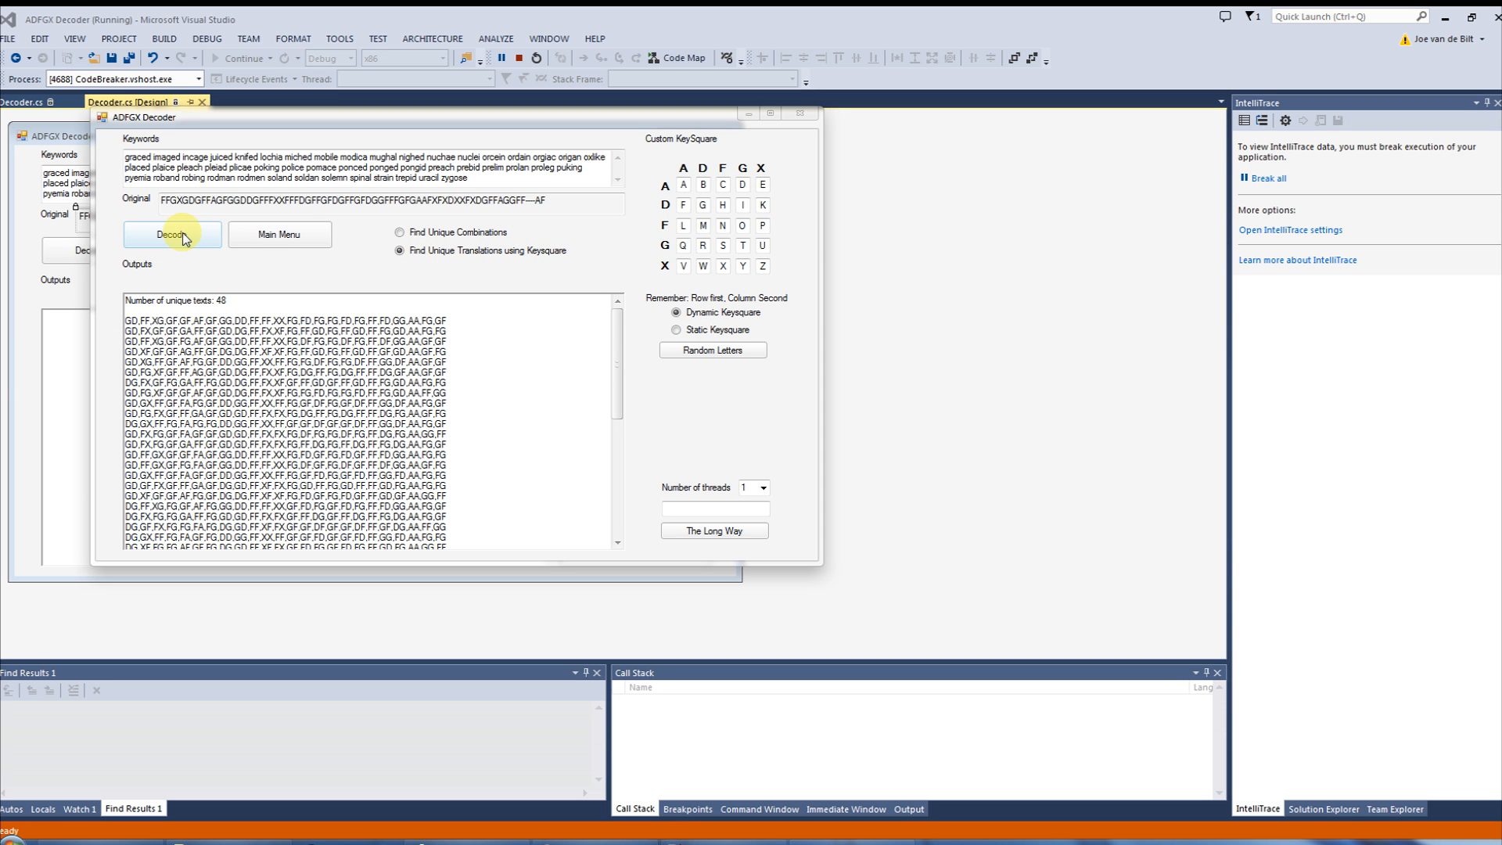
pyautogui.click(172, 234)
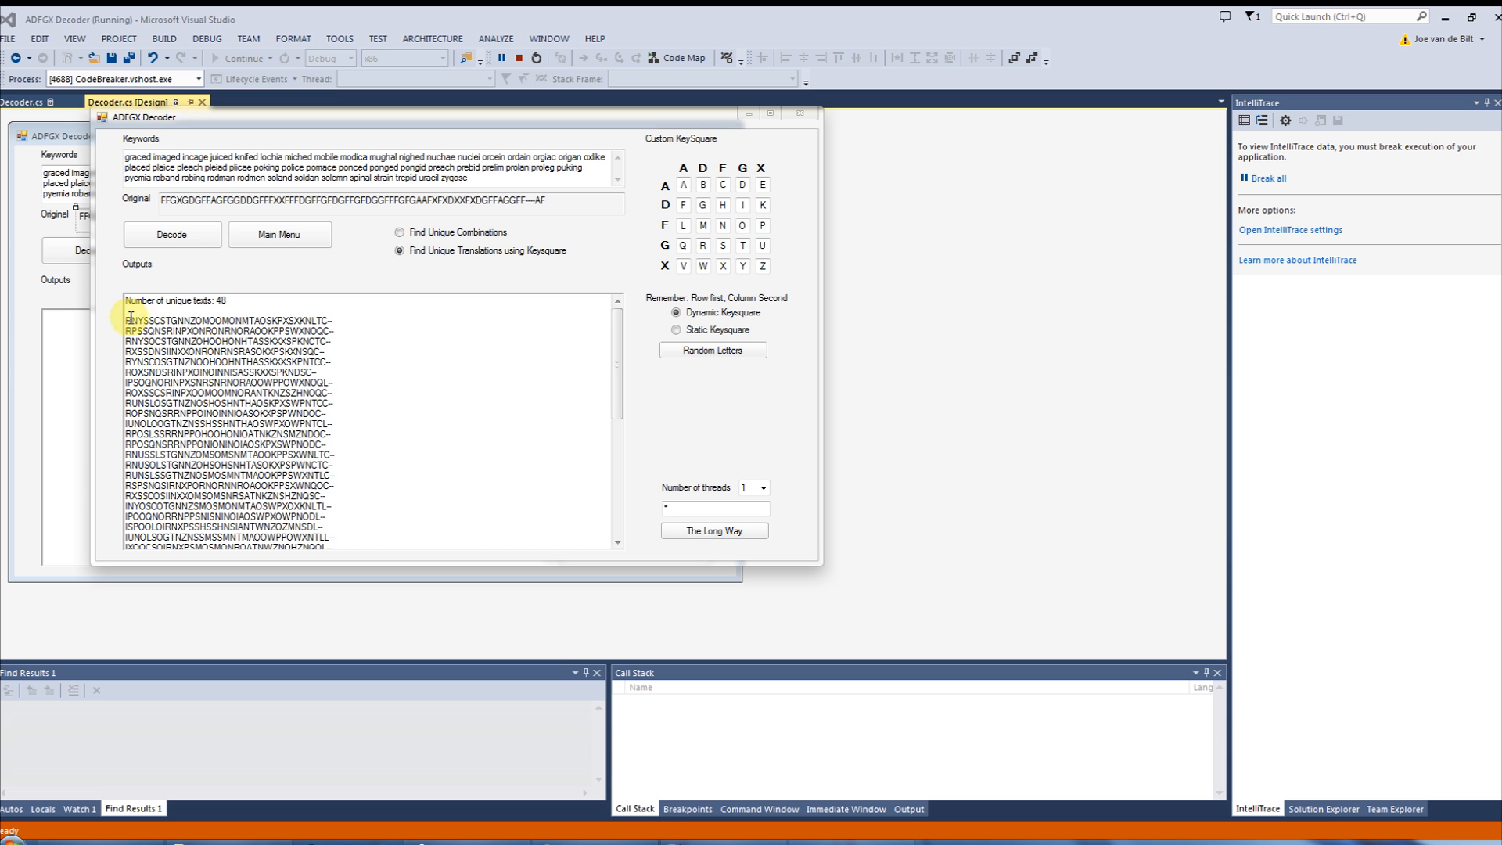
pyautogui.moveTo(127, 319); pyautogui.dragTo(336, 384)
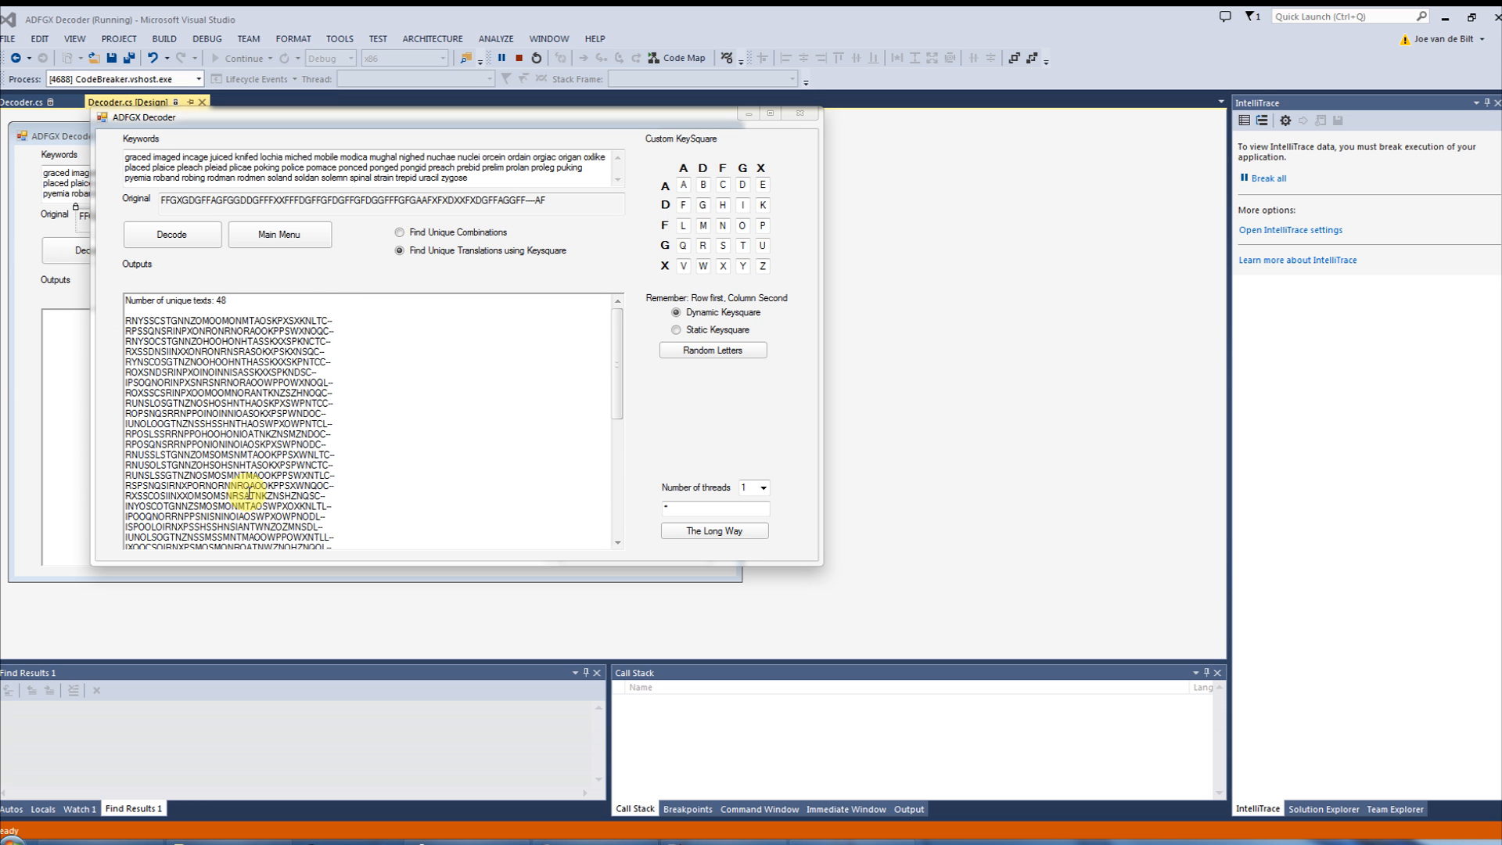
pyautogui.moveTo(247, 490)
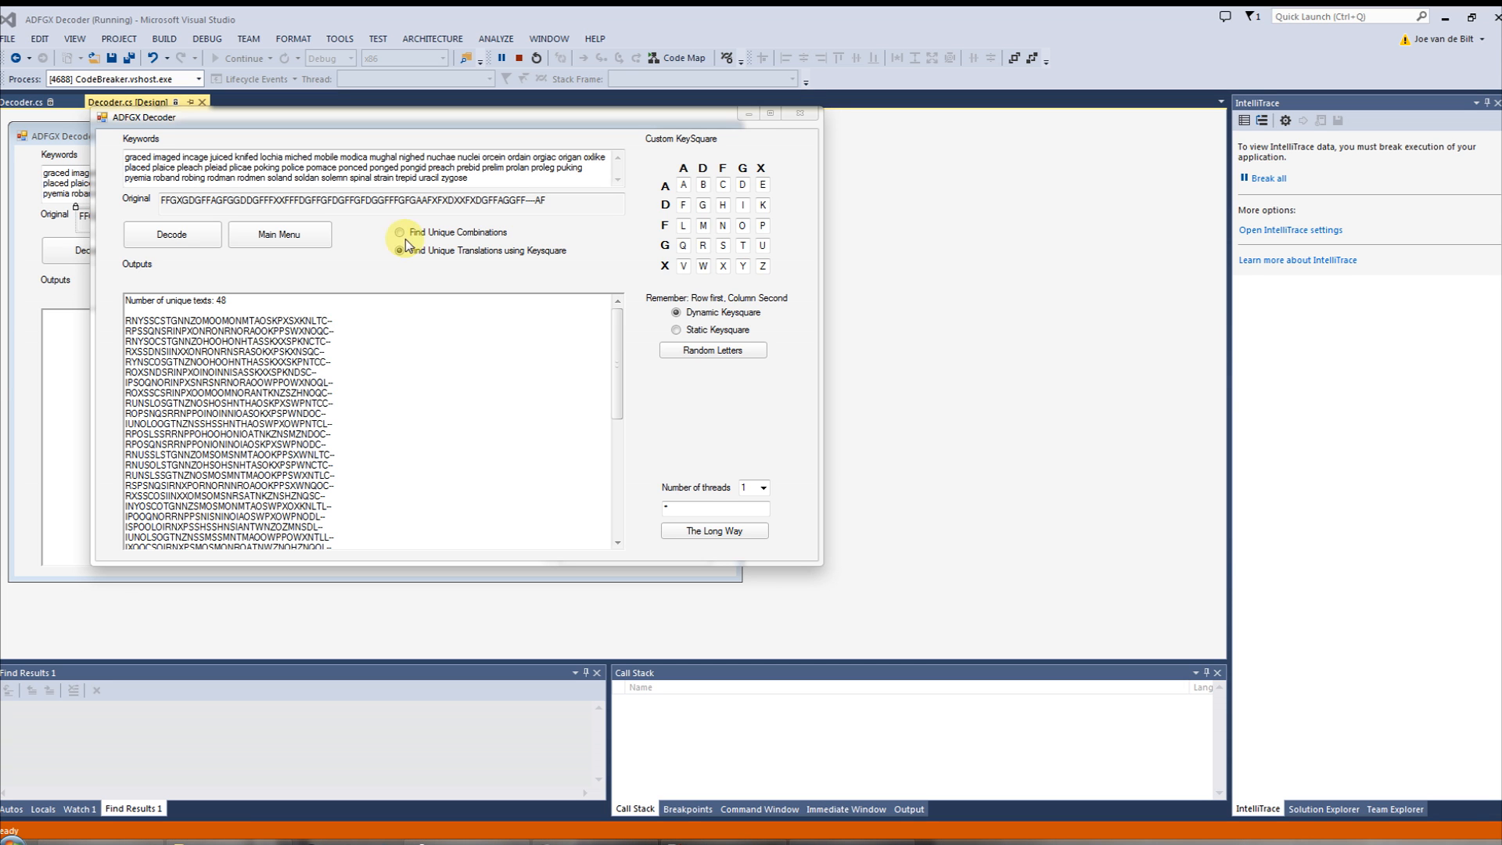
pyautogui.click(399, 250)
pyautogui.write('U')
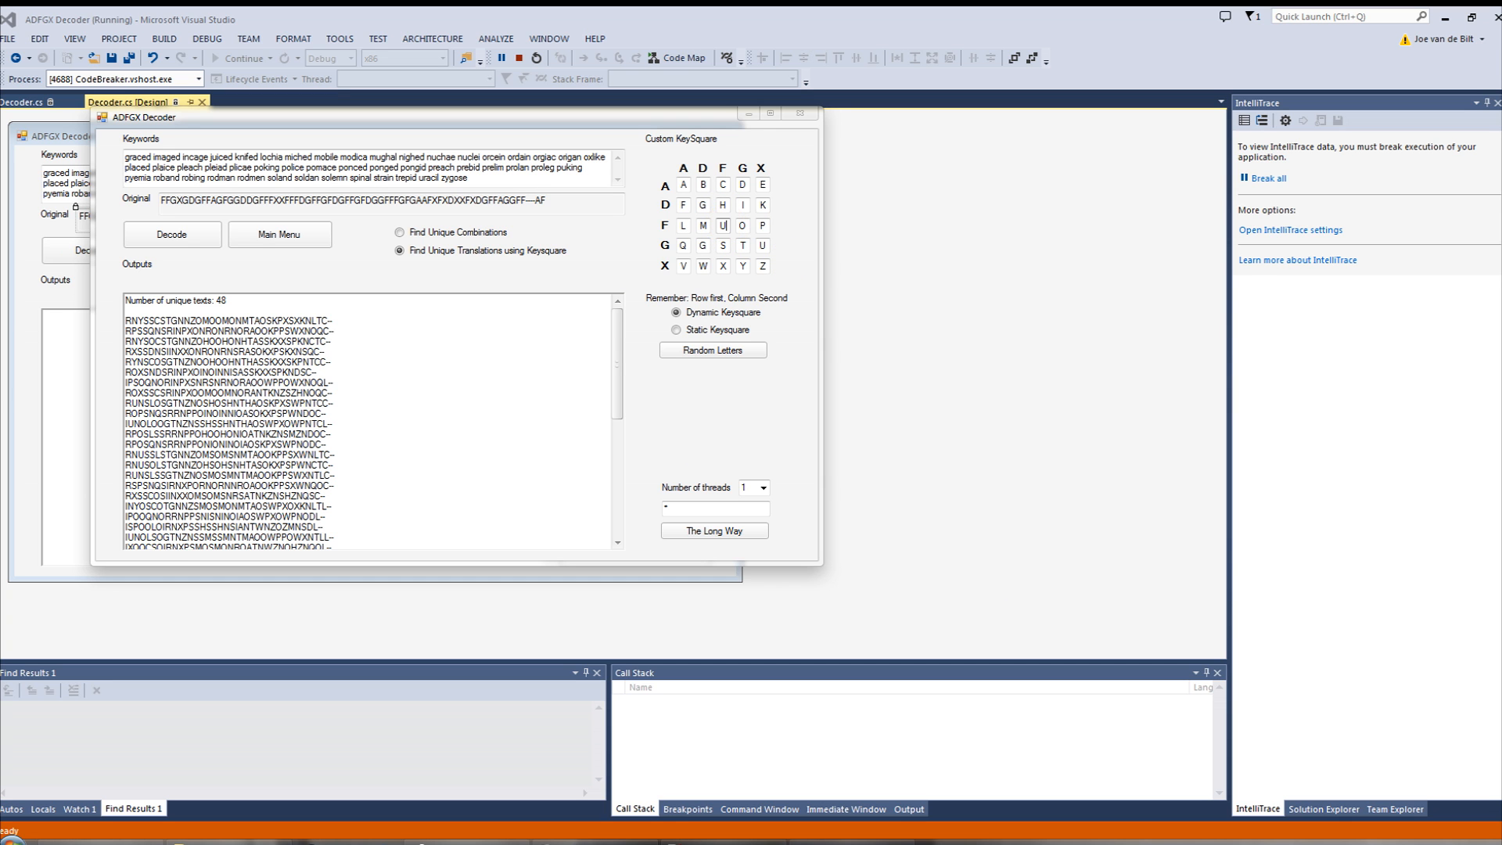
# - Rerun Decode using the keysquare with N and R swapped
pyautogui.click(171, 234)
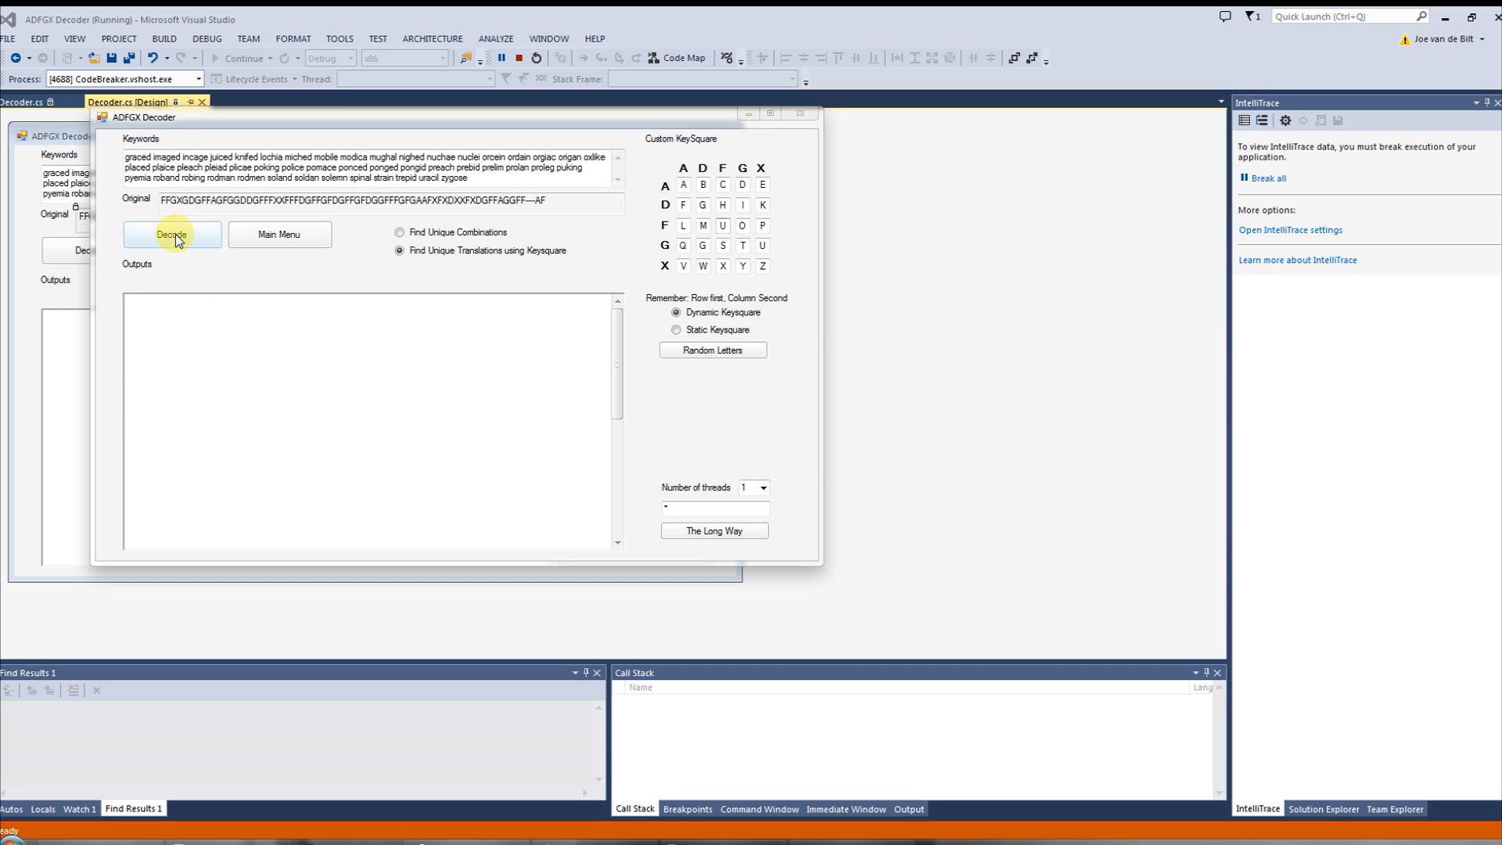
pyautogui.click(171, 235)
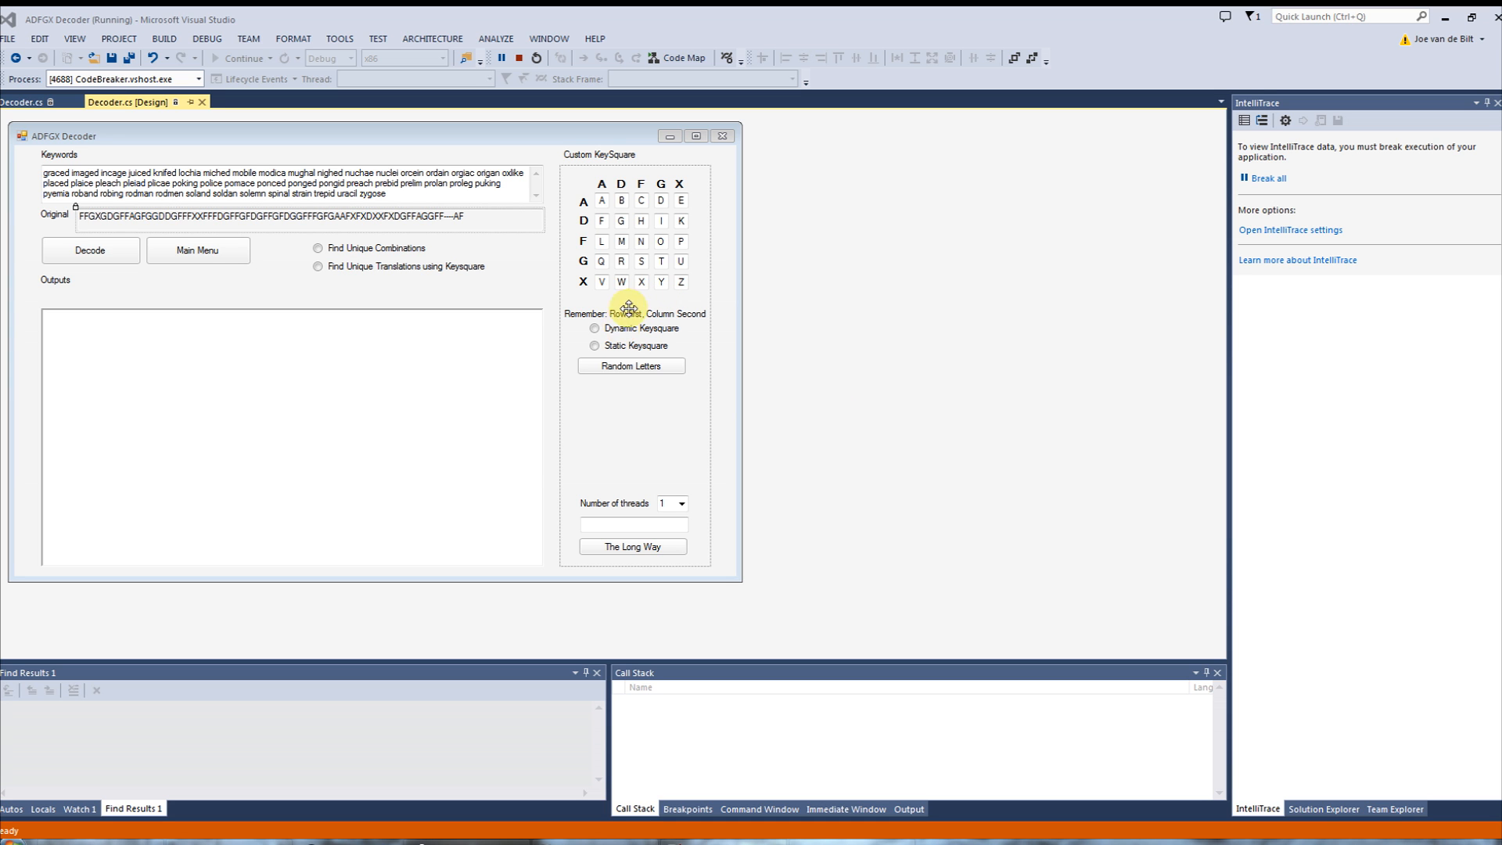
pyautogui.moveTo(409, 379)
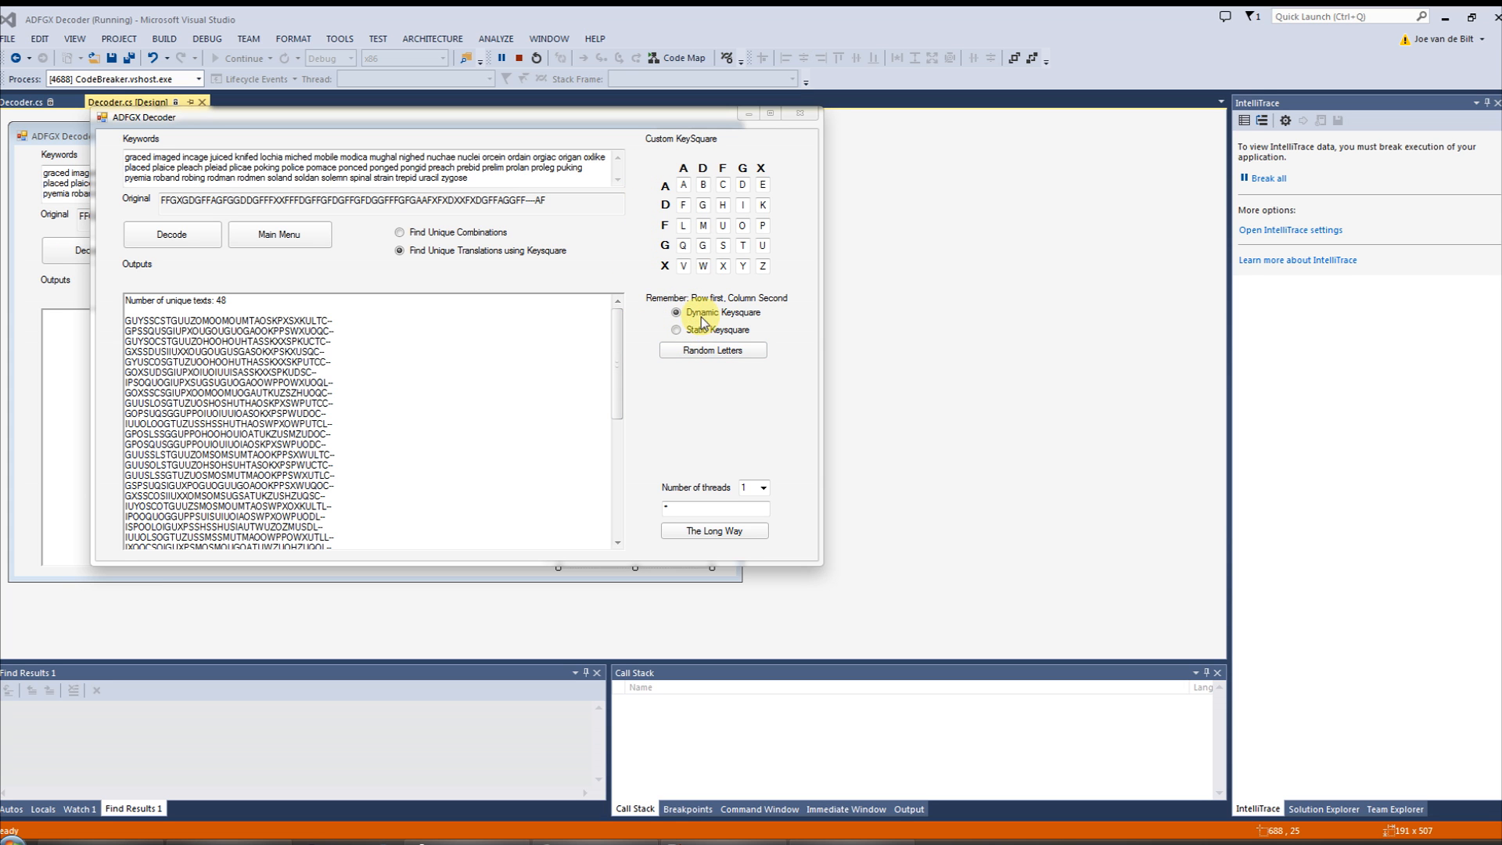
# - Shuffle the Dynamic Keysquare with Random Letters three times
pyautogui.click(713, 349)
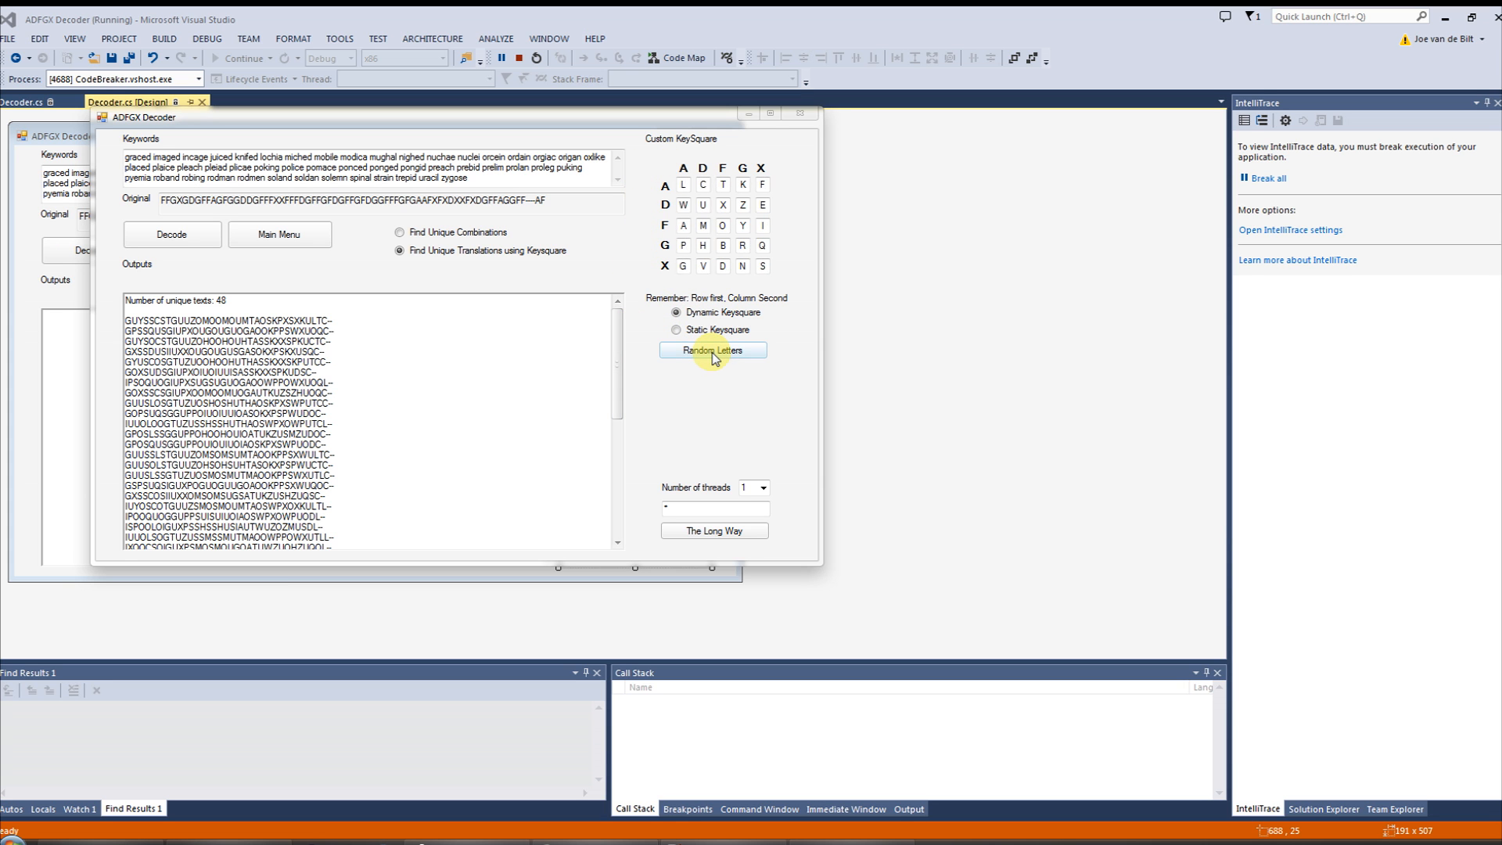
pyautogui.click(712, 349)
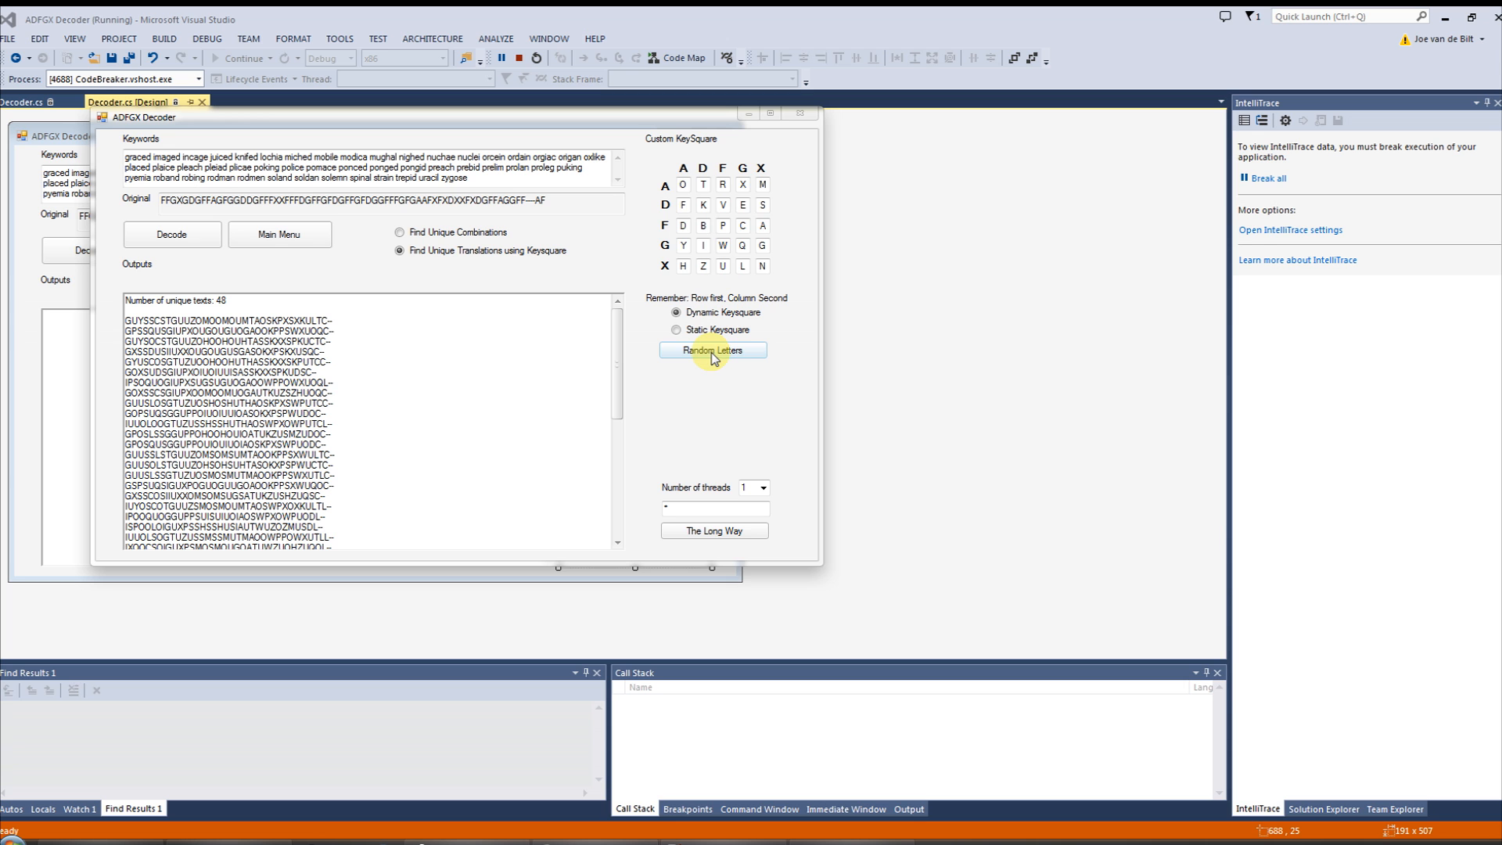
pyautogui.click(677, 329)
pyautogui.write('L')
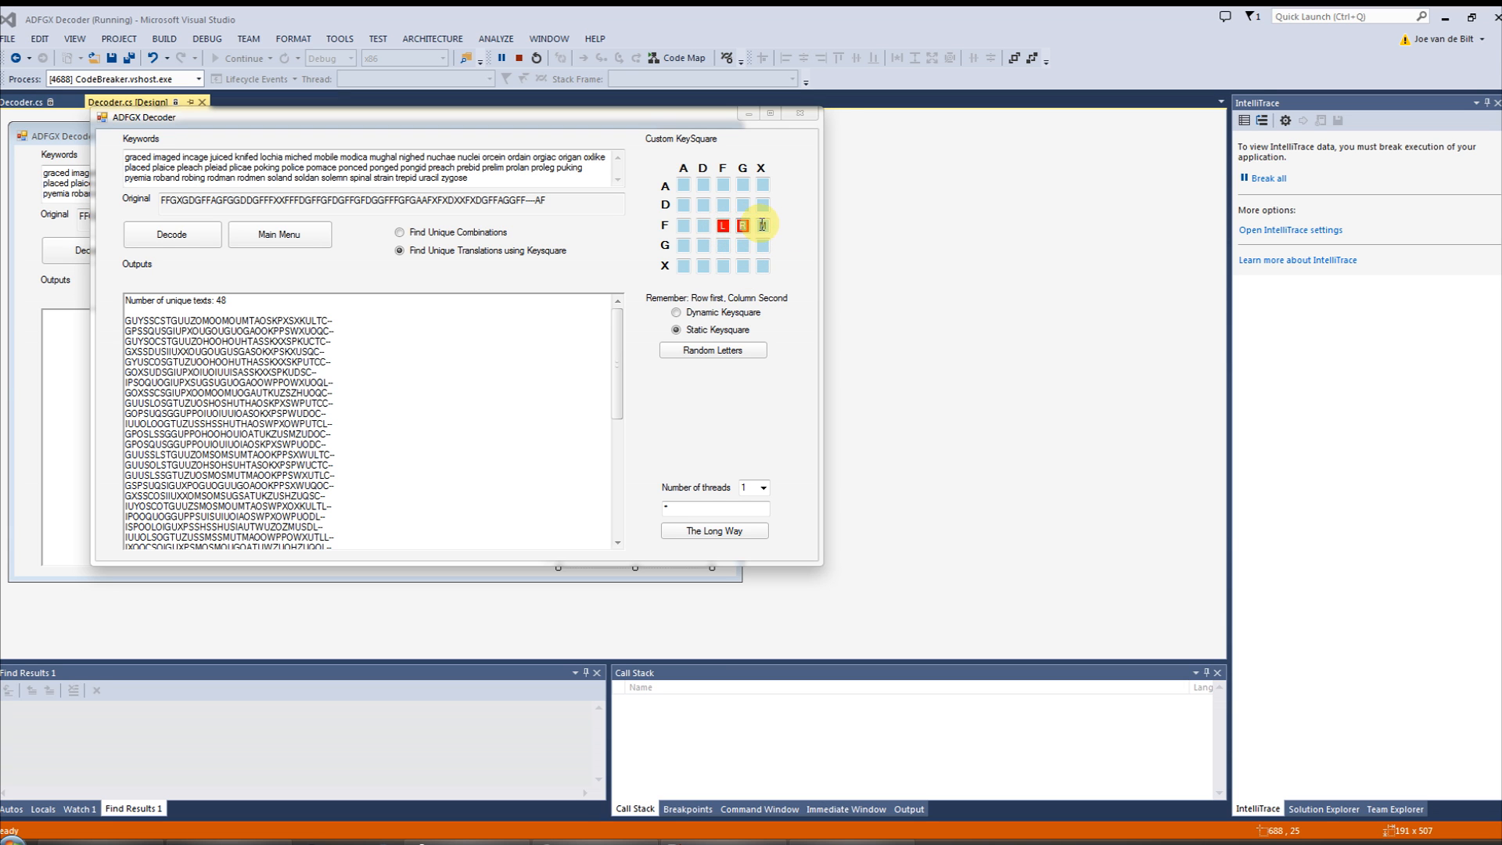
# - Refill the unfixed static keysquare cells randomly three times, then choose Find Unique Combinations
pyautogui.click(712, 350)
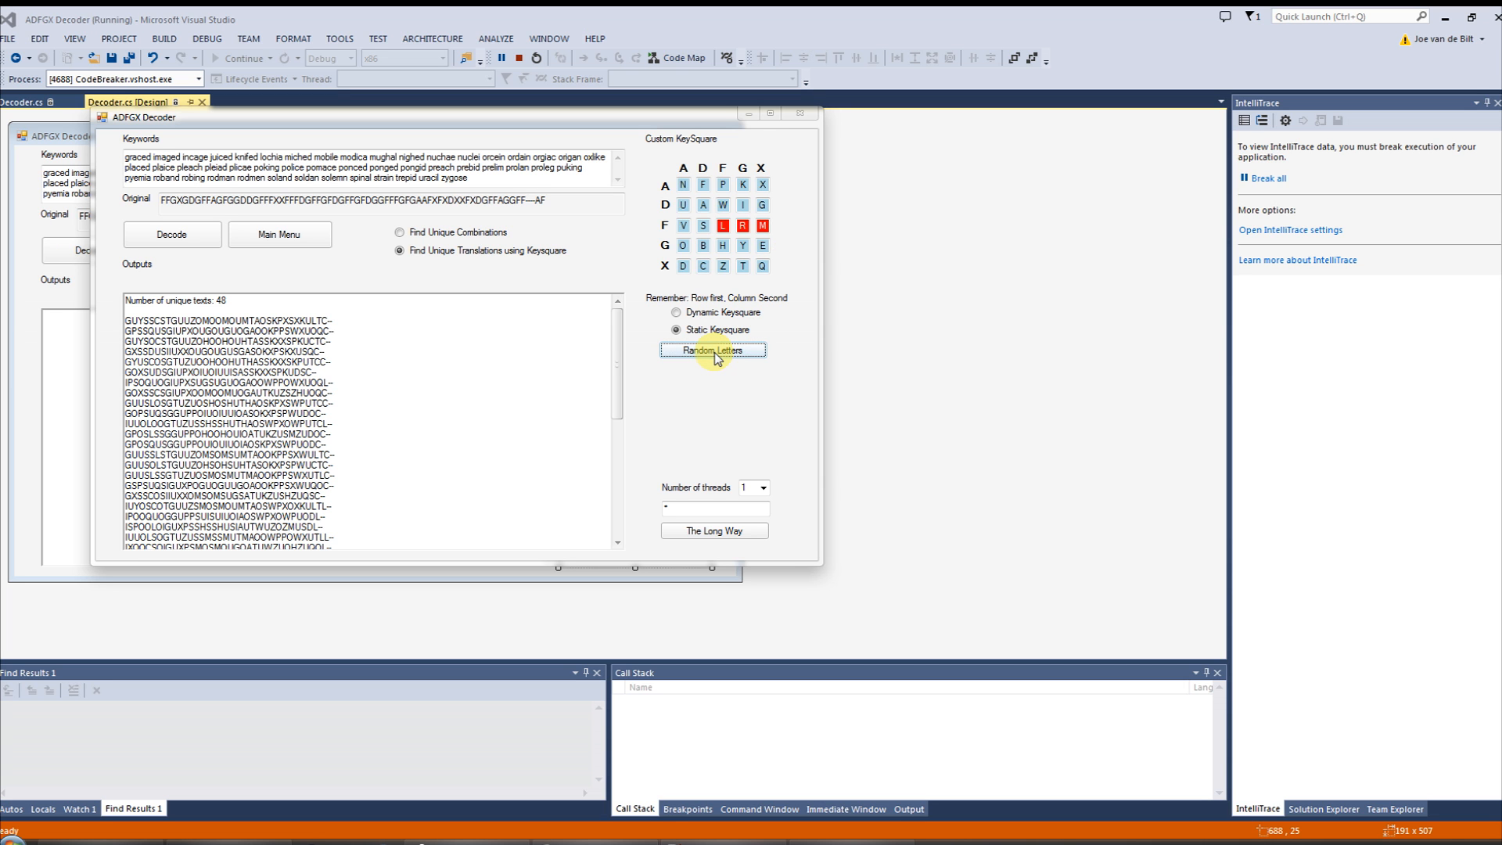
pyautogui.click(713, 350)
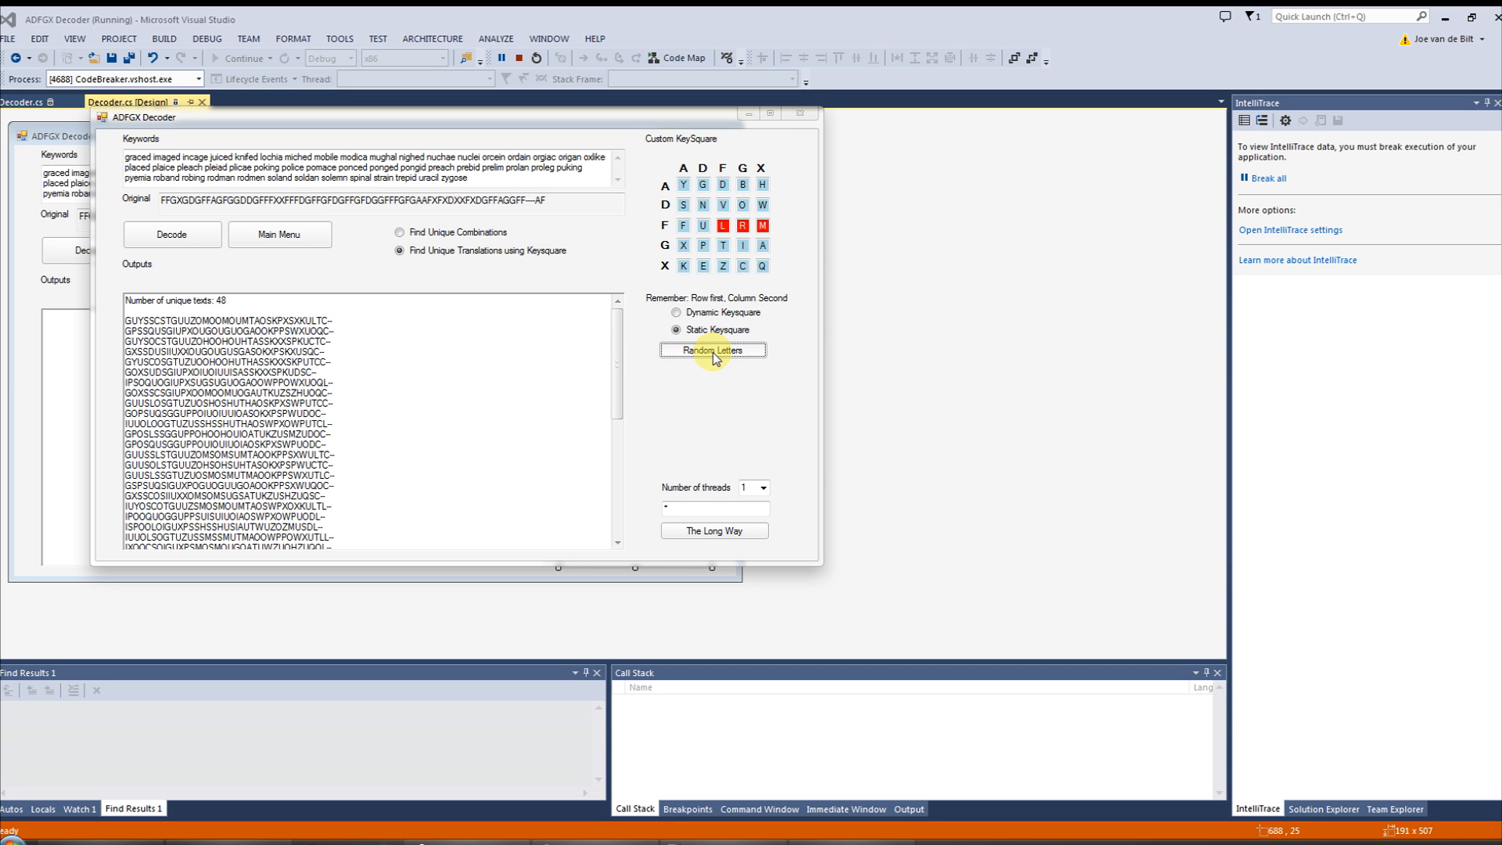
pyautogui.click(713, 350)
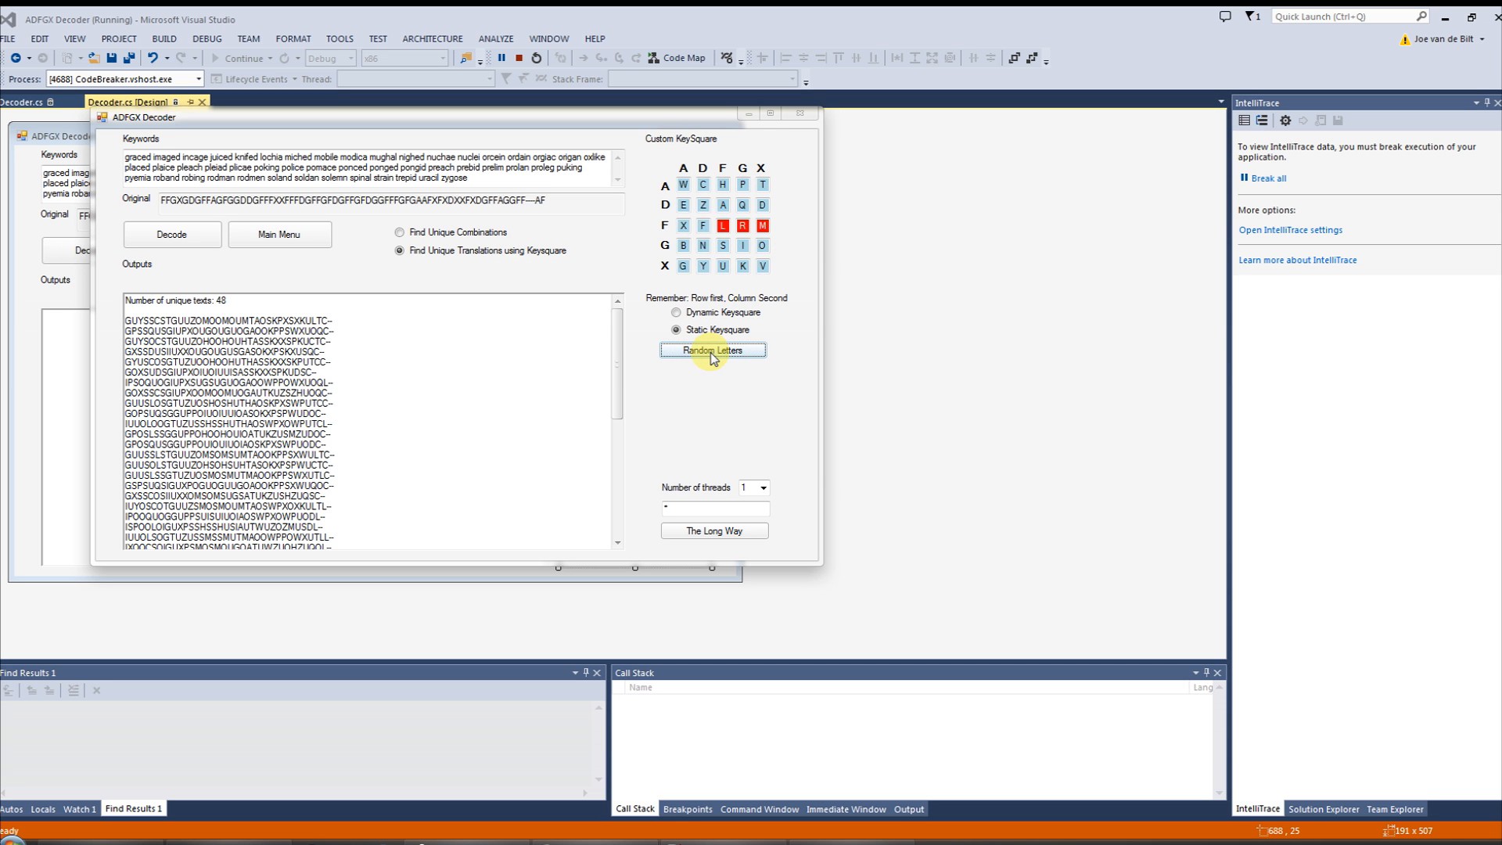
pyautogui.moveTo(178, 222)
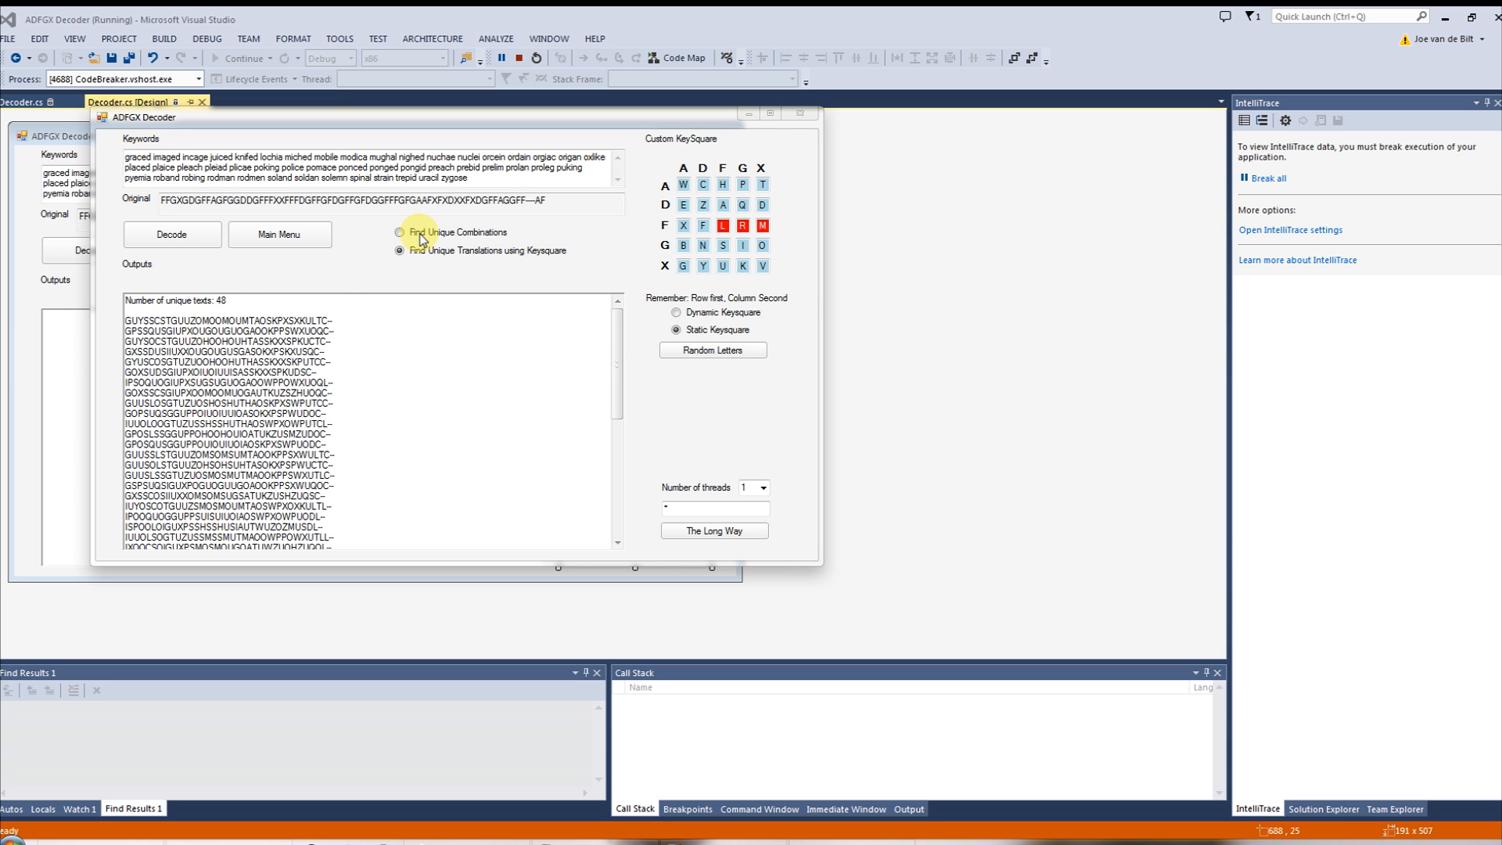
pyautogui.click(400, 232)
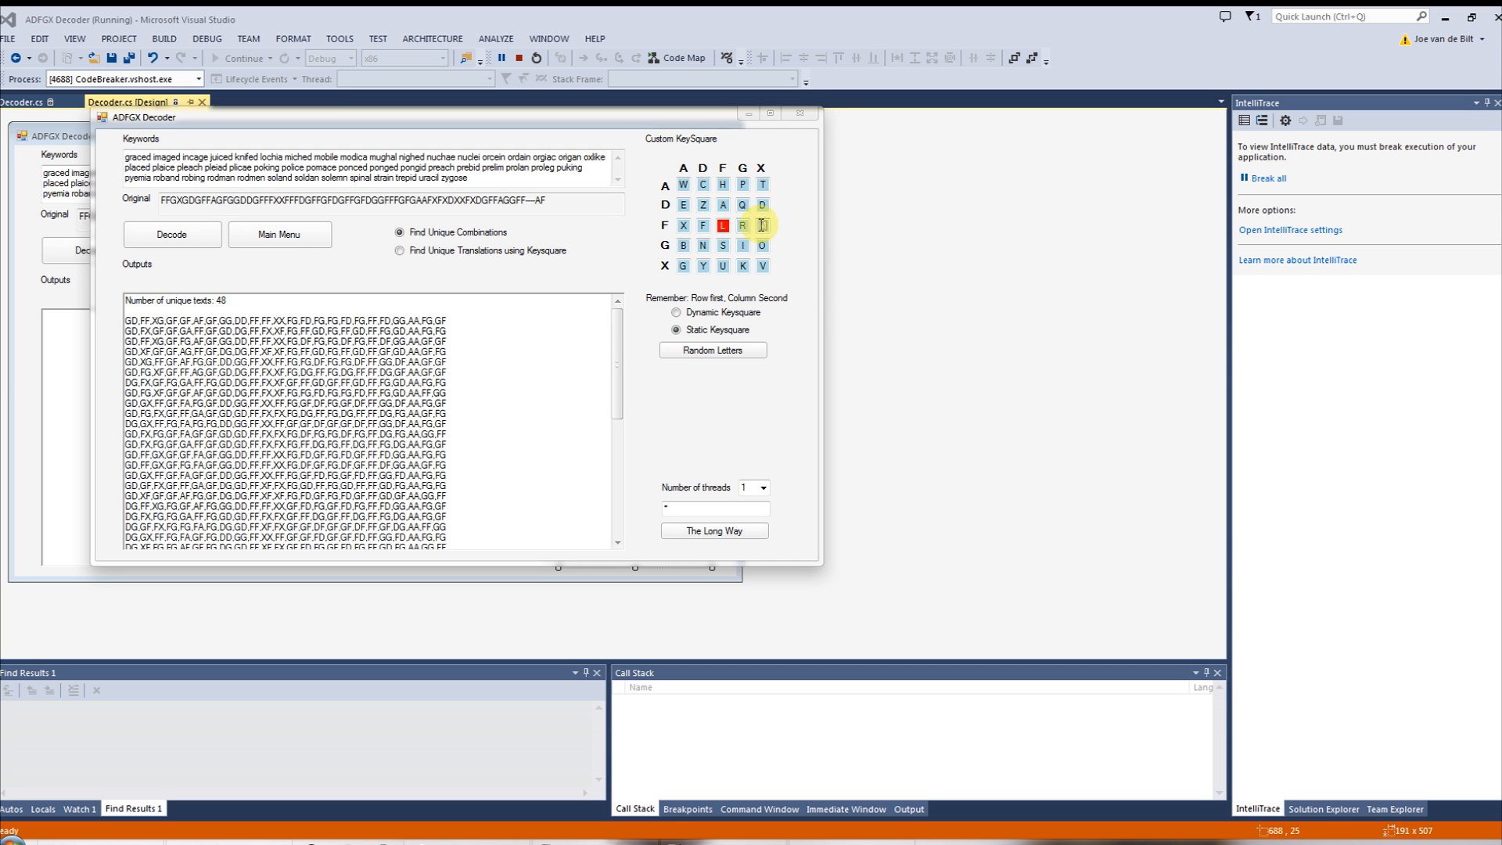
# - Decode translations with D locked, shuffling the remaining keysquare letters twice
pyautogui.click(713, 350)
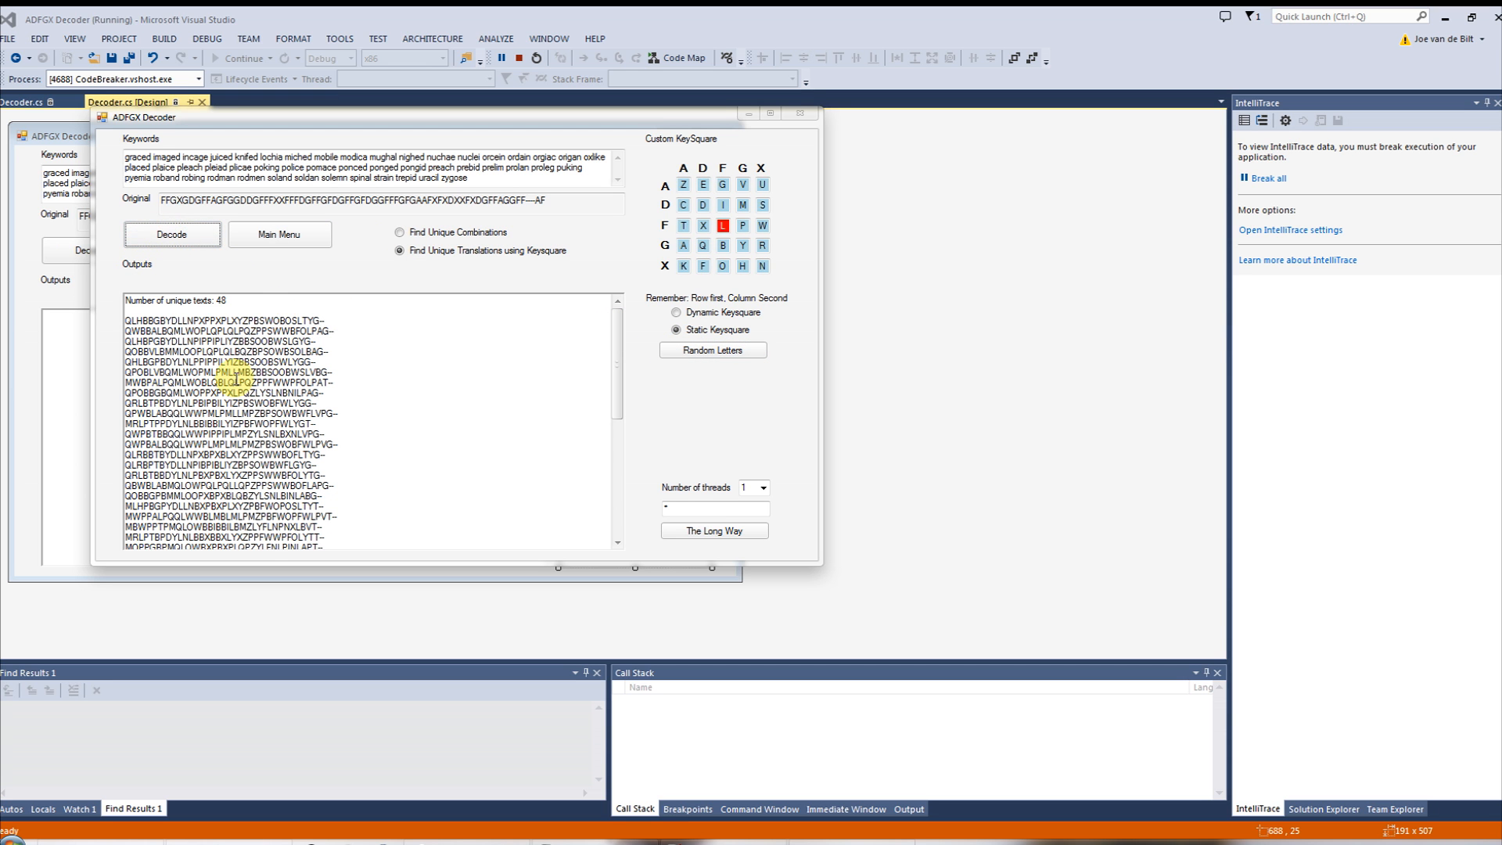
pyautogui.click(713, 350)
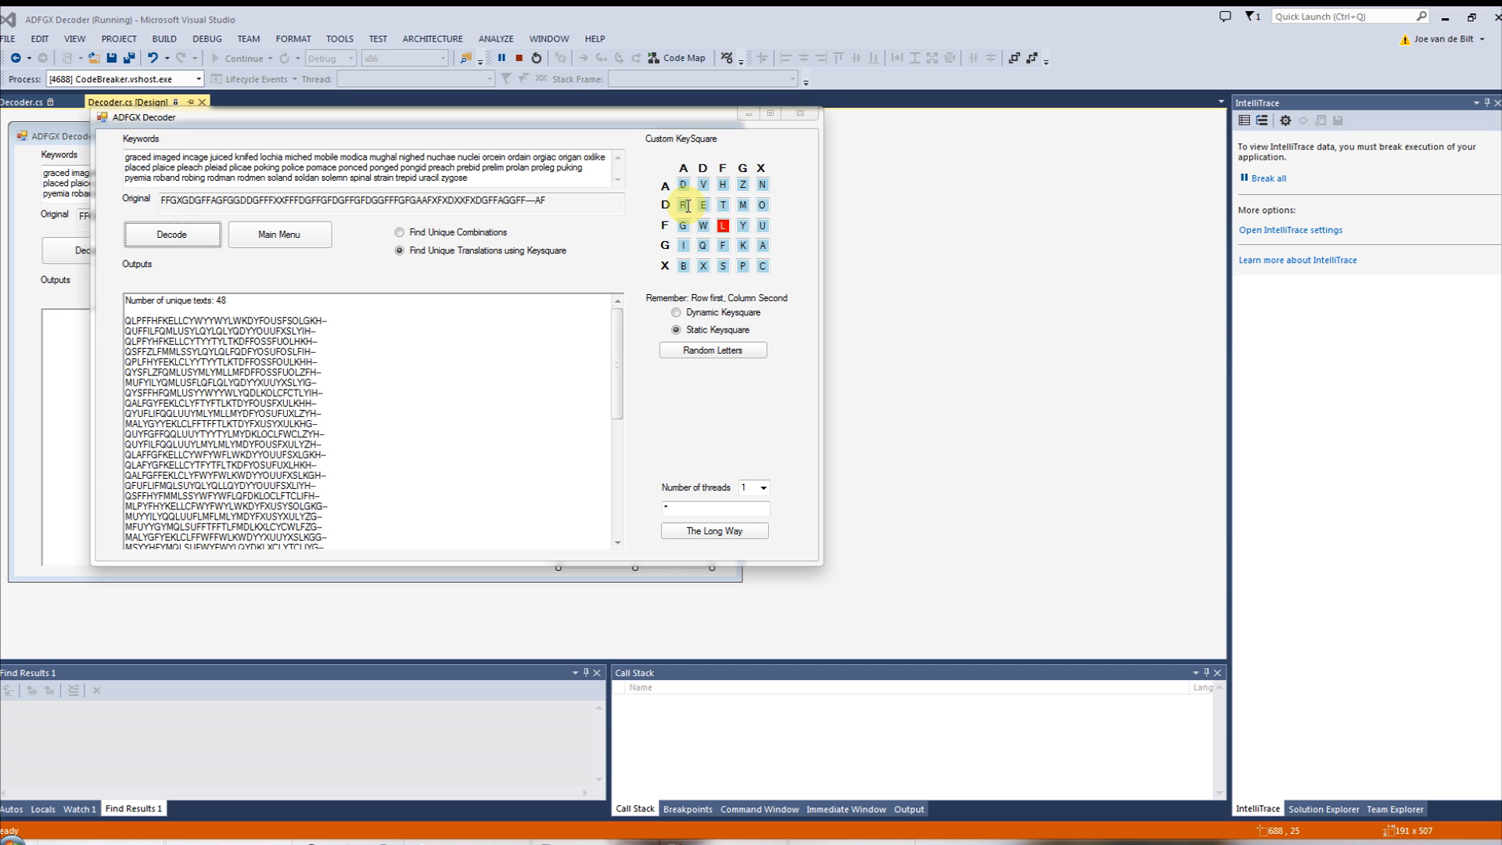
pyautogui.click(713, 350)
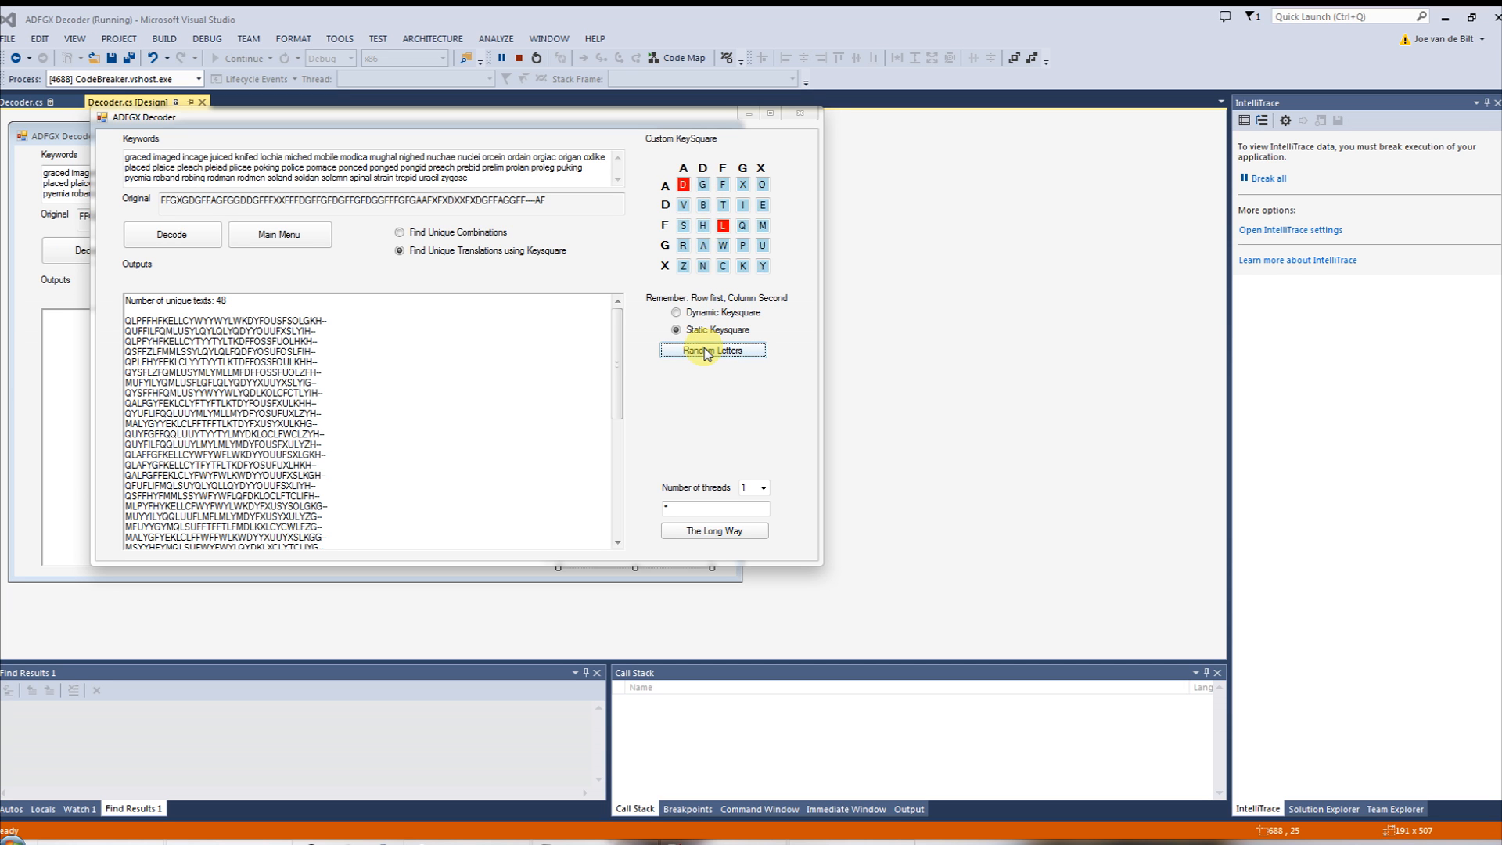
pyautogui.click(713, 350)
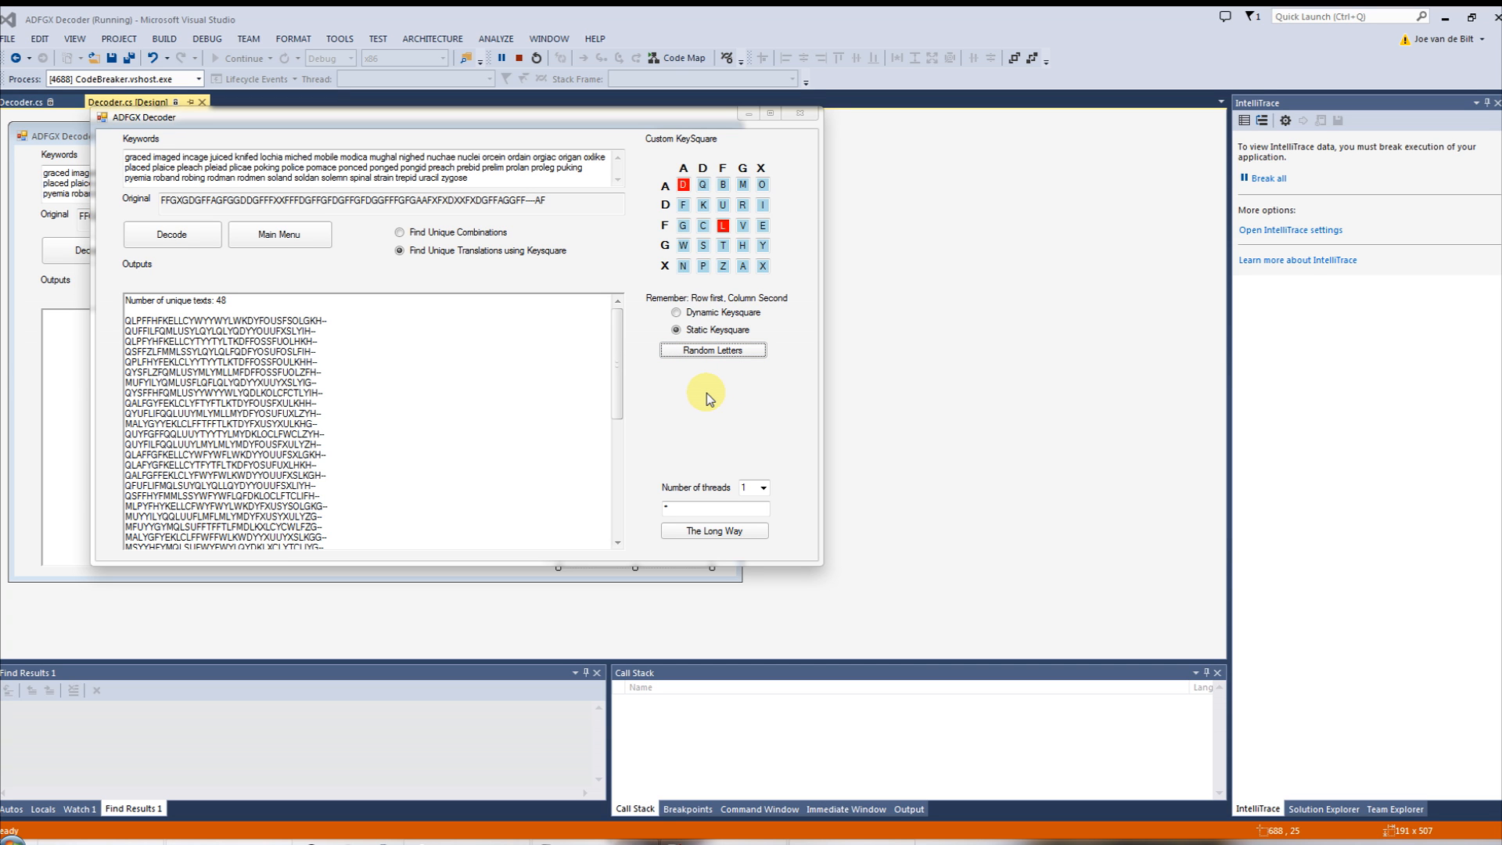
pyautogui.moveTo(714, 304)
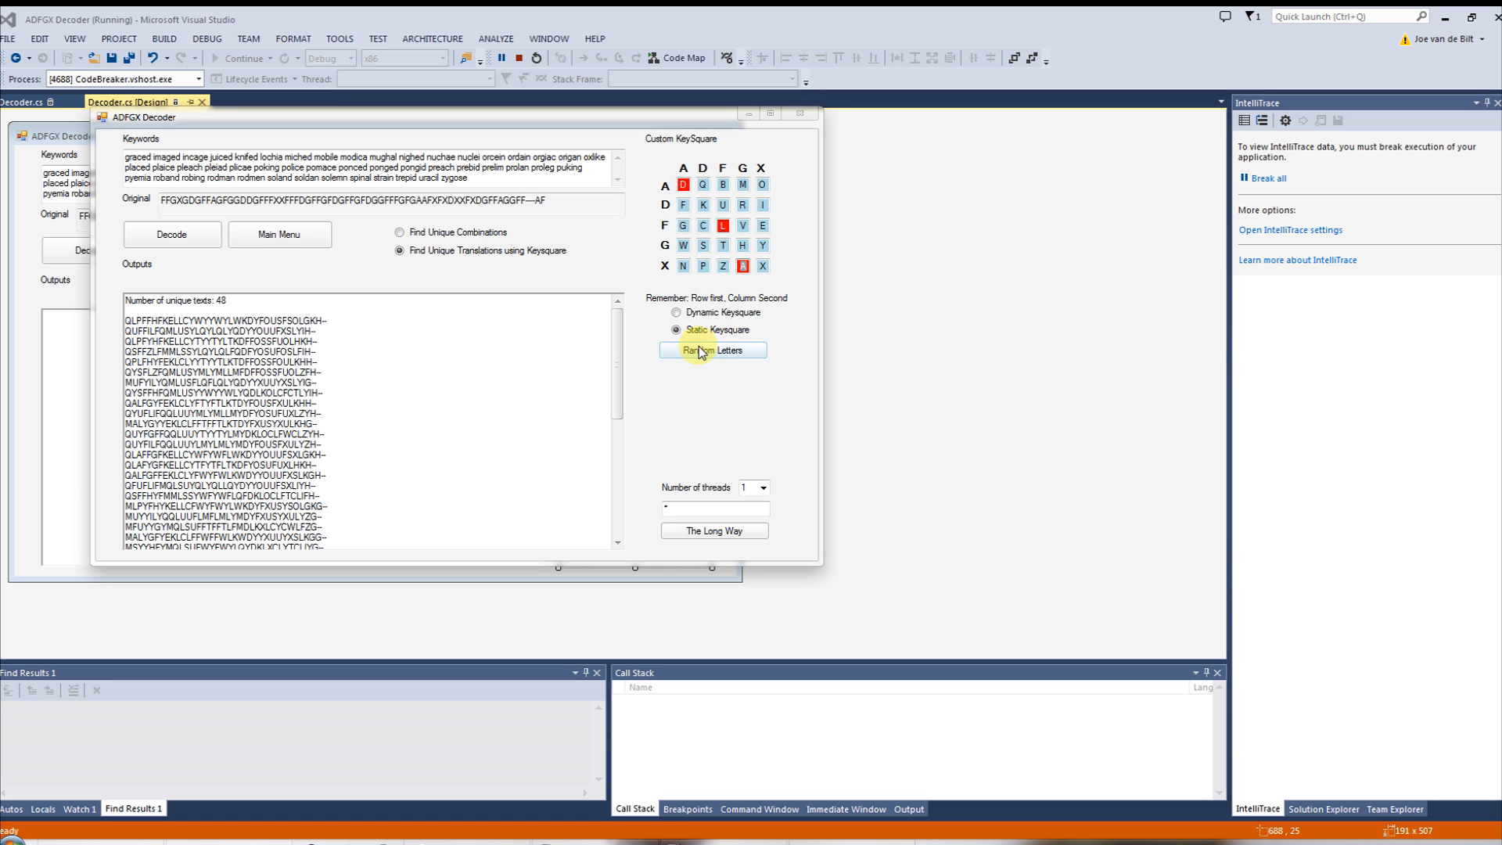
pyautogui.click(712, 350)
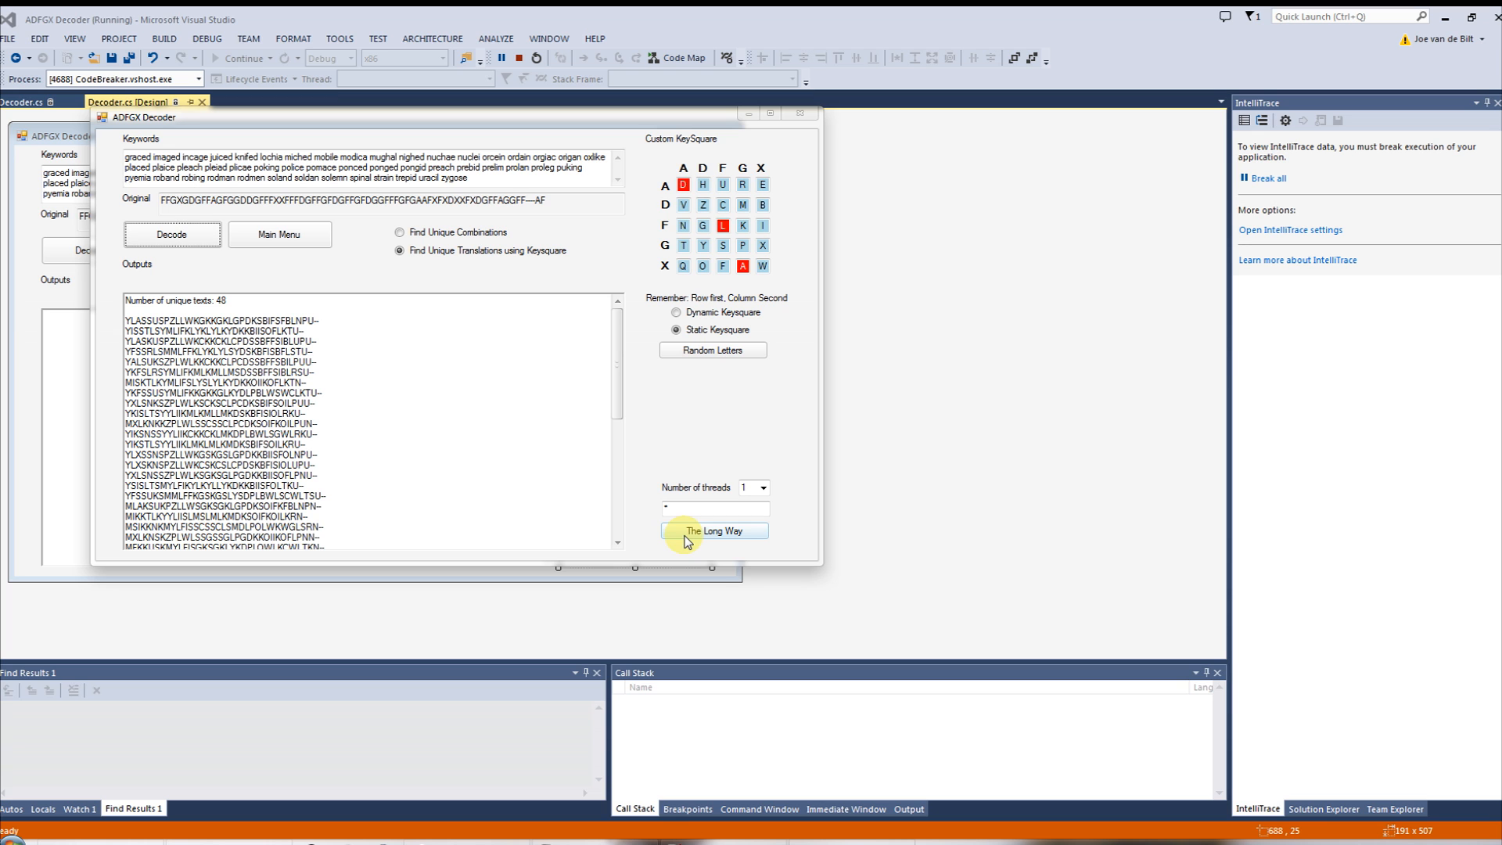
pyautogui.moveTo(695, 455)
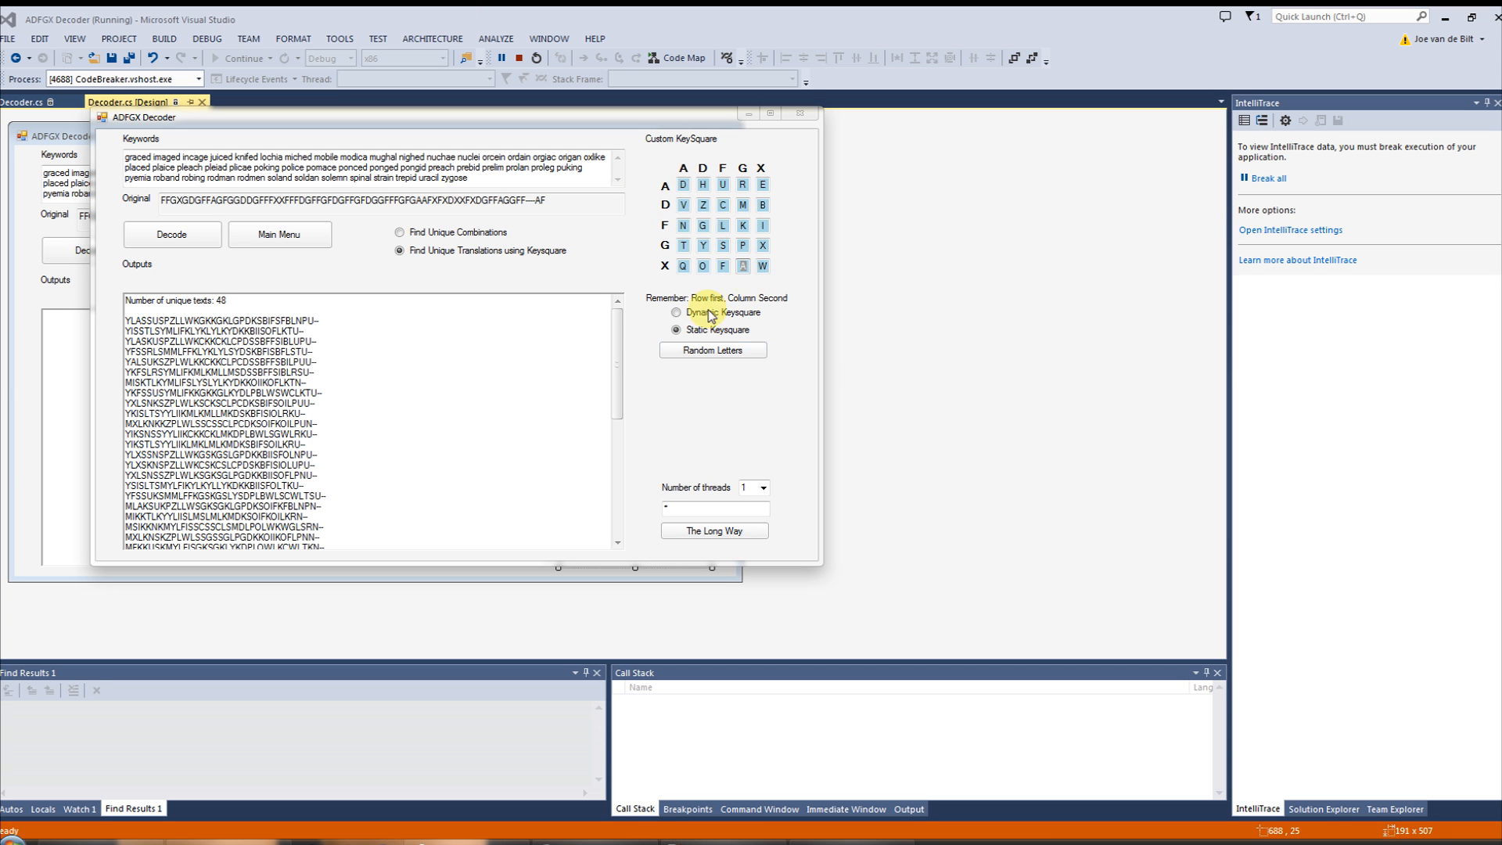
# - Return to a dynamic keysquare and enter 'kill' as the search keyword
pyautogui.click(713, 350)
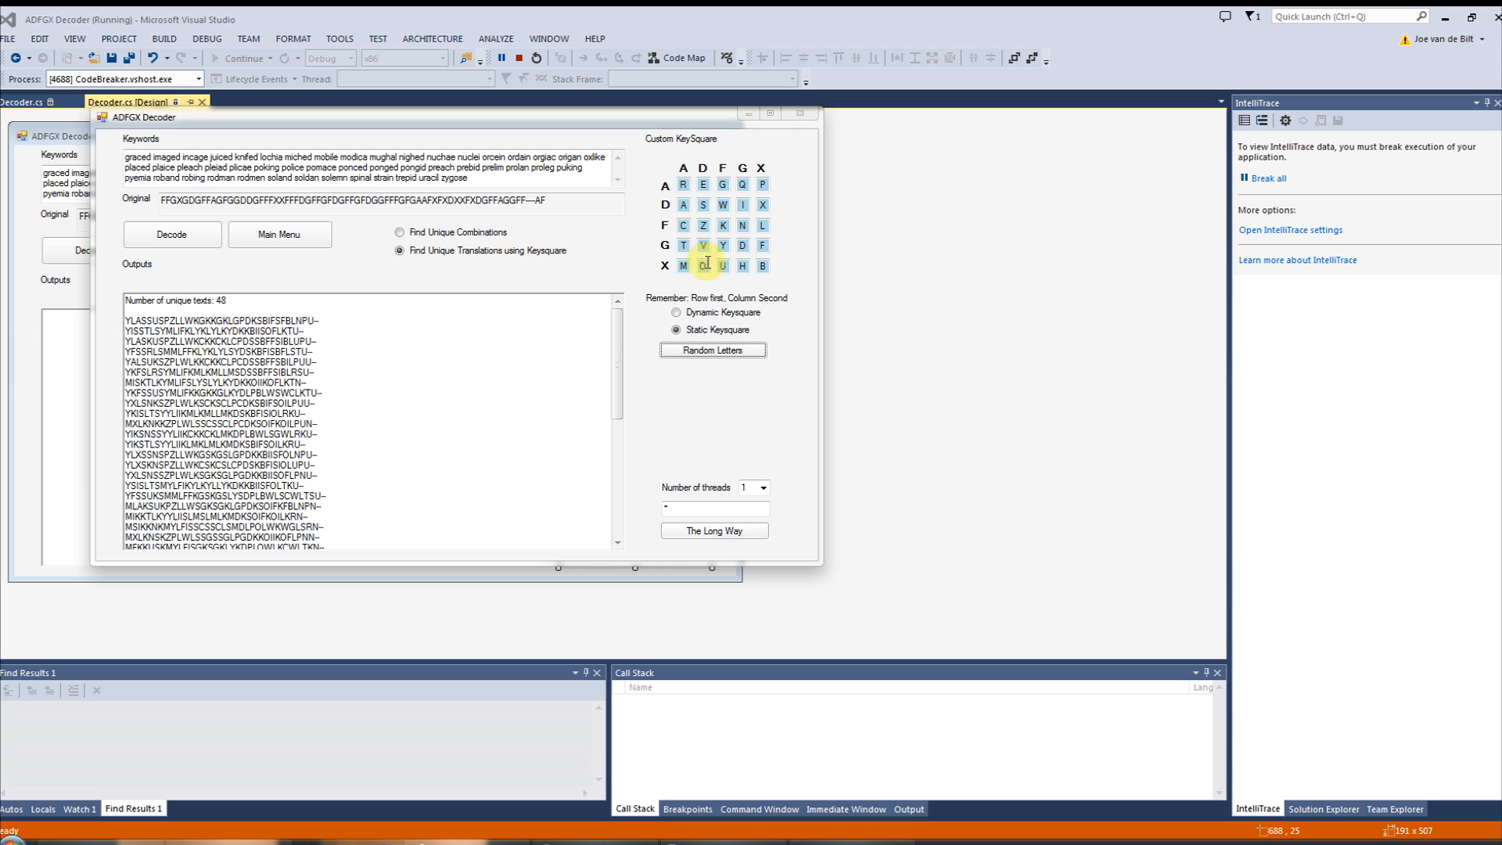
pyautogui.click(763, 488)
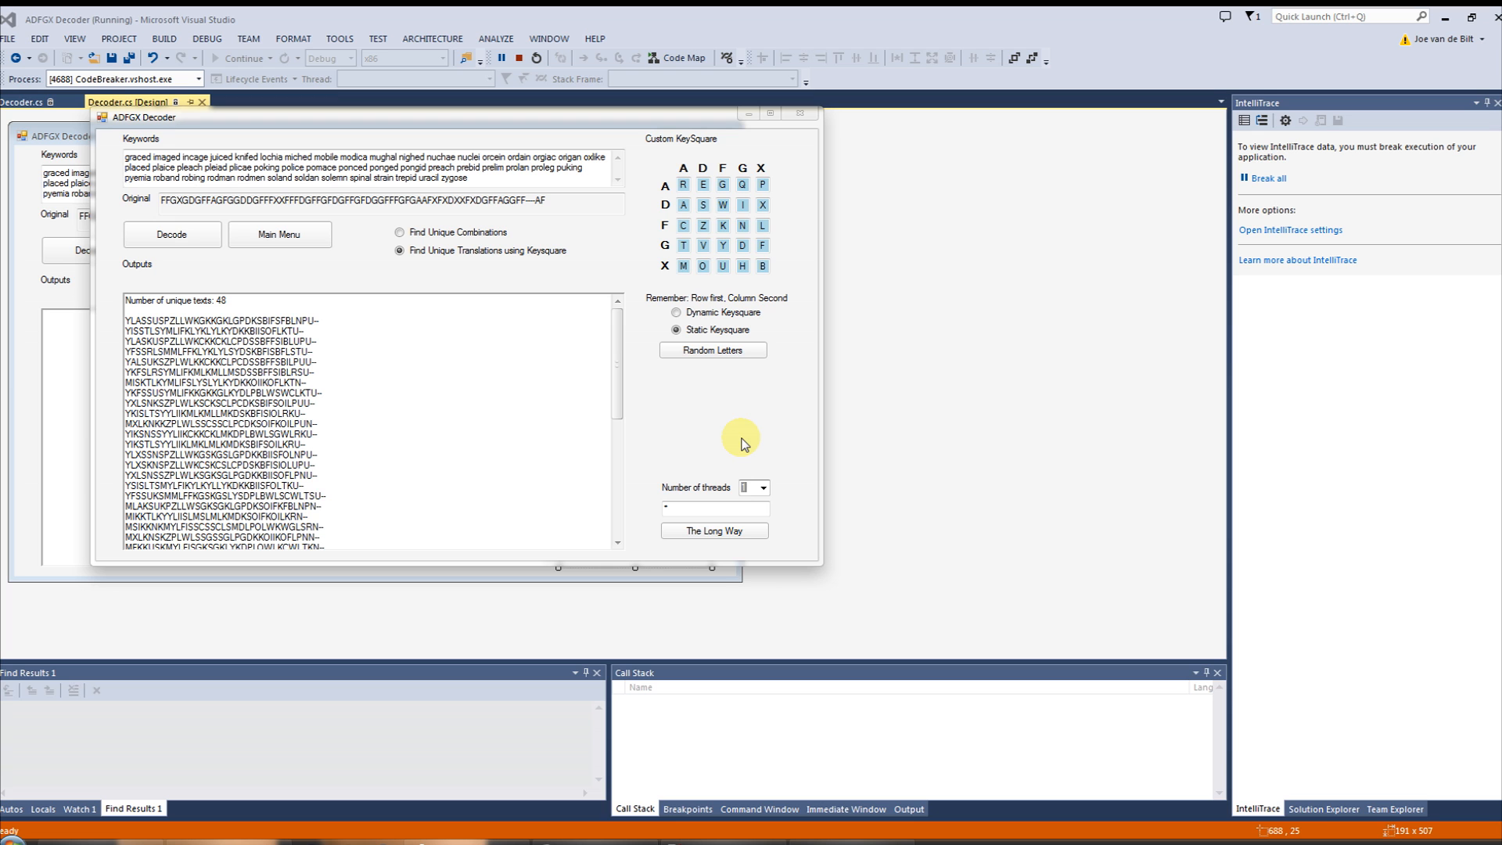
pyautogui.moveTo(692, 479)
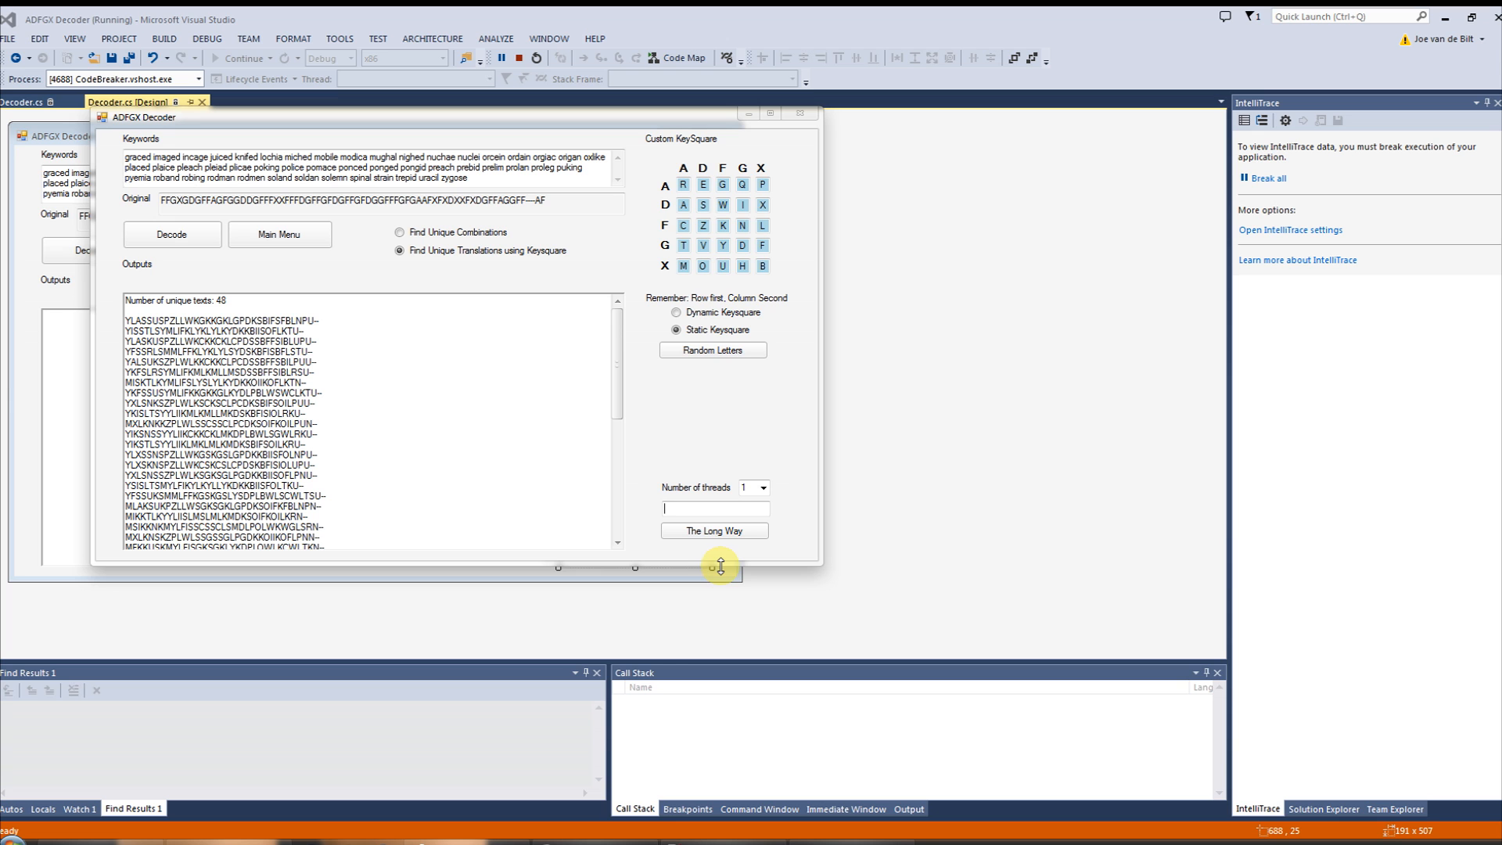
pyautogui.write('kill')
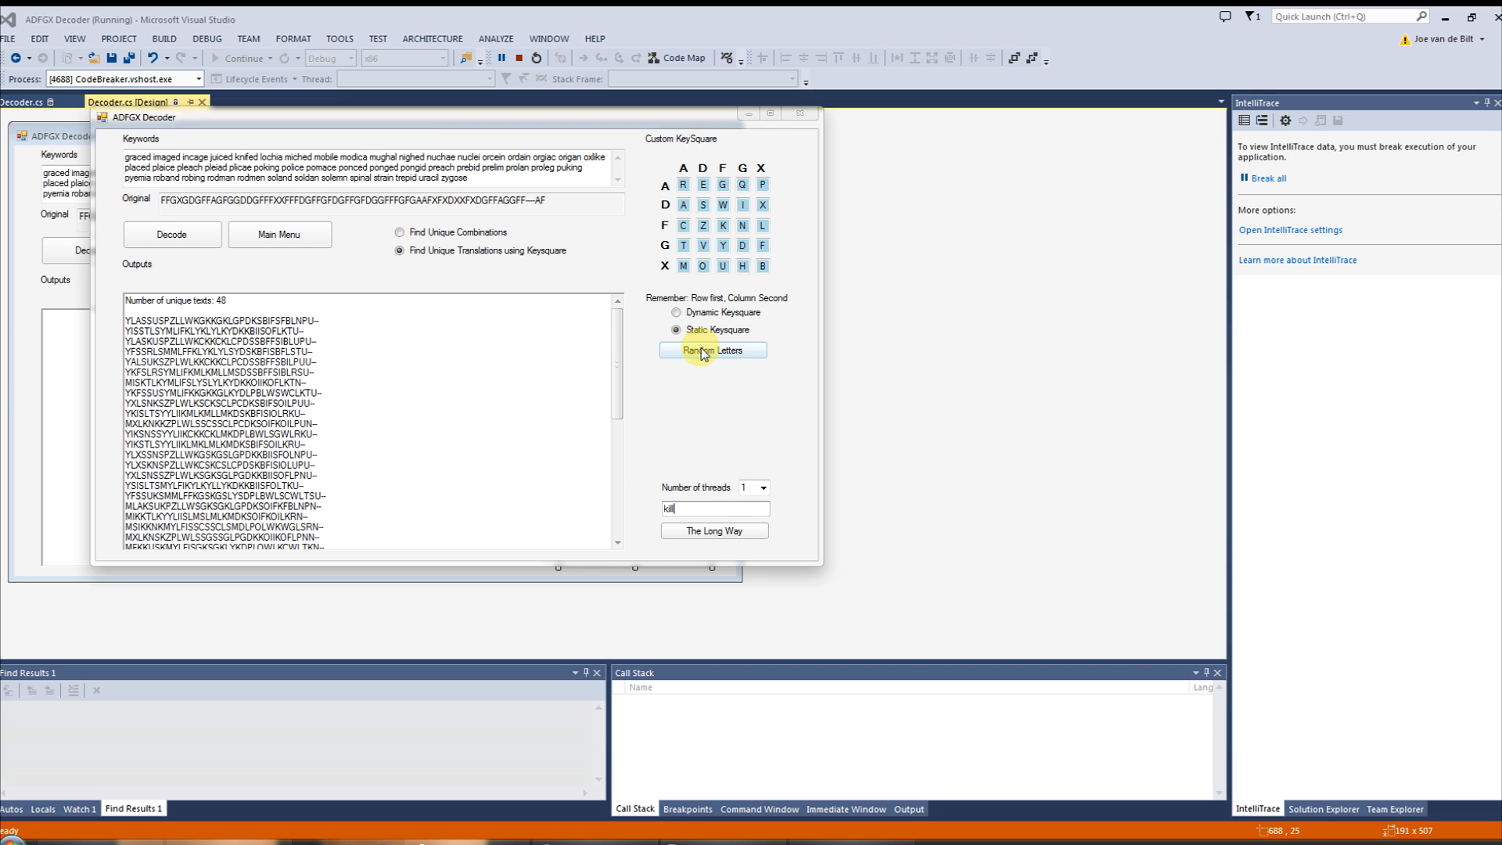
pyautogui.moveTo(713, 531)
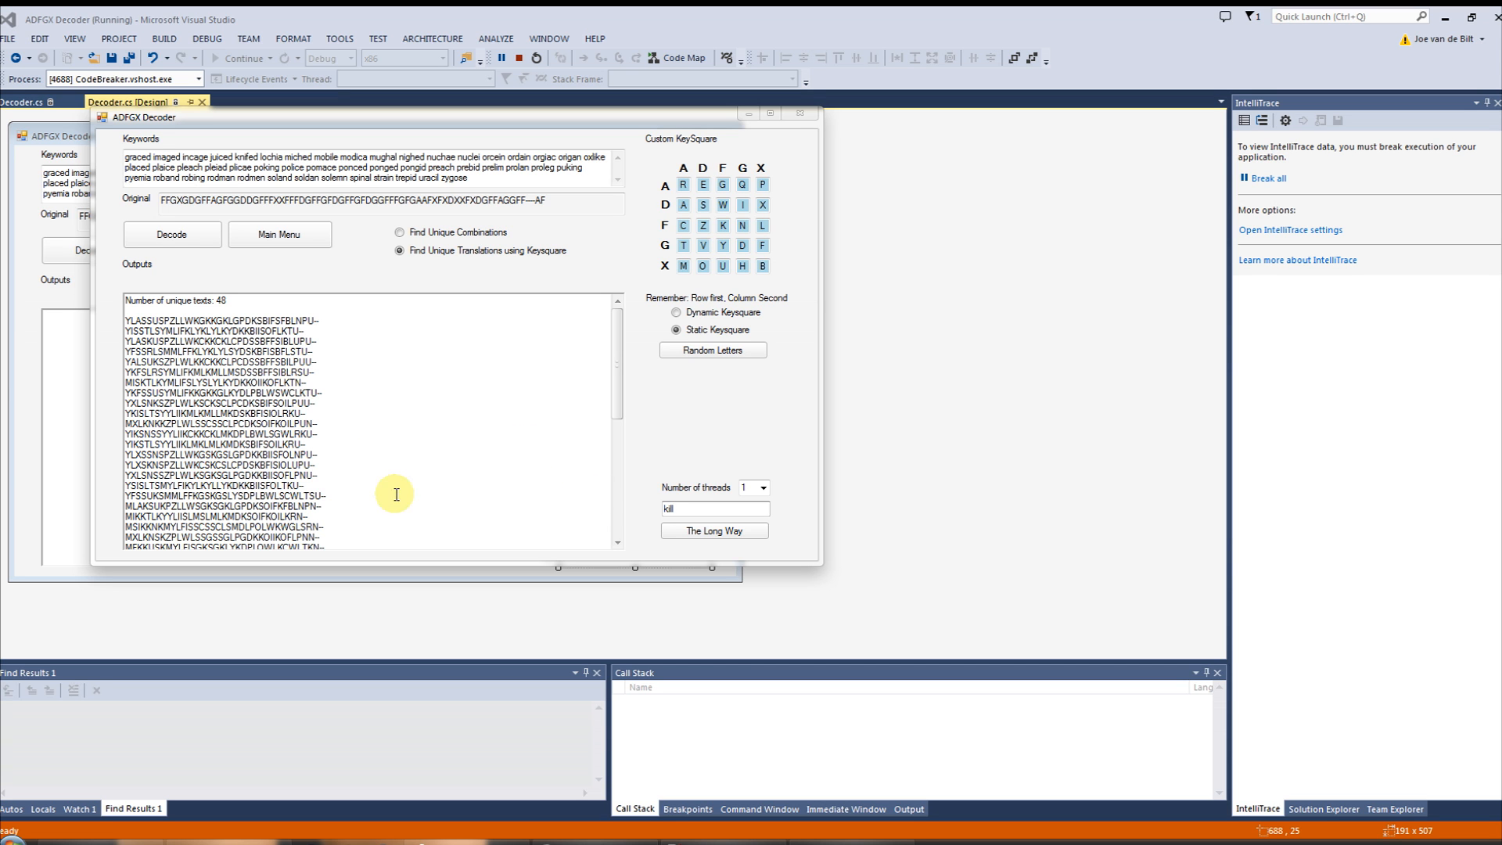
# - Start and confirm The Long Way search for KILL, let keysquares shuffle, then stop it
pyautogui.click(713, 531)
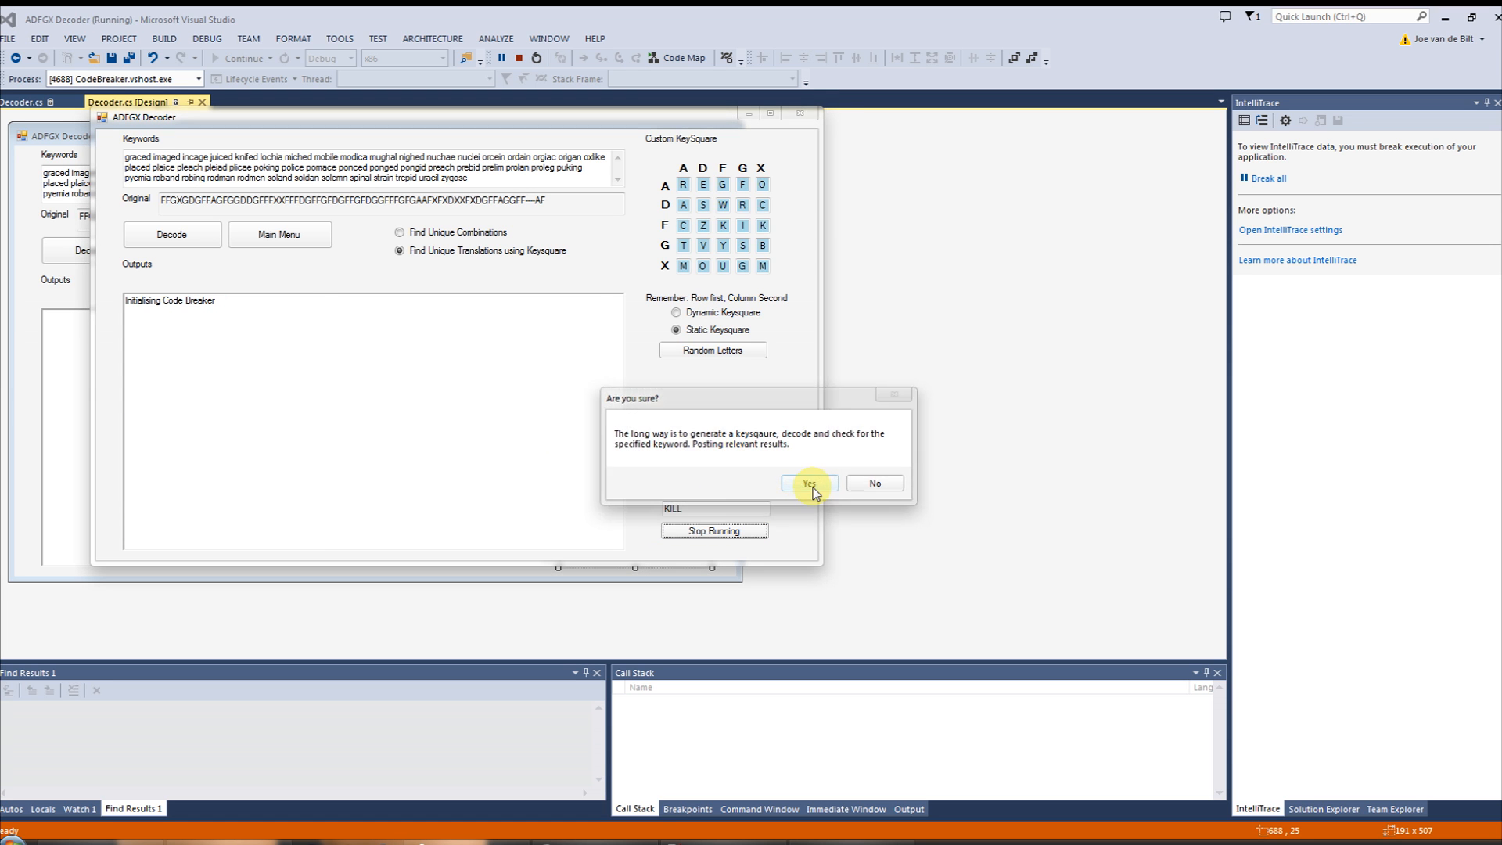
pyautogui.click(807, 483)
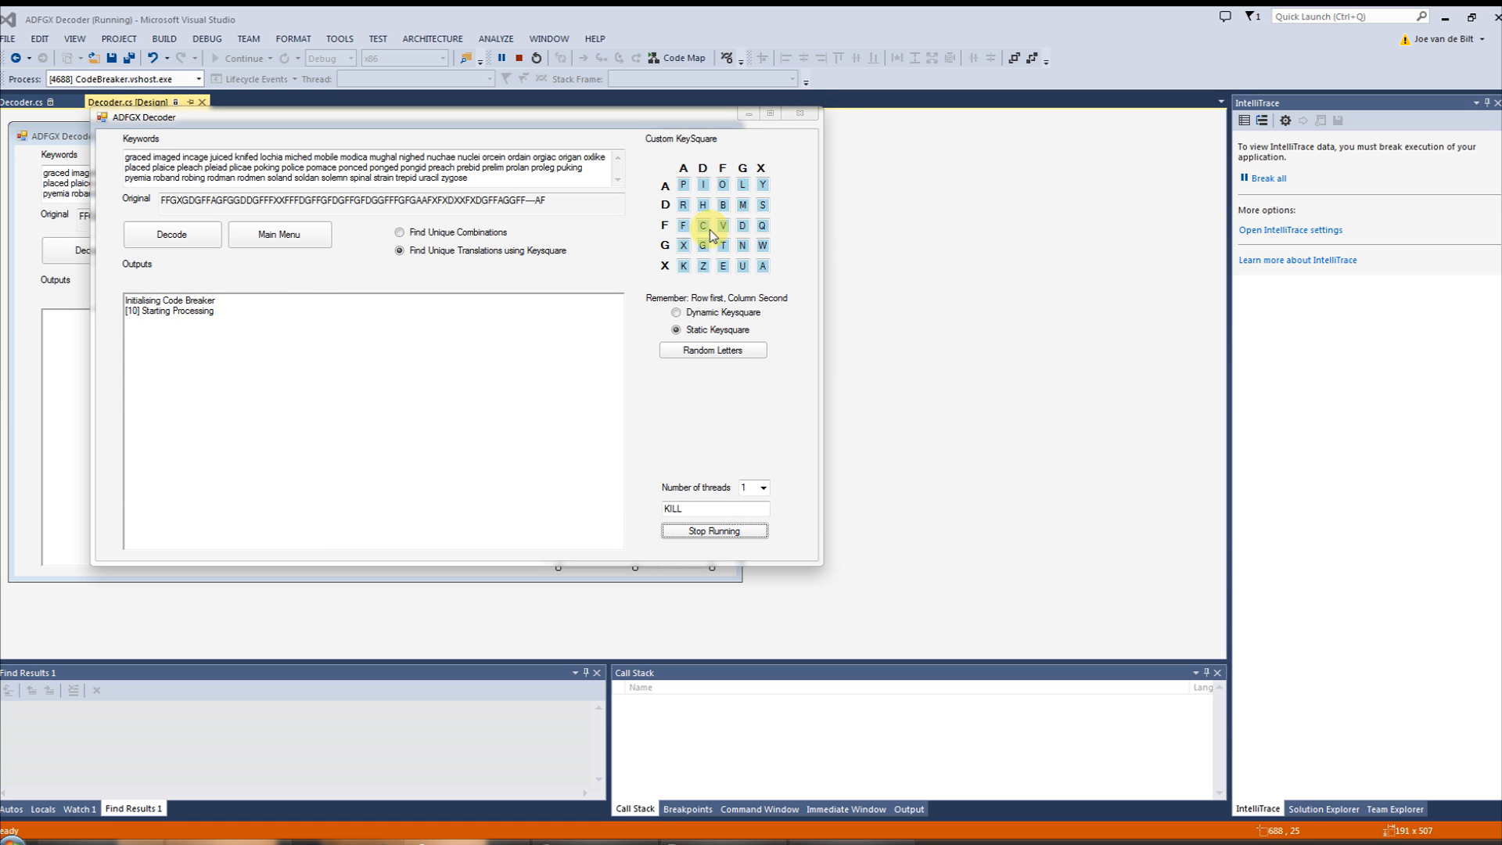
pyautogui.click(713, 349)
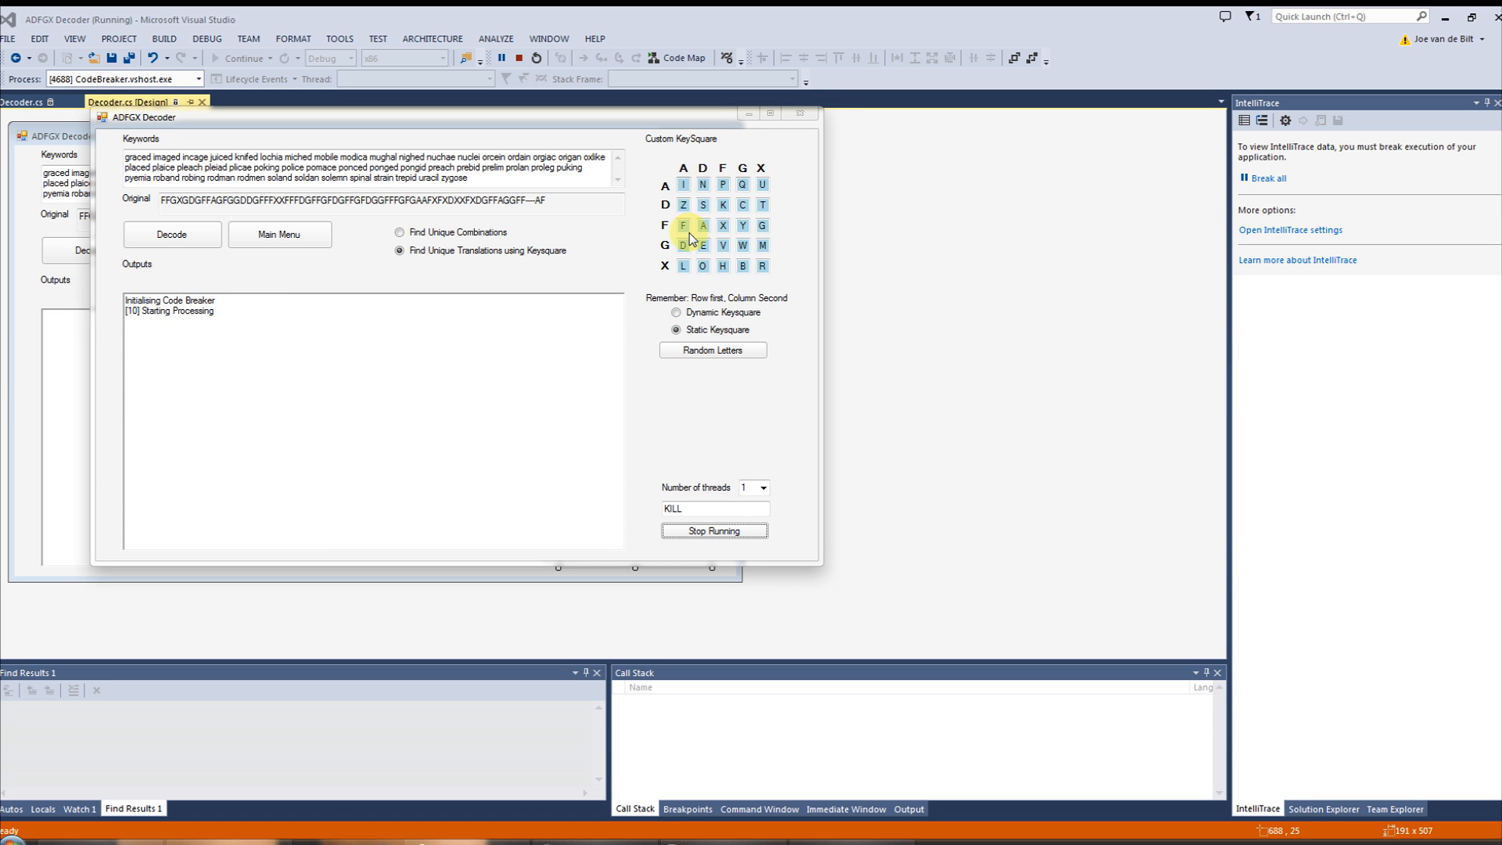
pyautogui.click(713, 350)
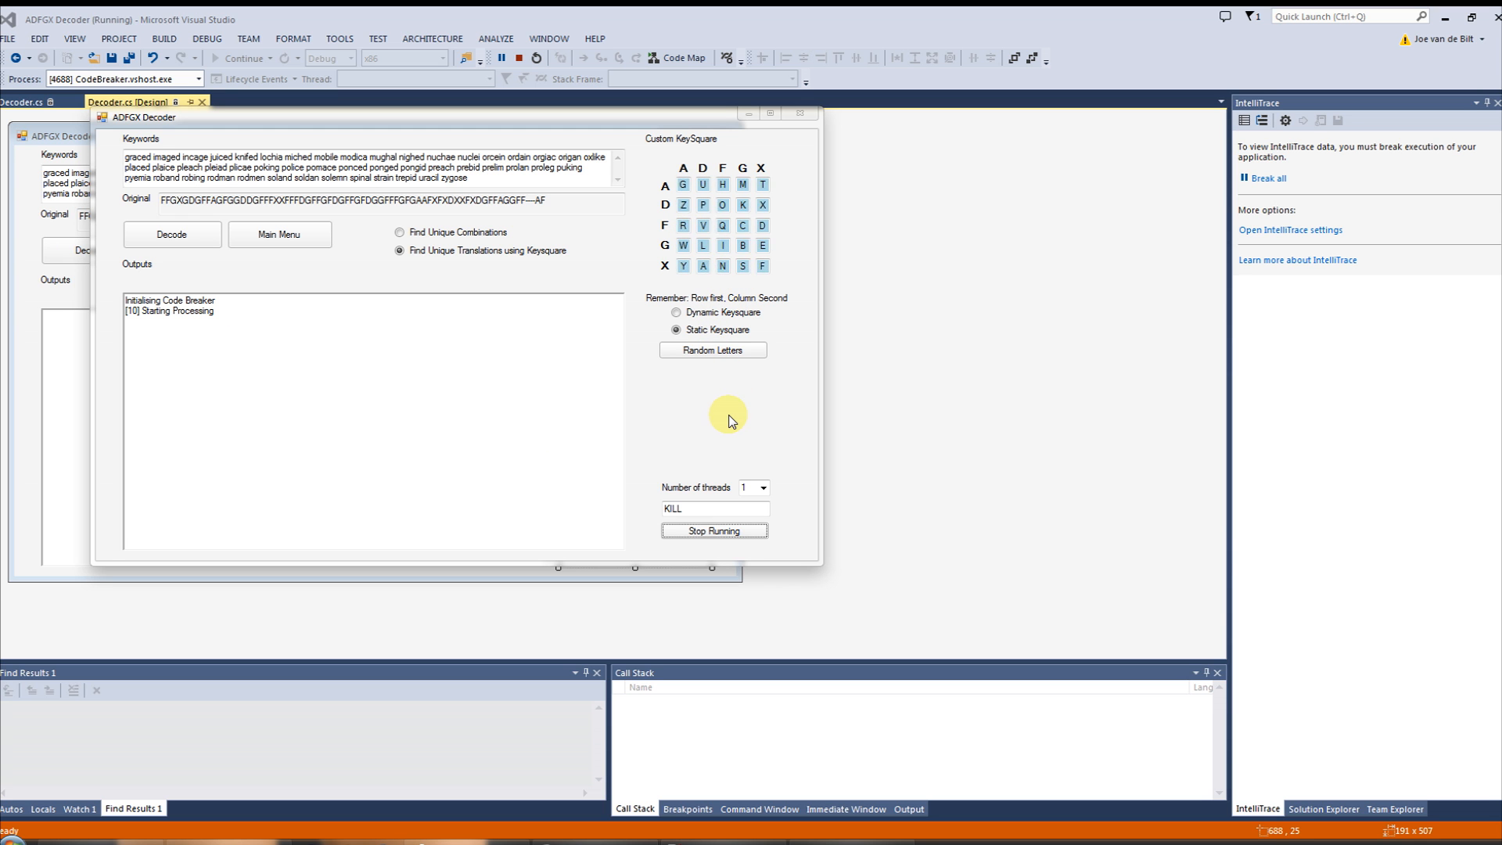
pyautogui.click(713, 350)
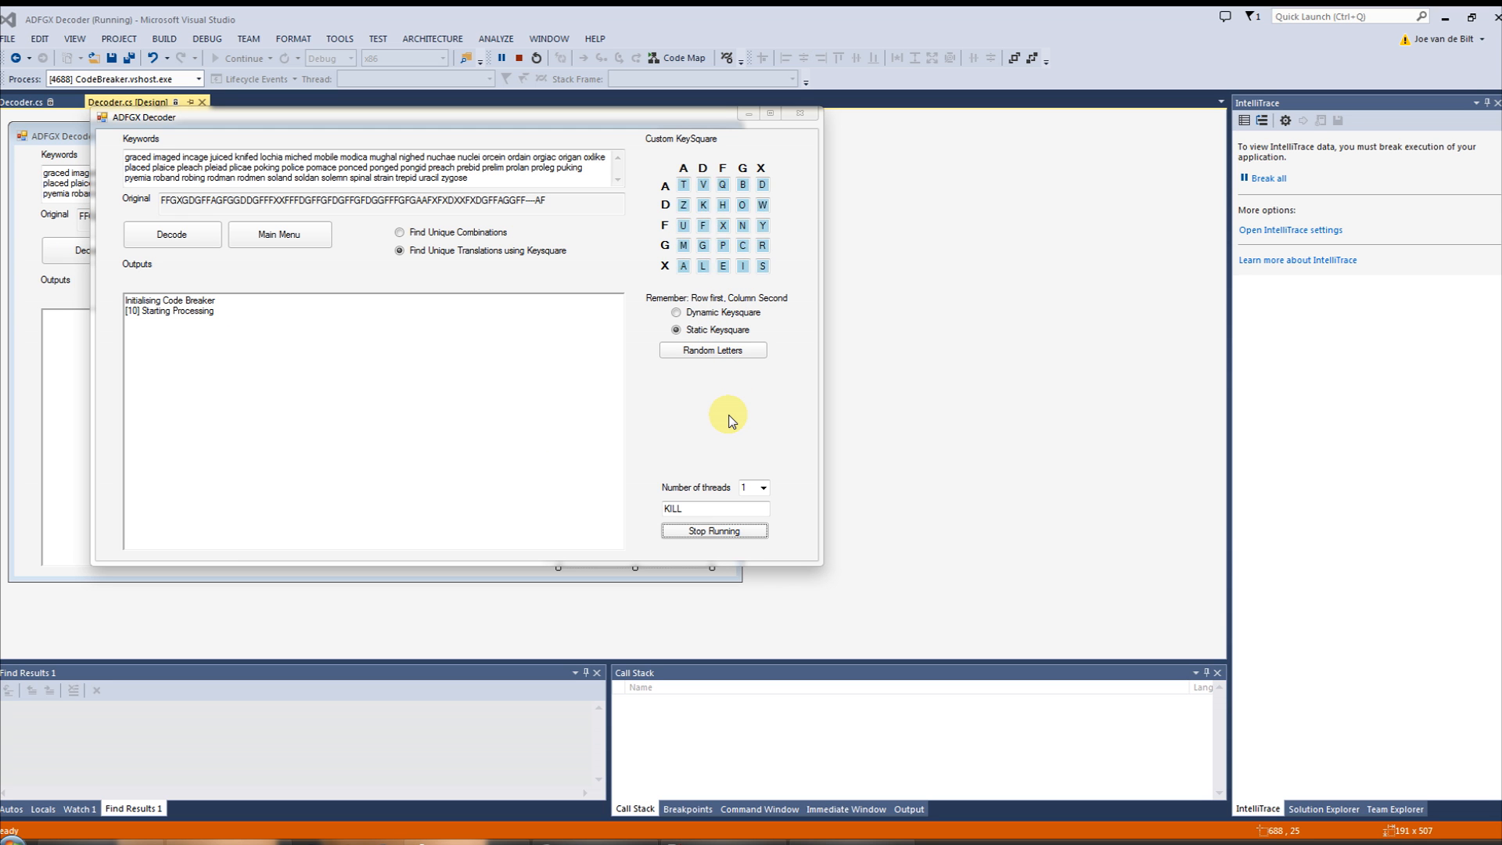
pyautogui.click(713, 350)
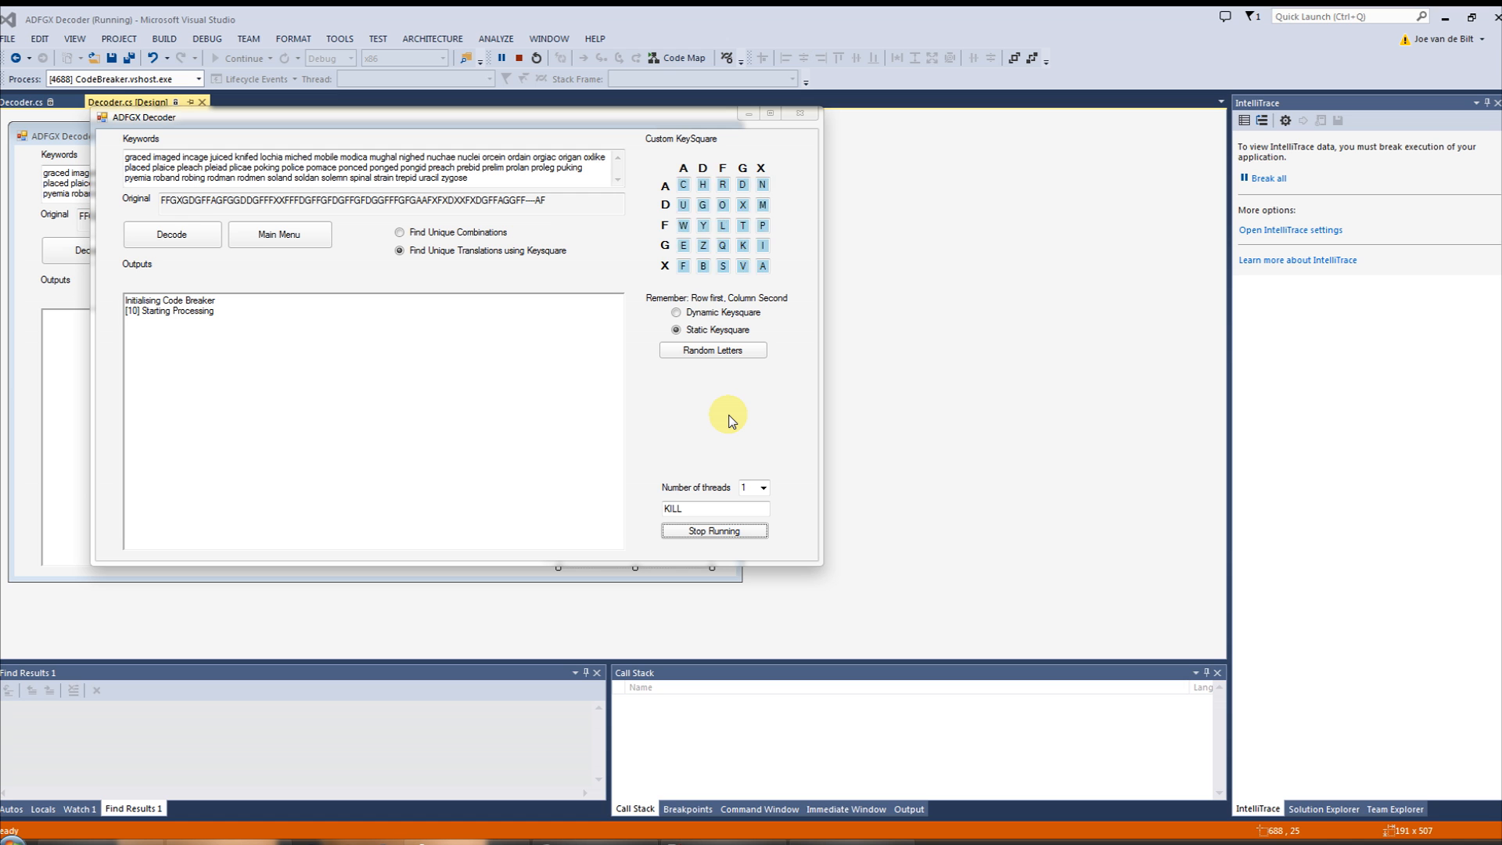
pyautogui.click(713, 349)
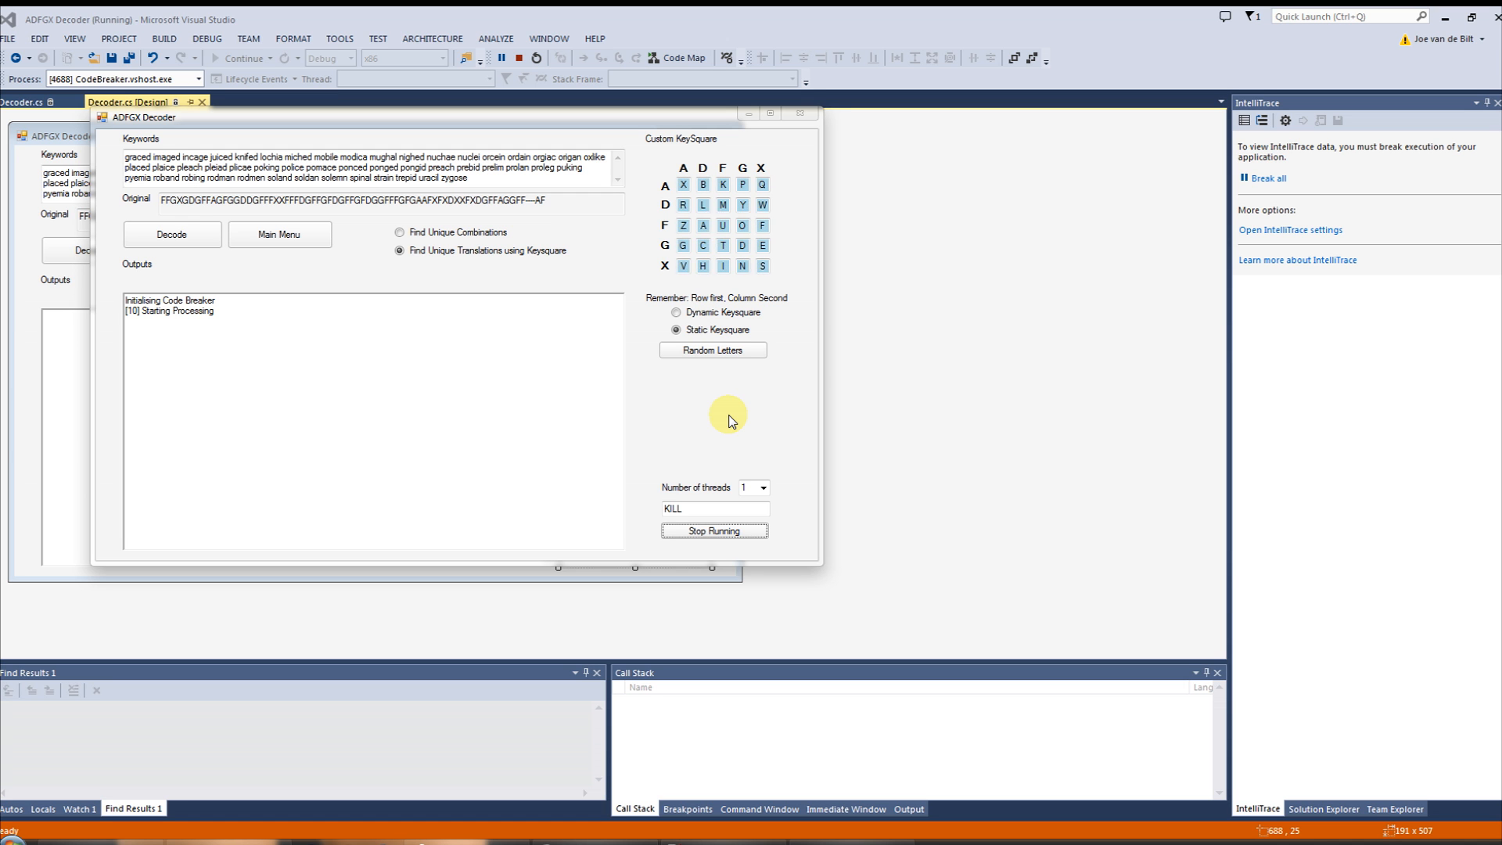
pyautogui.click(712, 531)
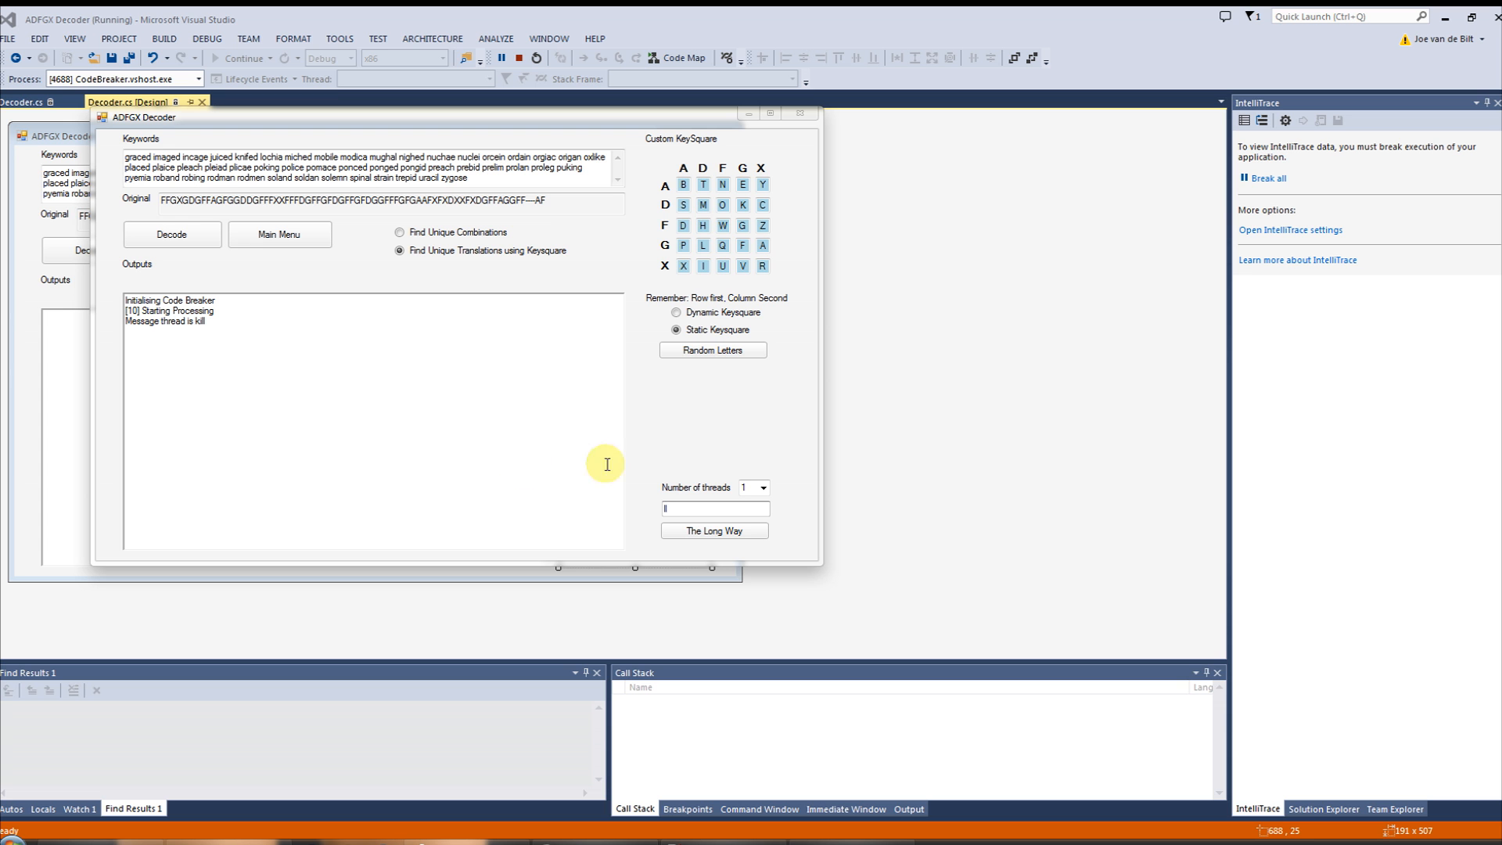
# - Restart the long-way keysquare search with keyword LL and browse the candidate outputs
pyautogui.click(713, 531)
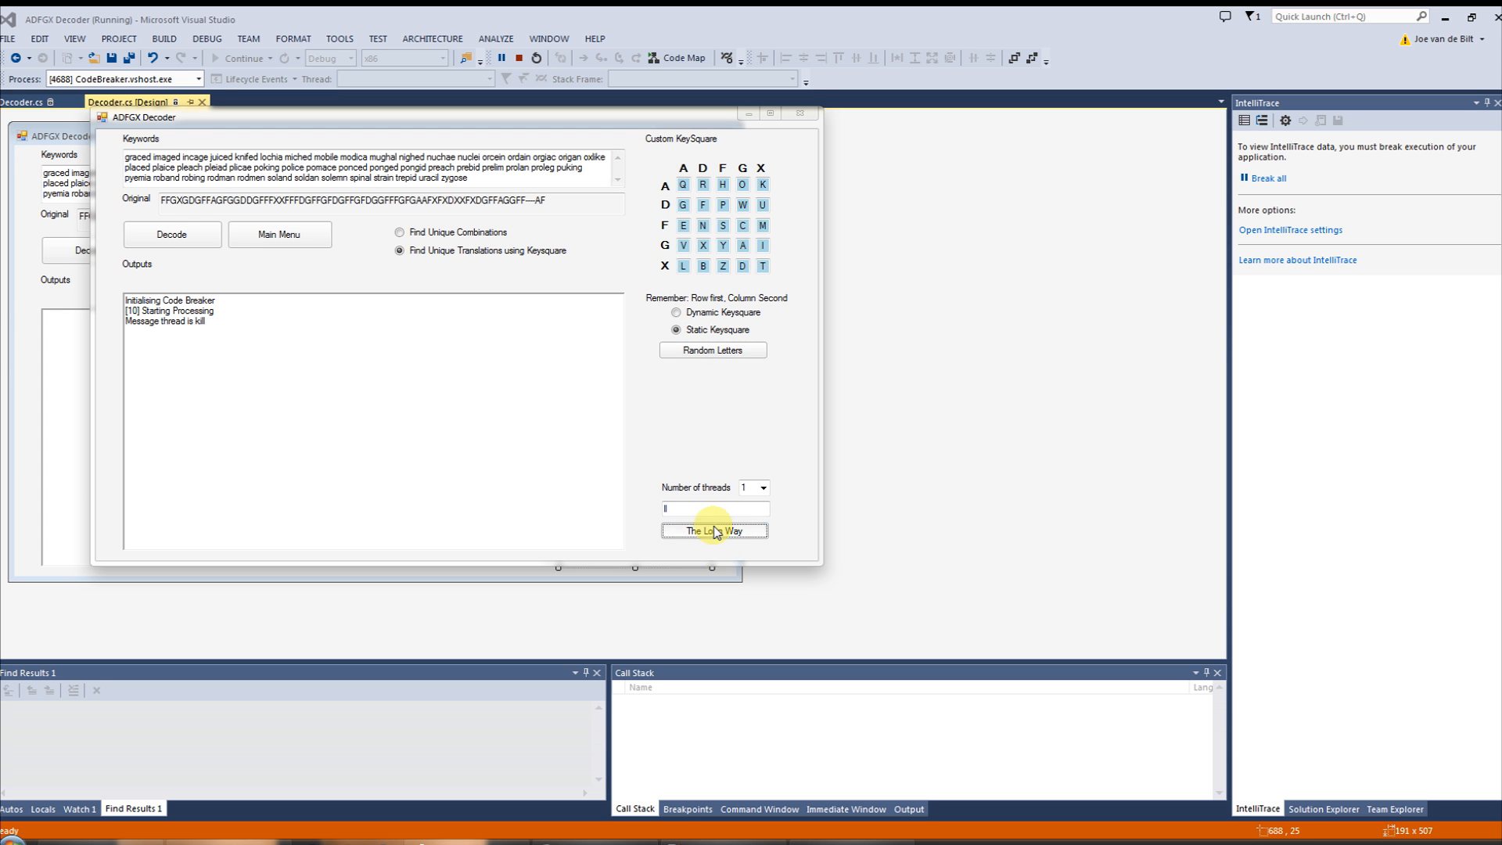
pyautogui.click(713, 531)
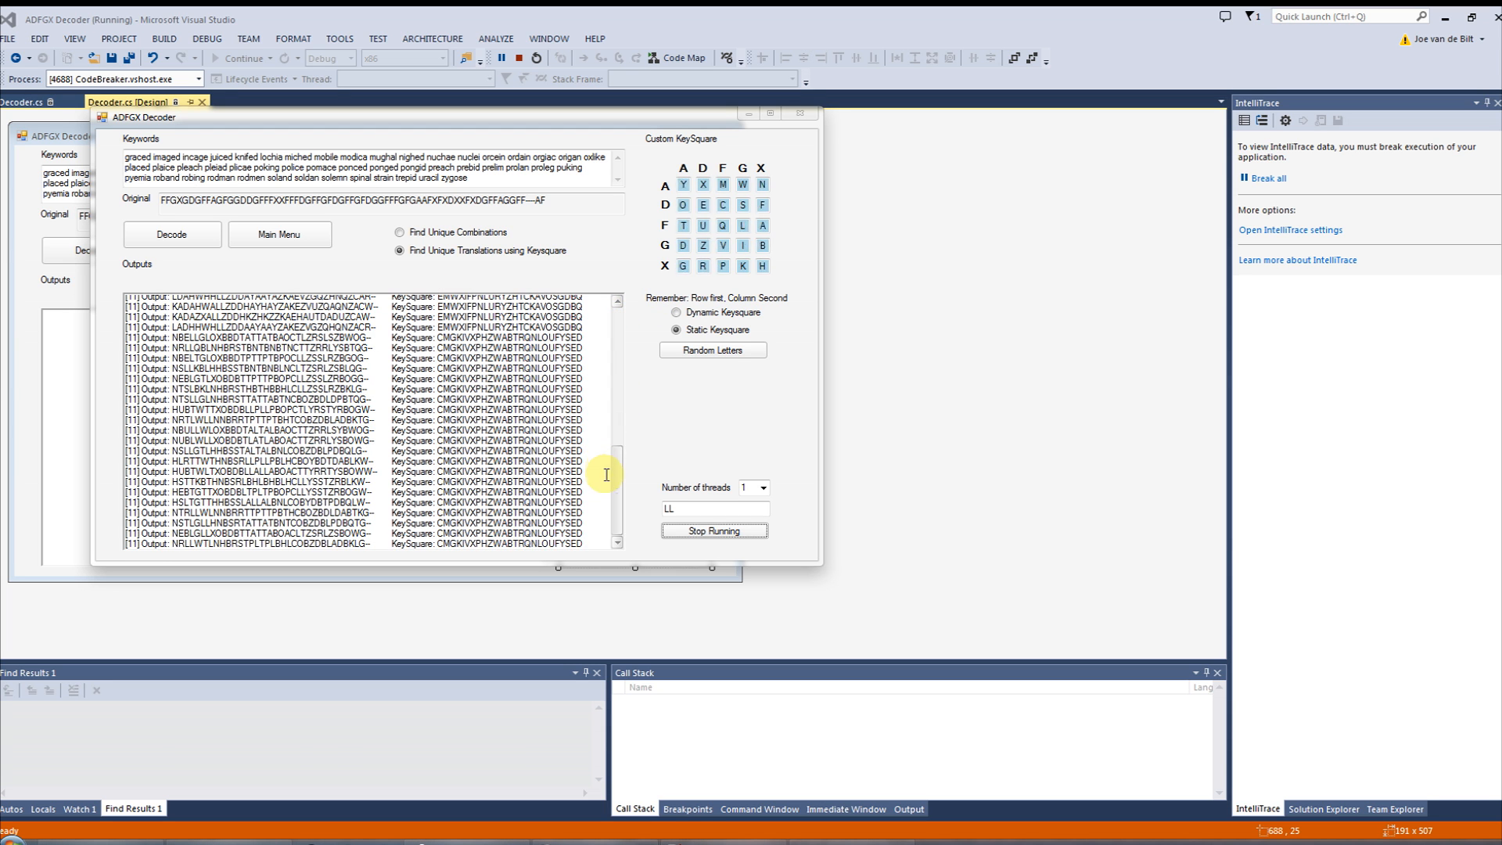
pyautogui.click(713, 350)
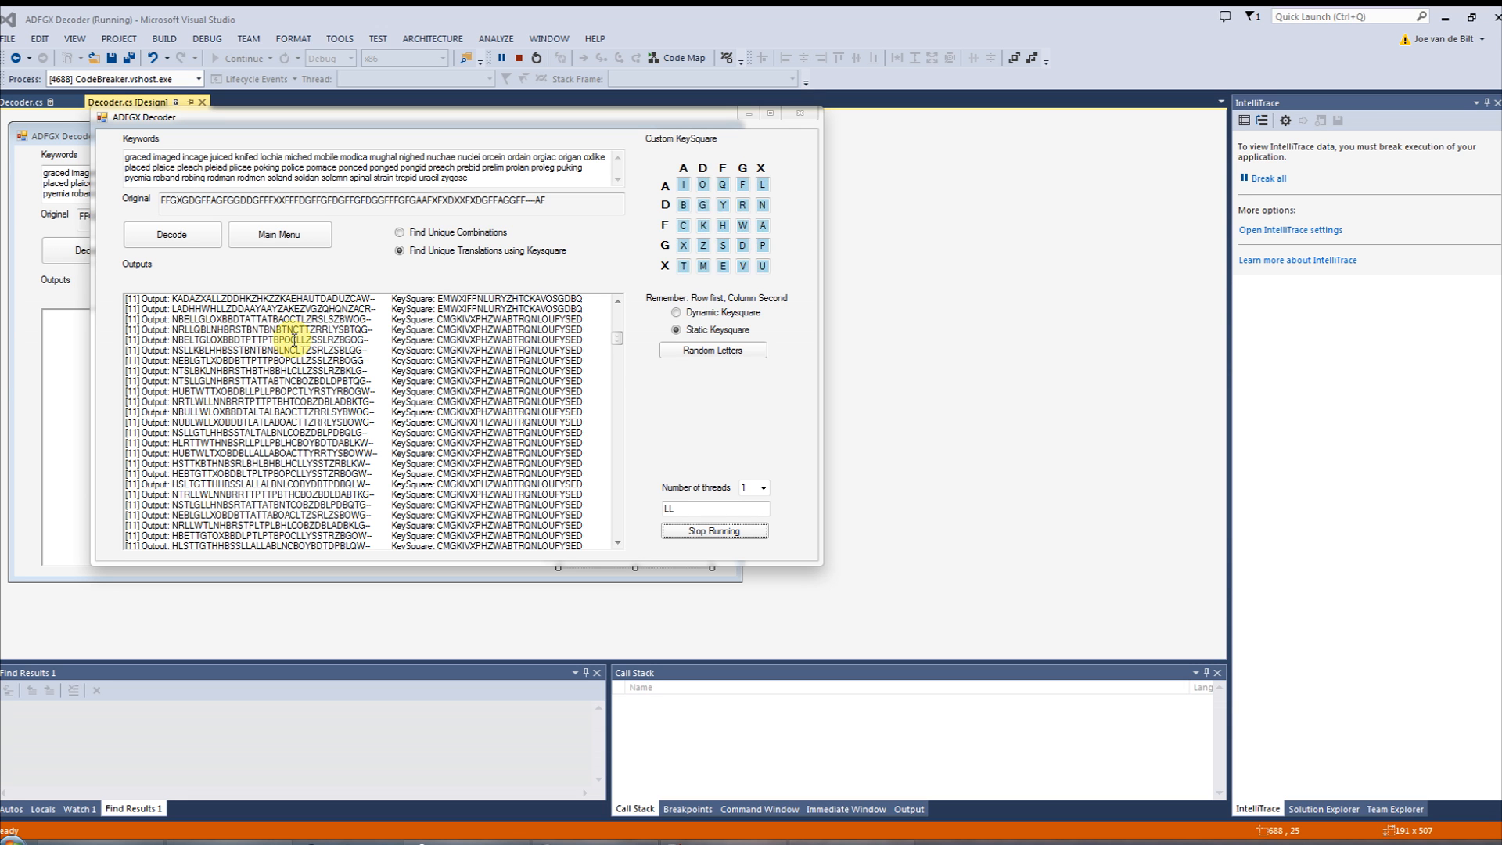
# - Stop the LL search, set 10 threads, and mark one keysquare cell red
pyautogui.click(713, 531)
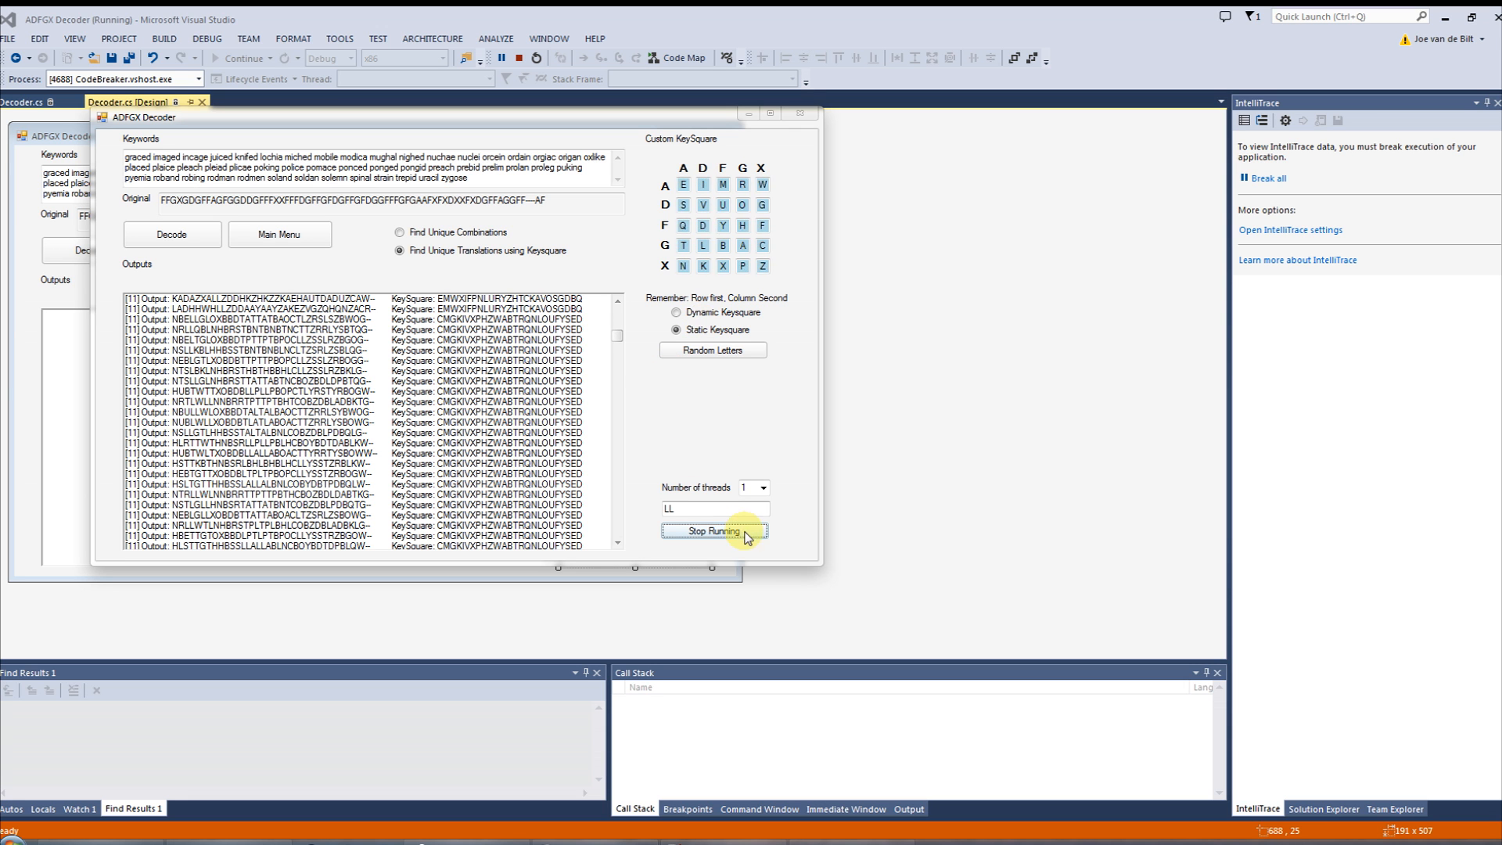
pyautogui.click(764, 488)
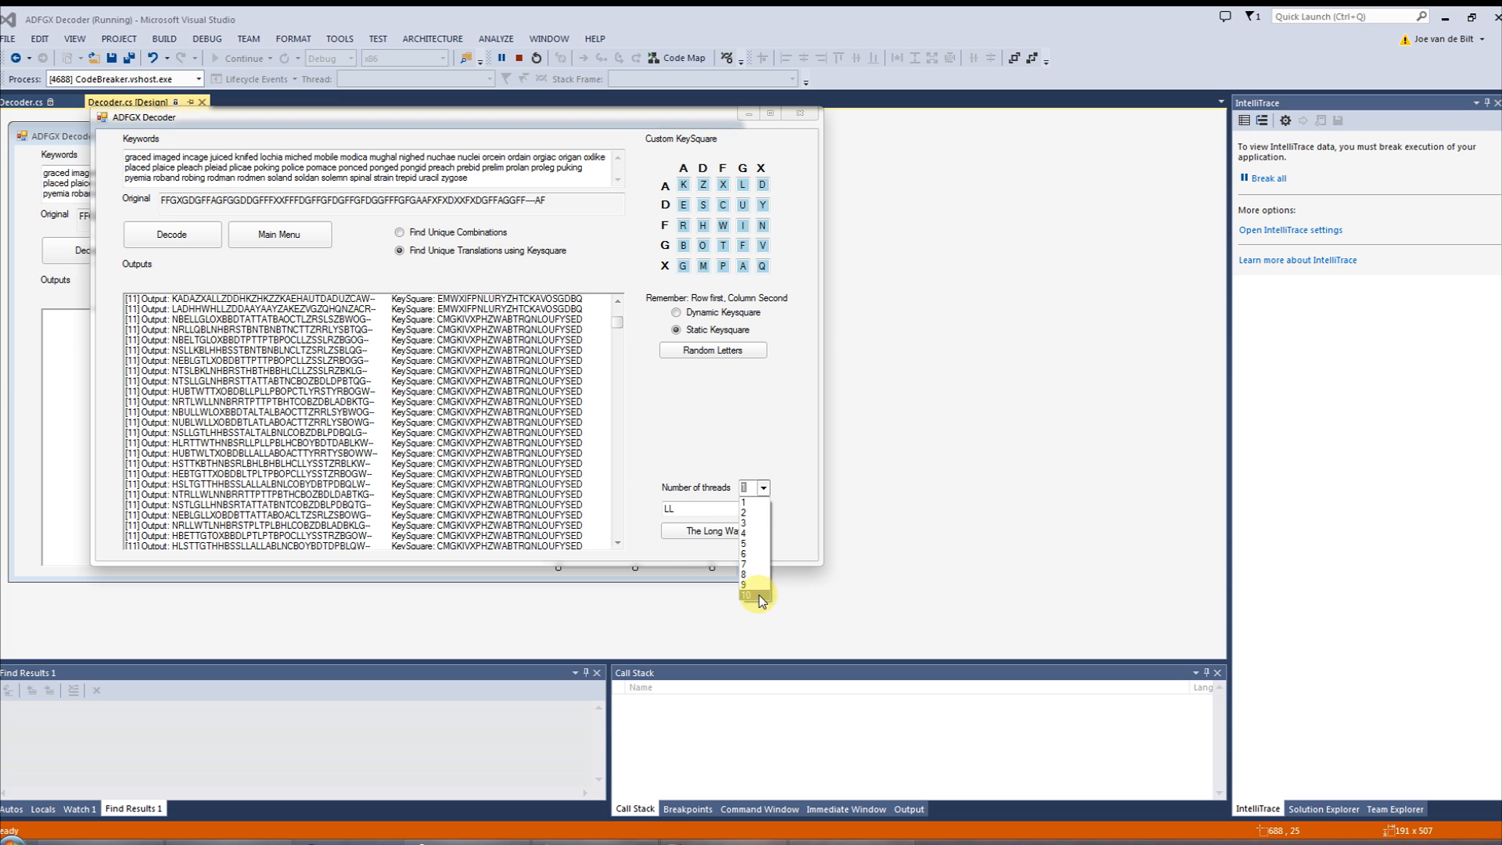
pyautogui.click(746, 594)
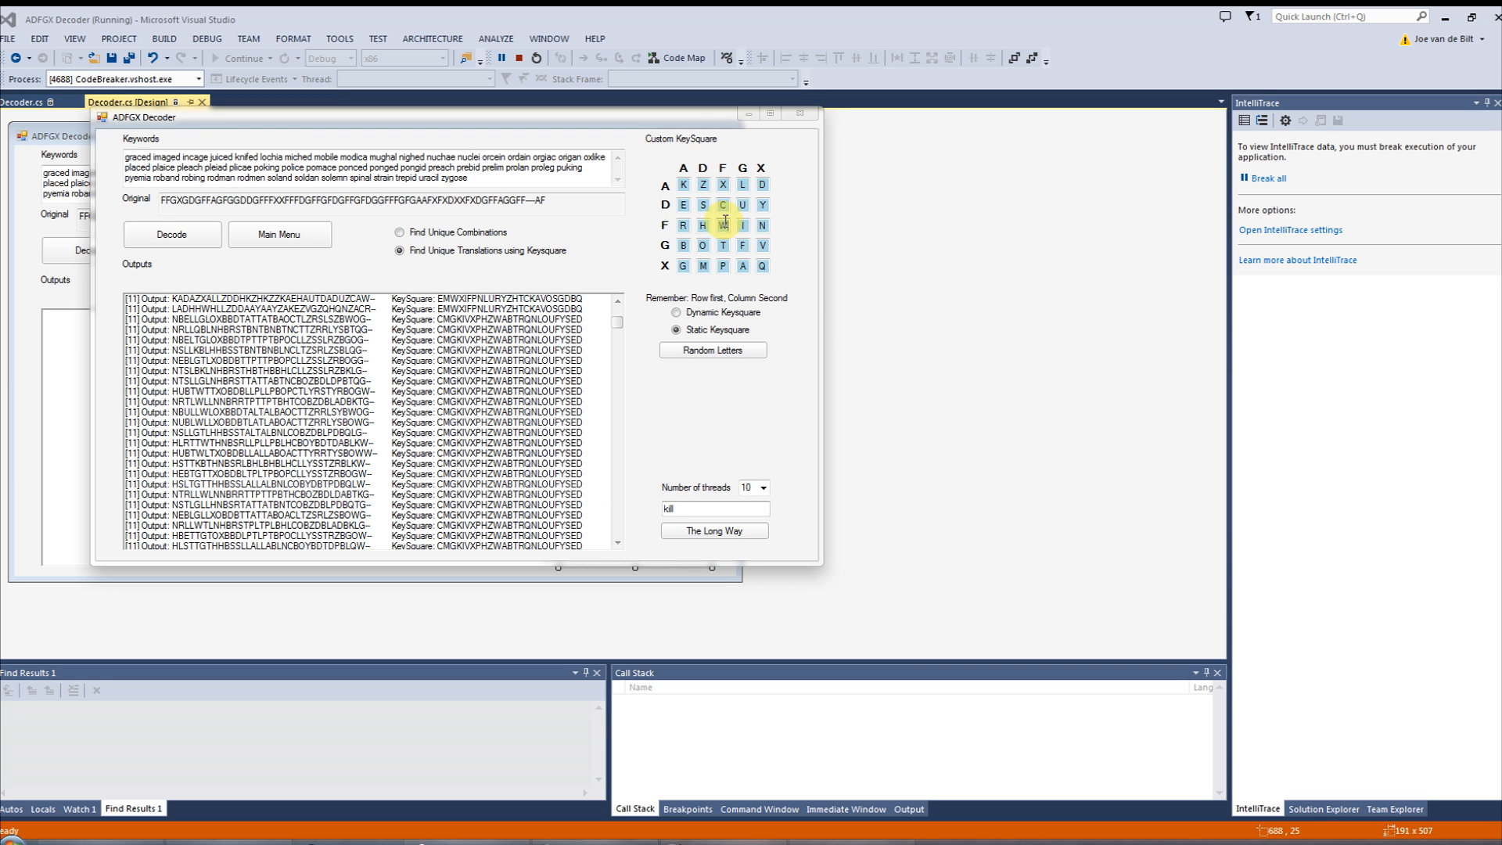
pyautogui.click(723, 225)
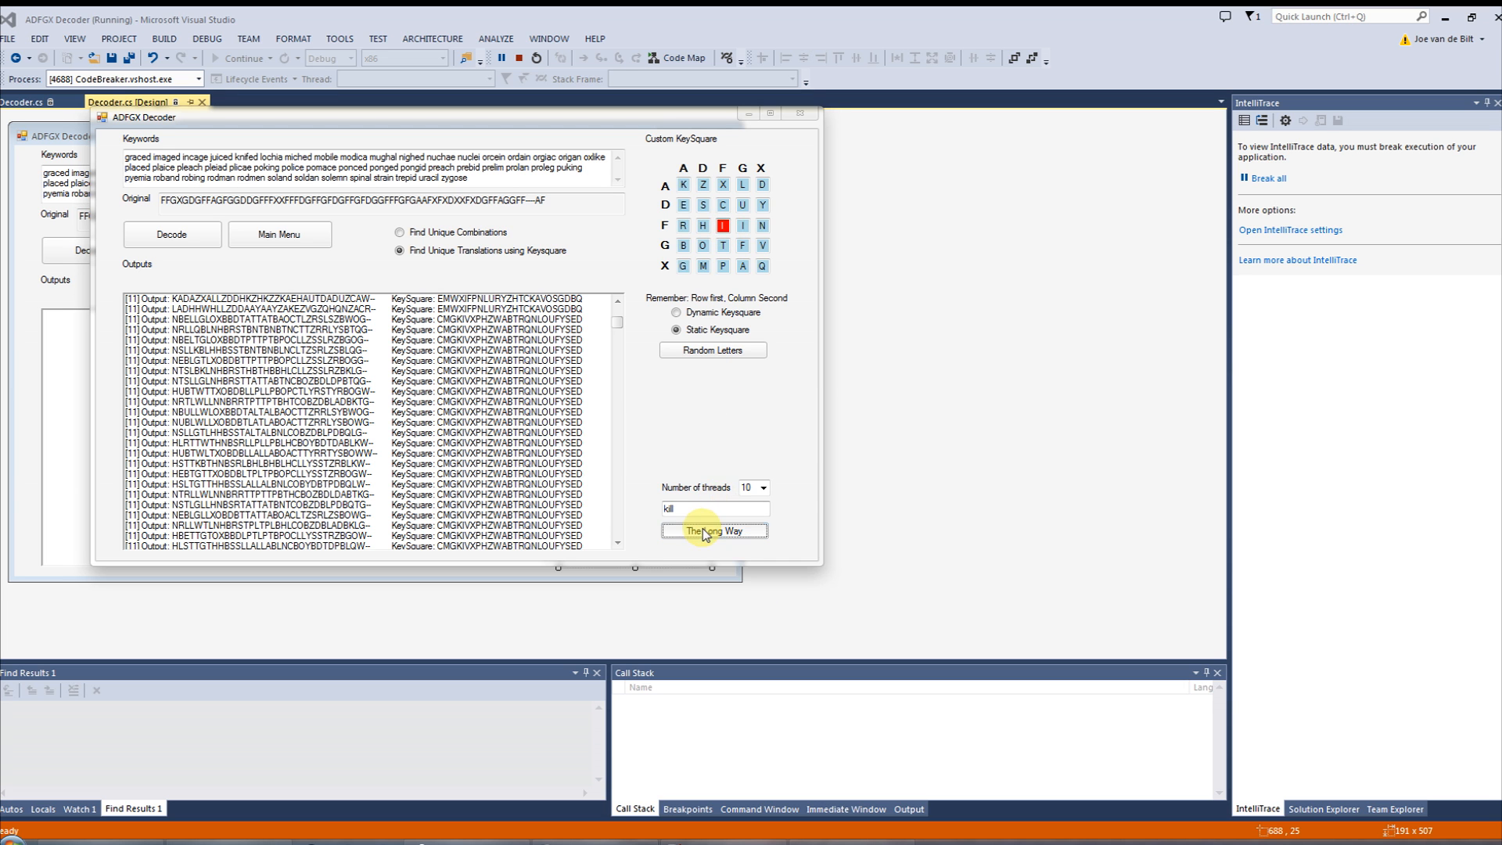
# - Confirm the 10-thread KILL search and watch decoded lines and keysquares fill Outputs
pyautogui.click(714, 530)
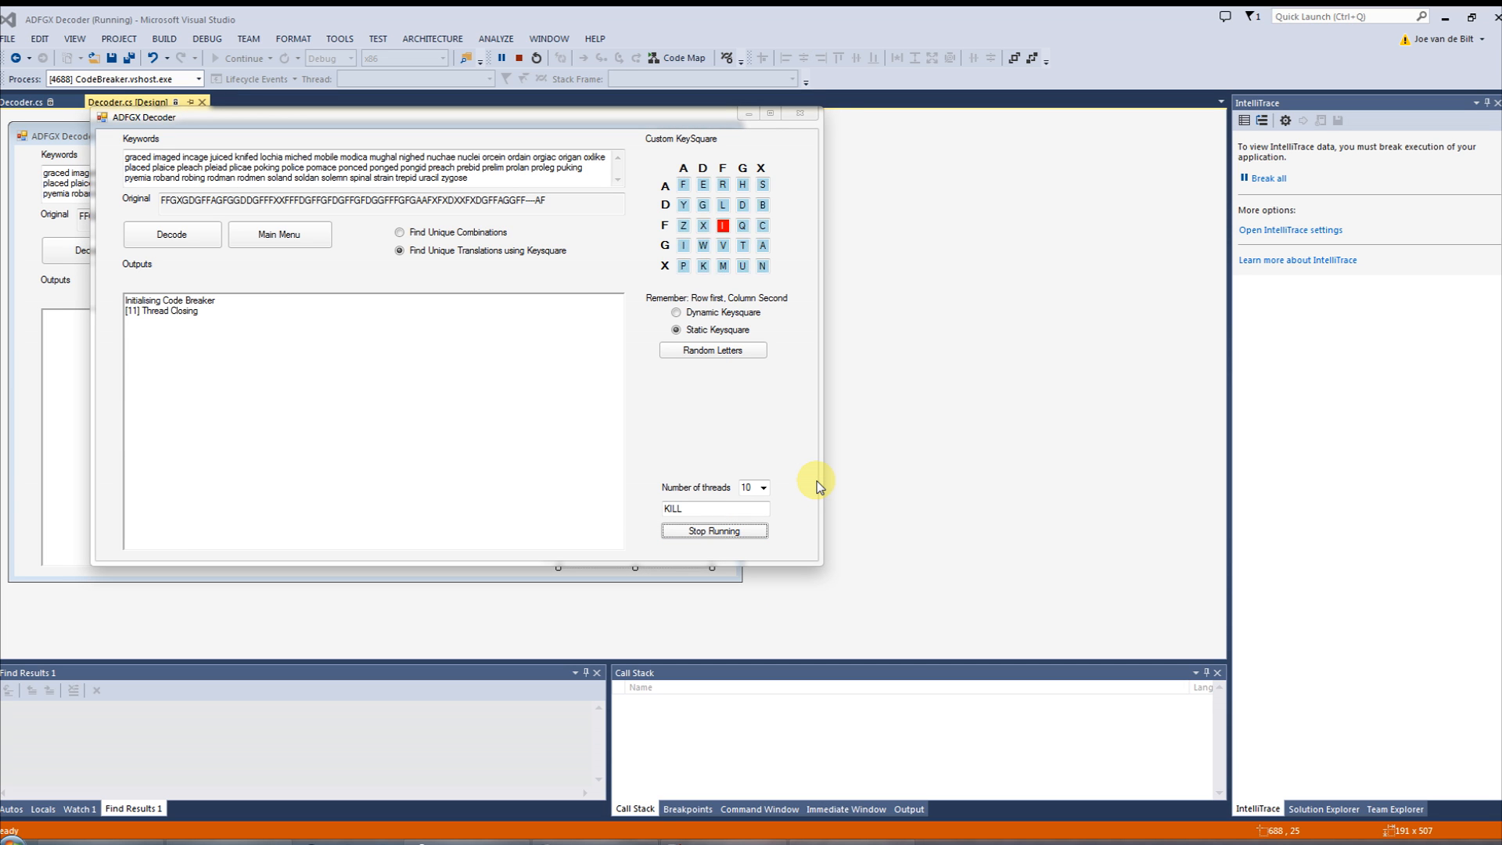
pyautogui.click(713, 350)
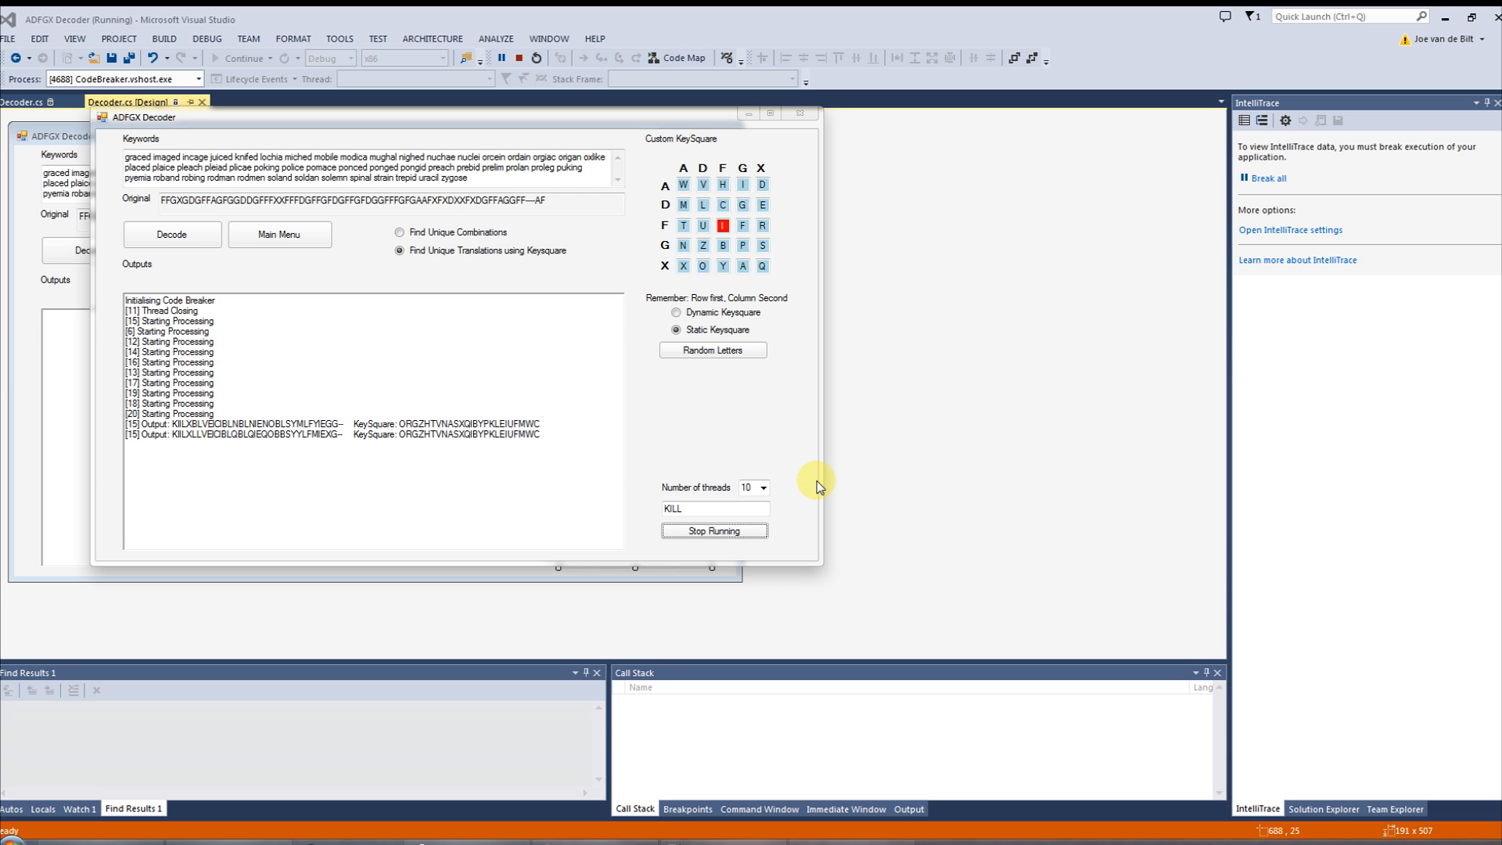
pyautogui.click(712, 350)
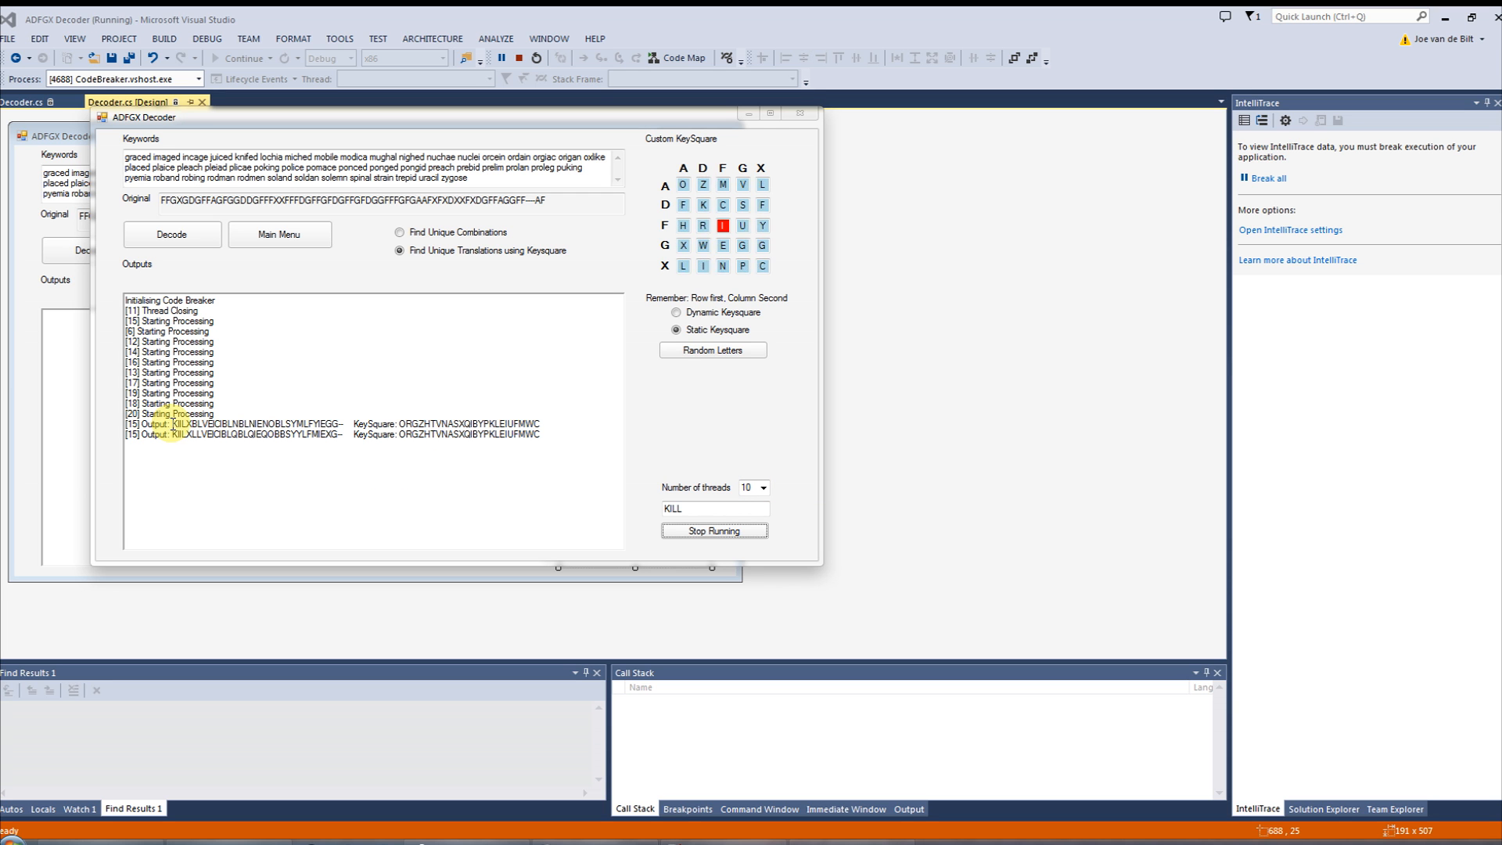
pyautogui.click(713, 350)
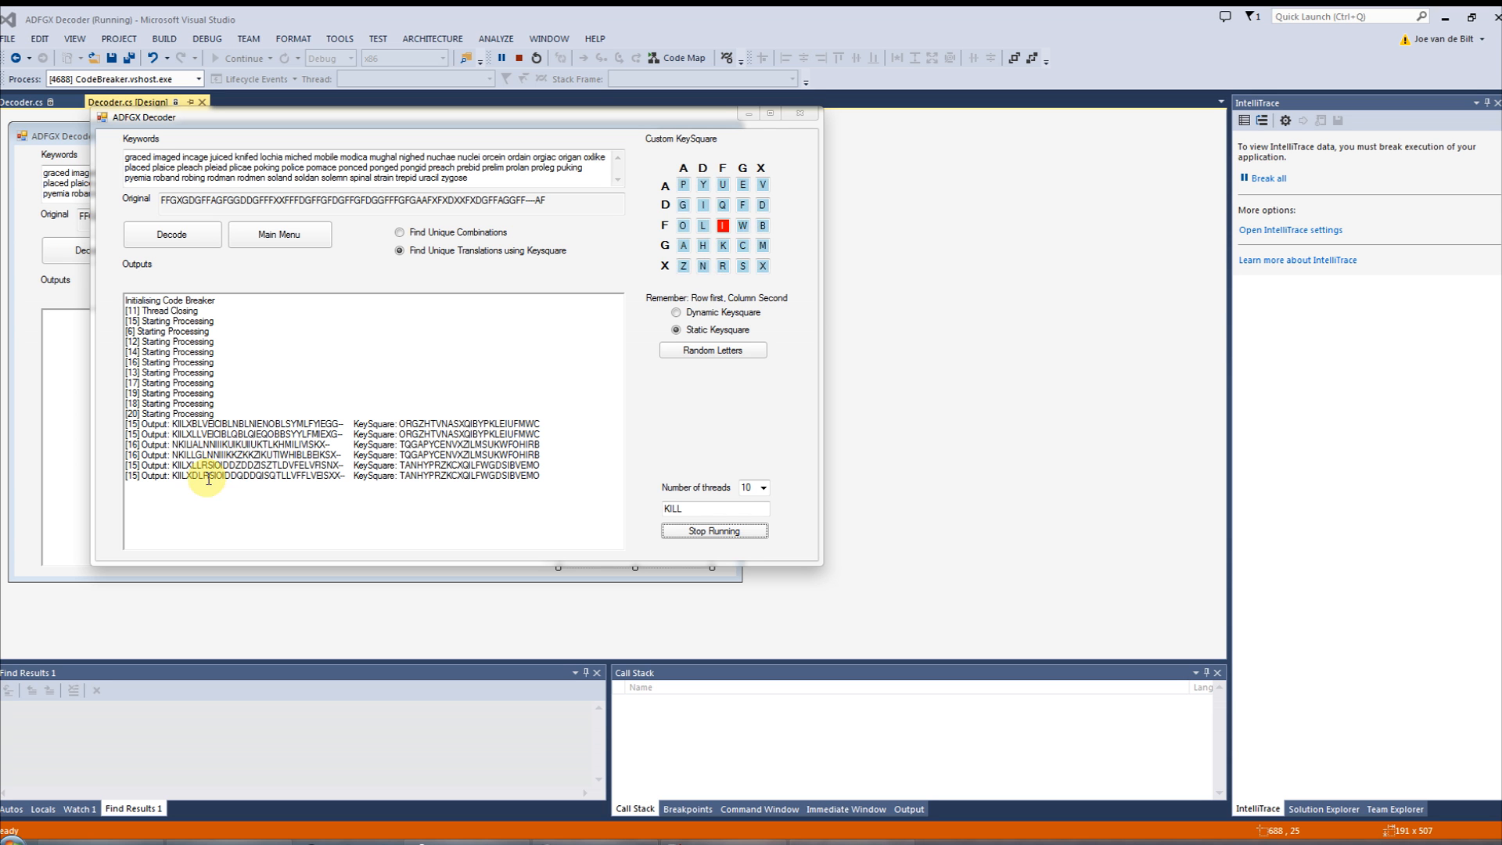
pyautogui.click(713, 350)
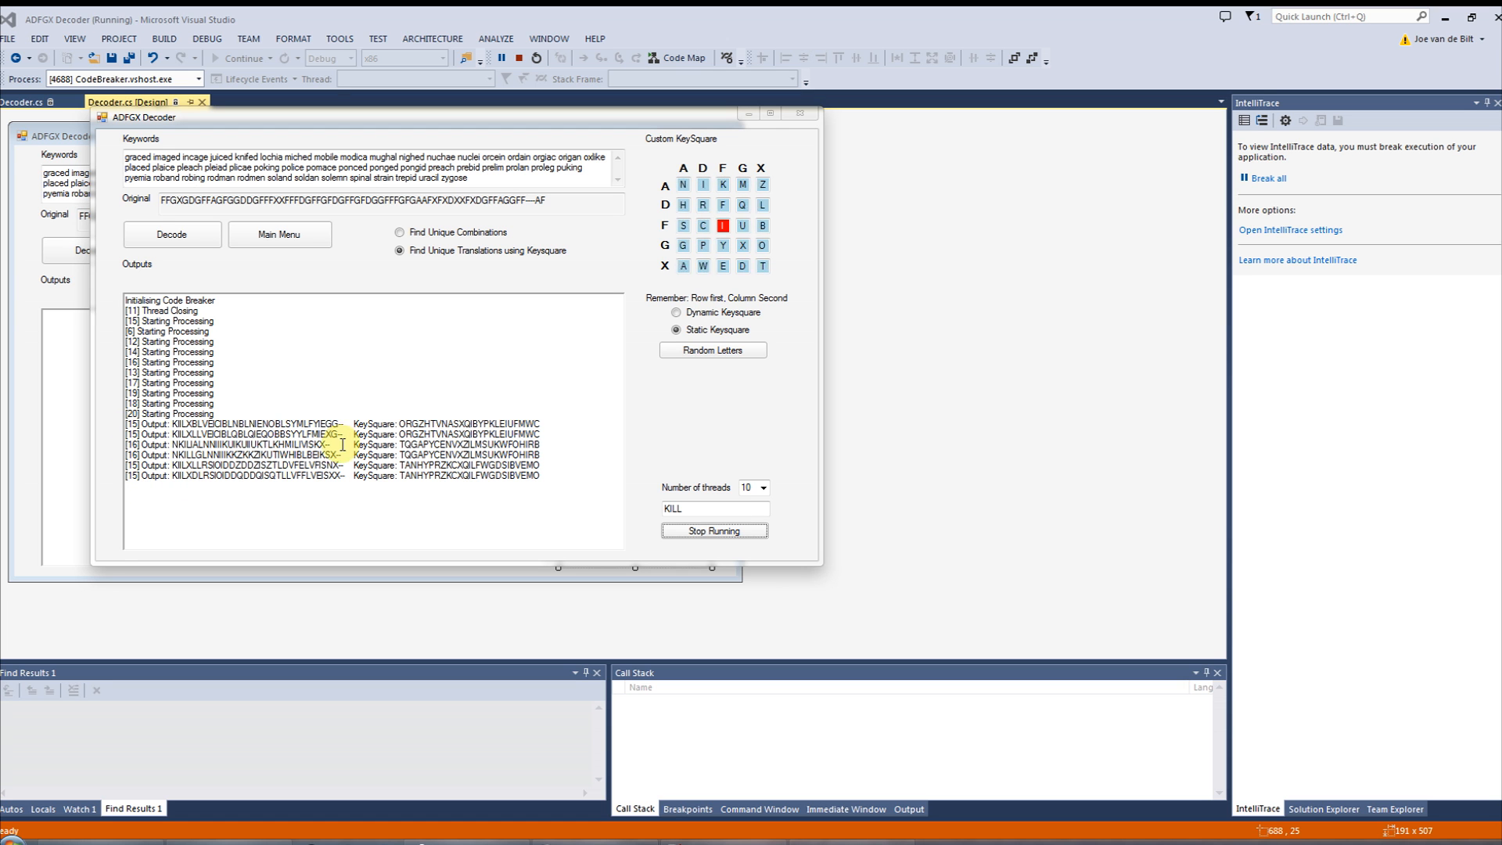
pyautogui.click(713, 350)
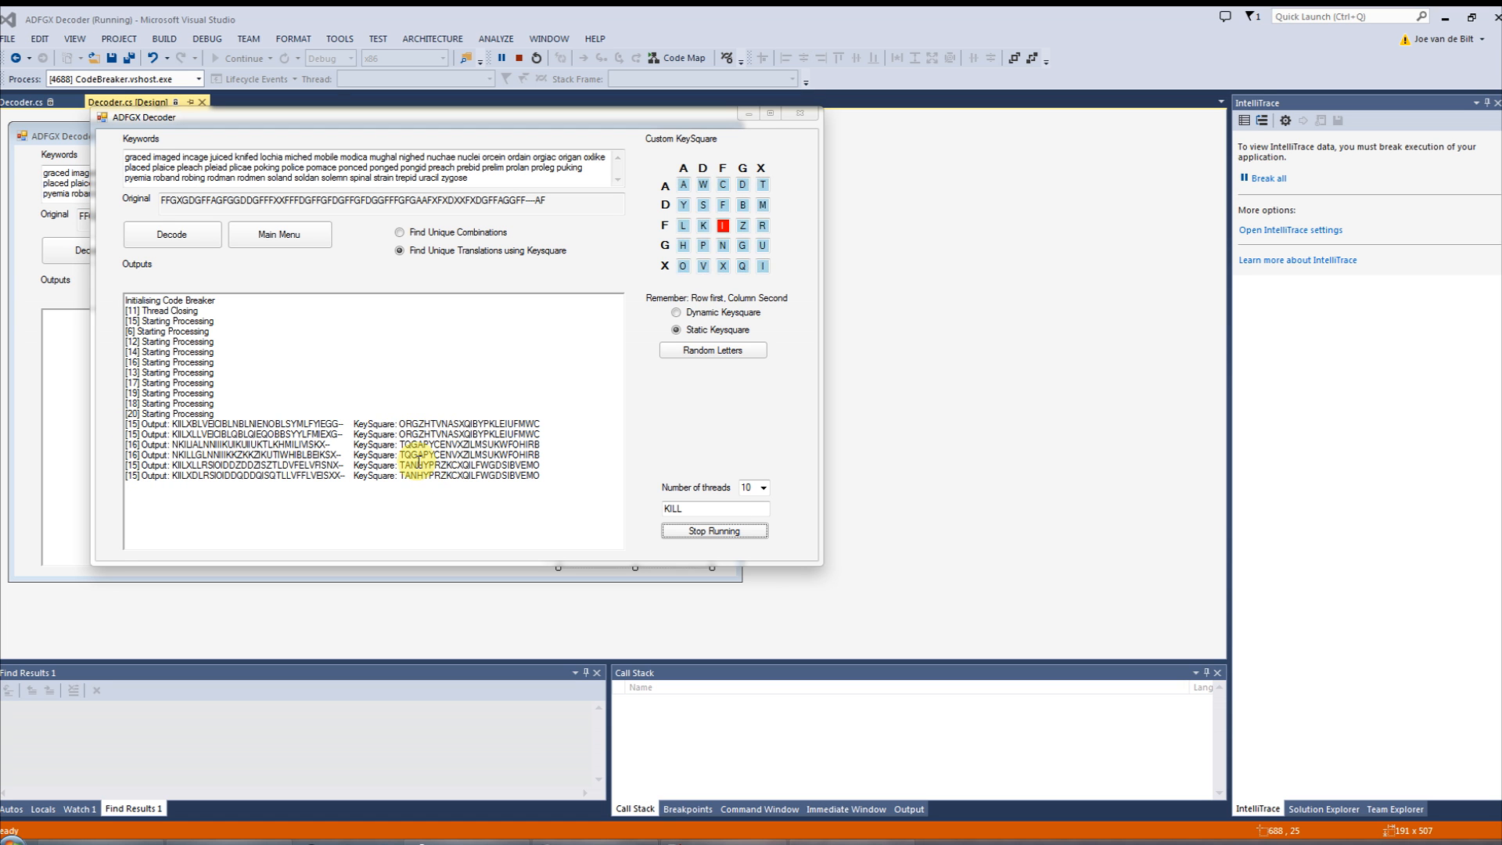
pyautogui.click(713, 350)
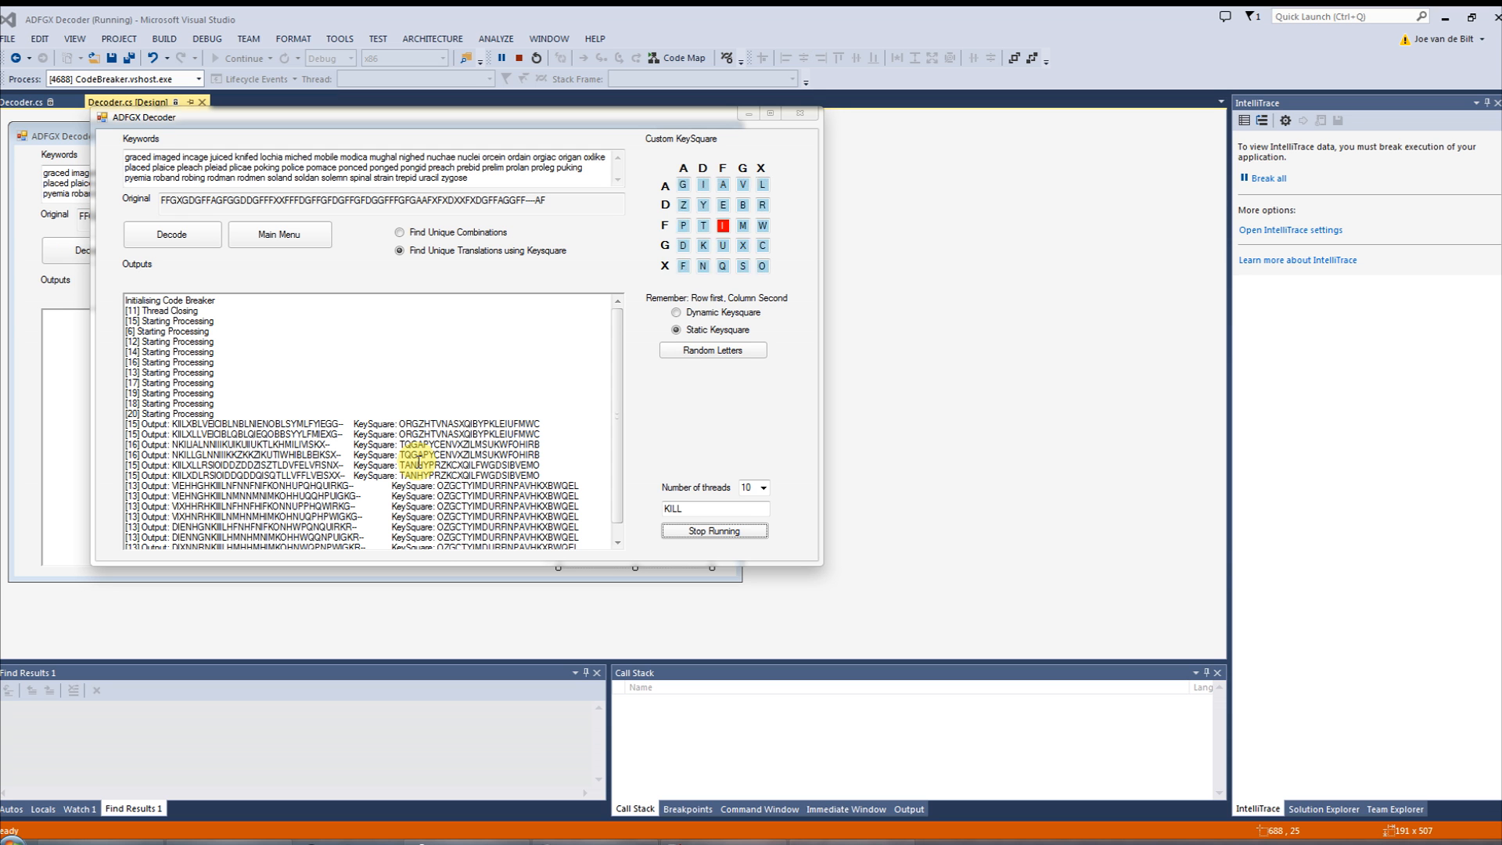
pyautogui.click(713, 350)
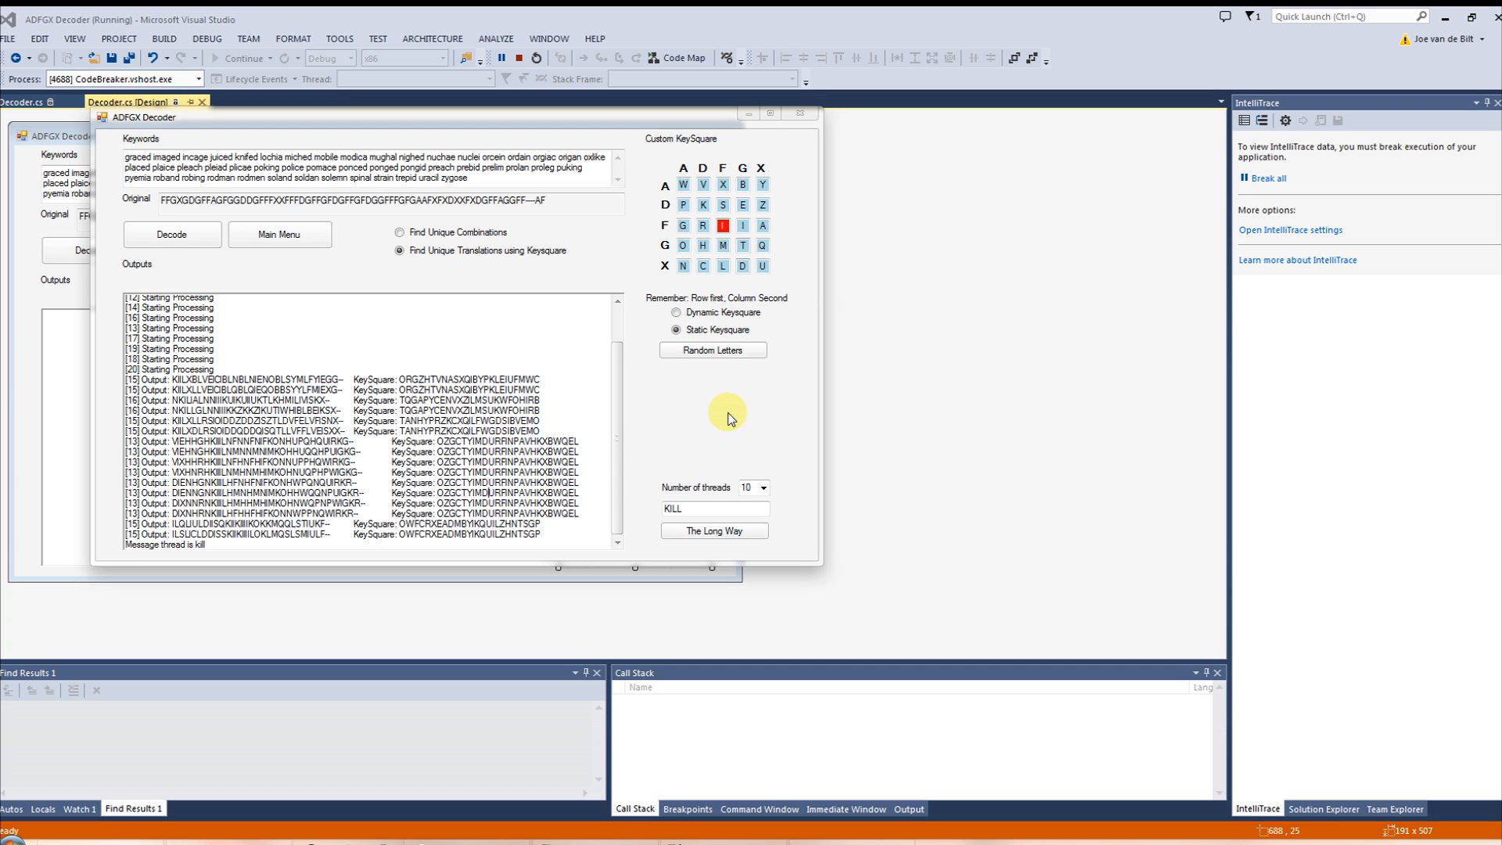
pyautogui.moveTo(714, 502)
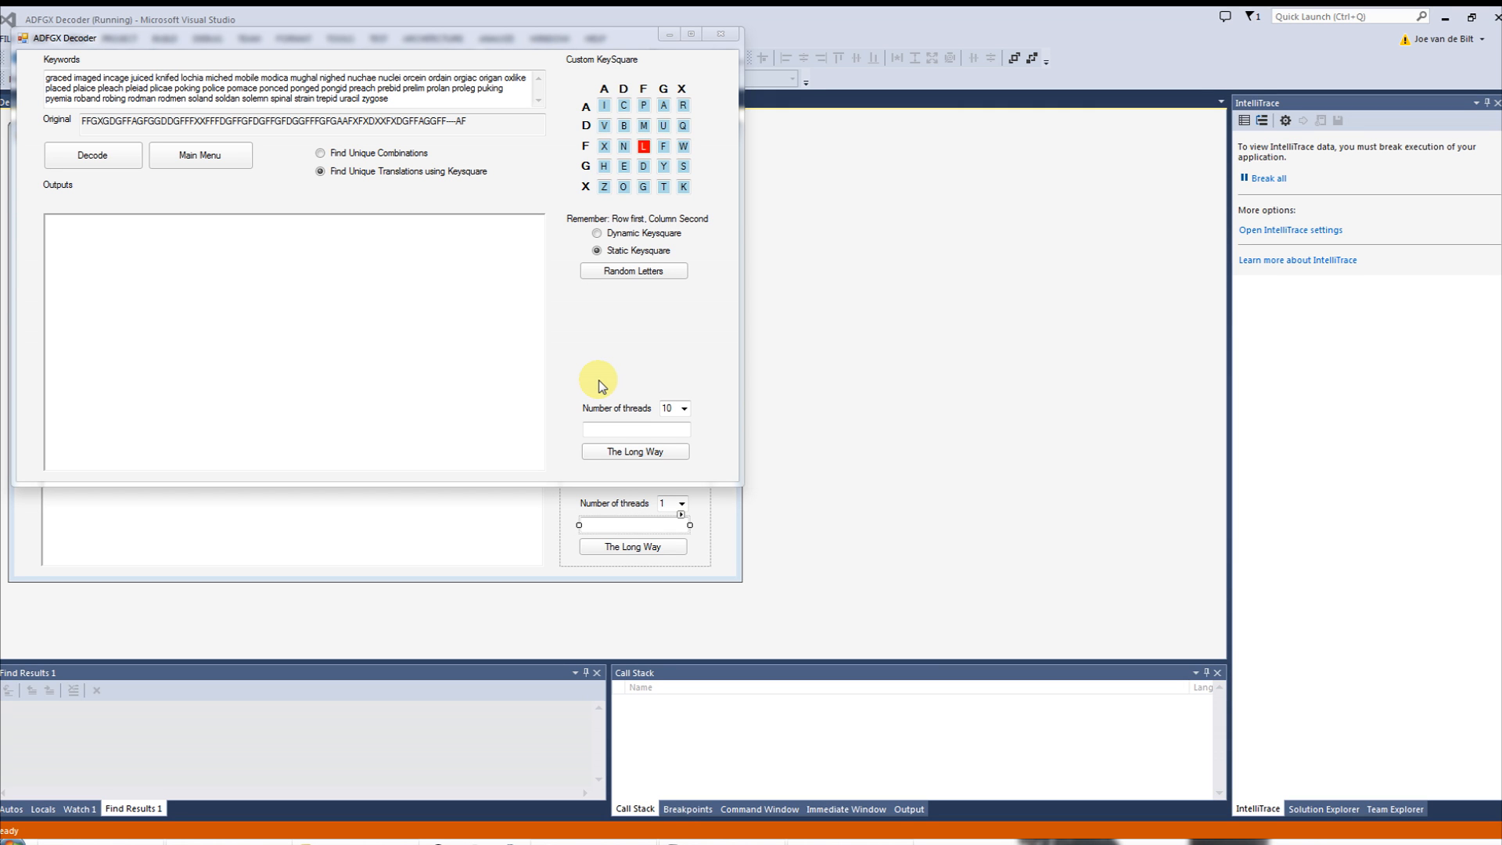
pyautogui.moveTo(592, 358)
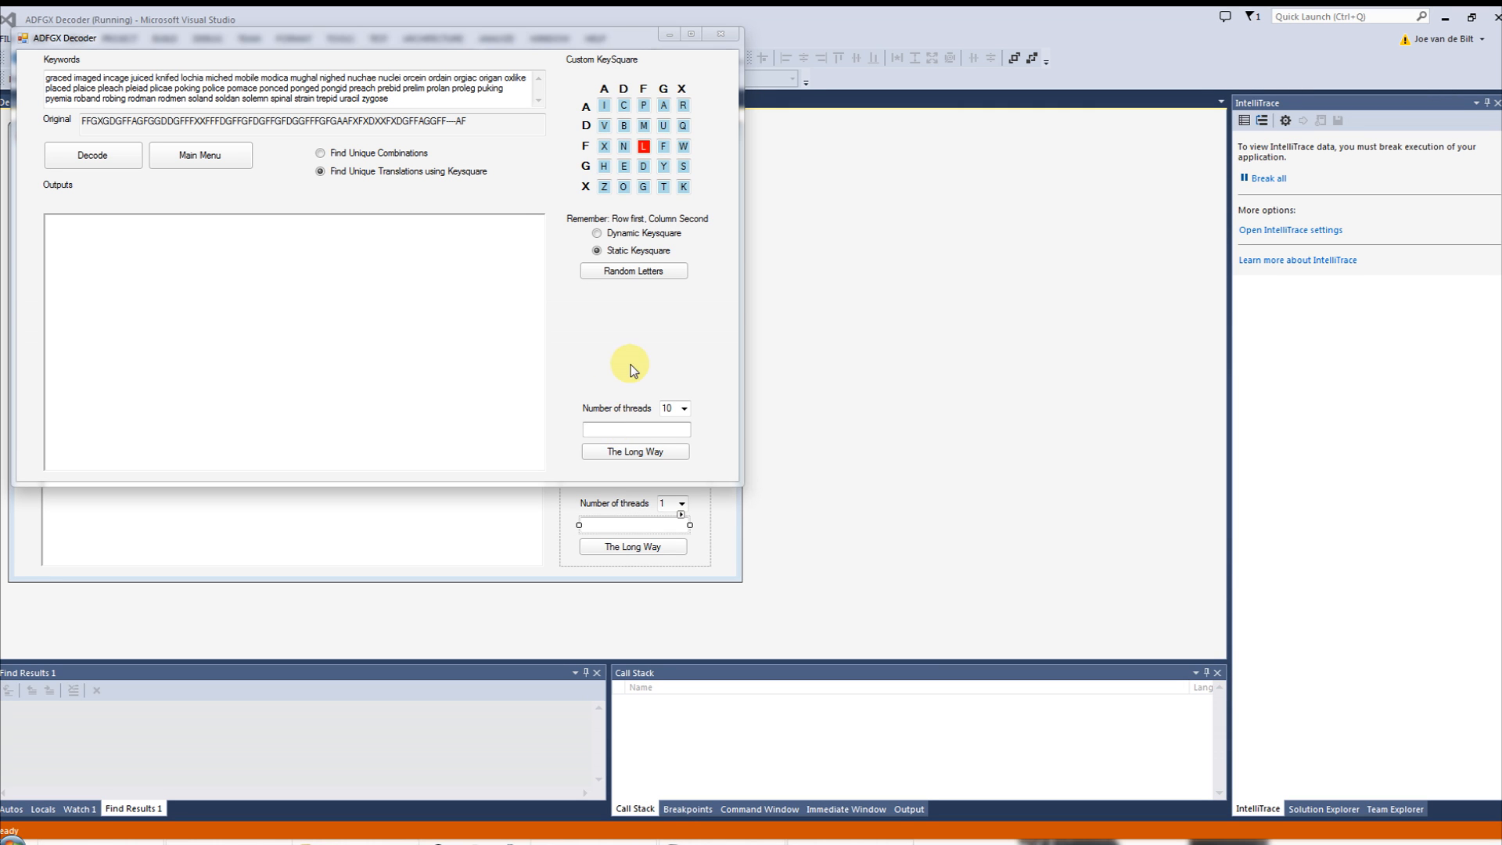
pyautogui.moveTo(721, 450)
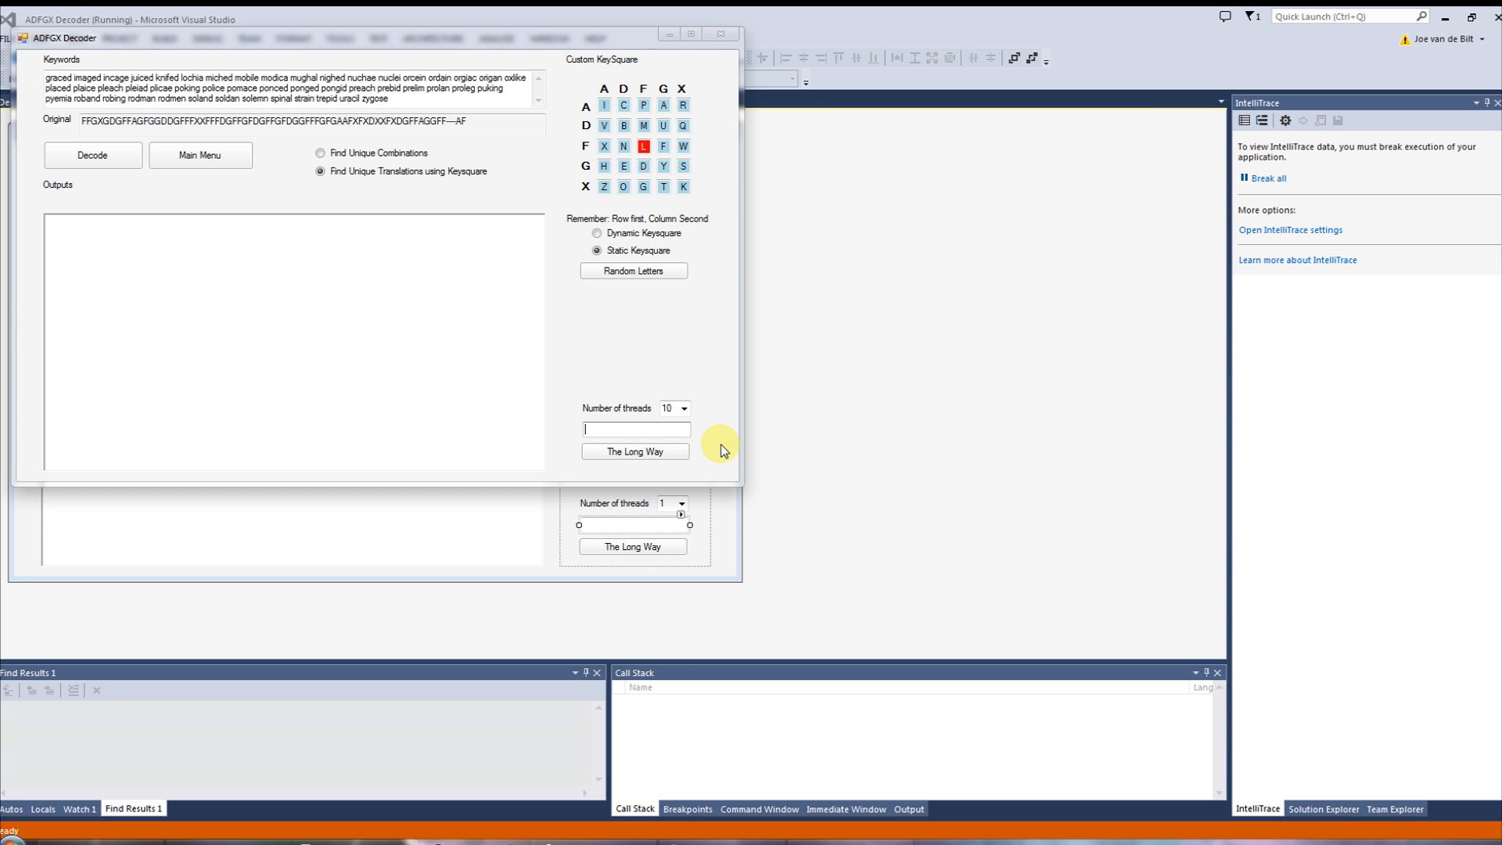
# - Enter KILL,ZOMBIE,AL,CALL as the keywords and request the long-way search
pyautogui.write('KILL')
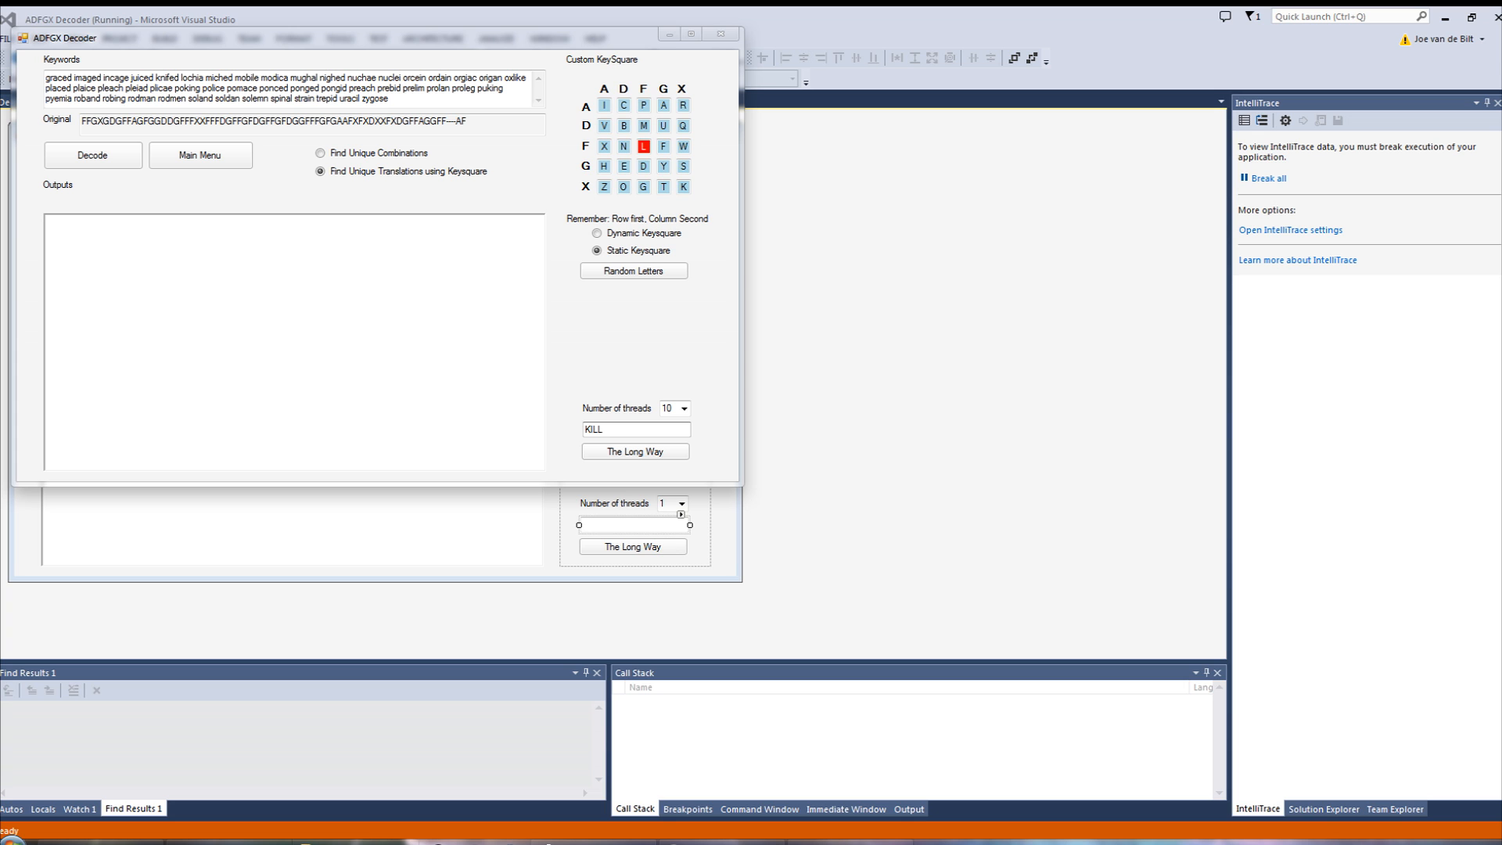
pyautogui.write('ZOMBIE,AL,')
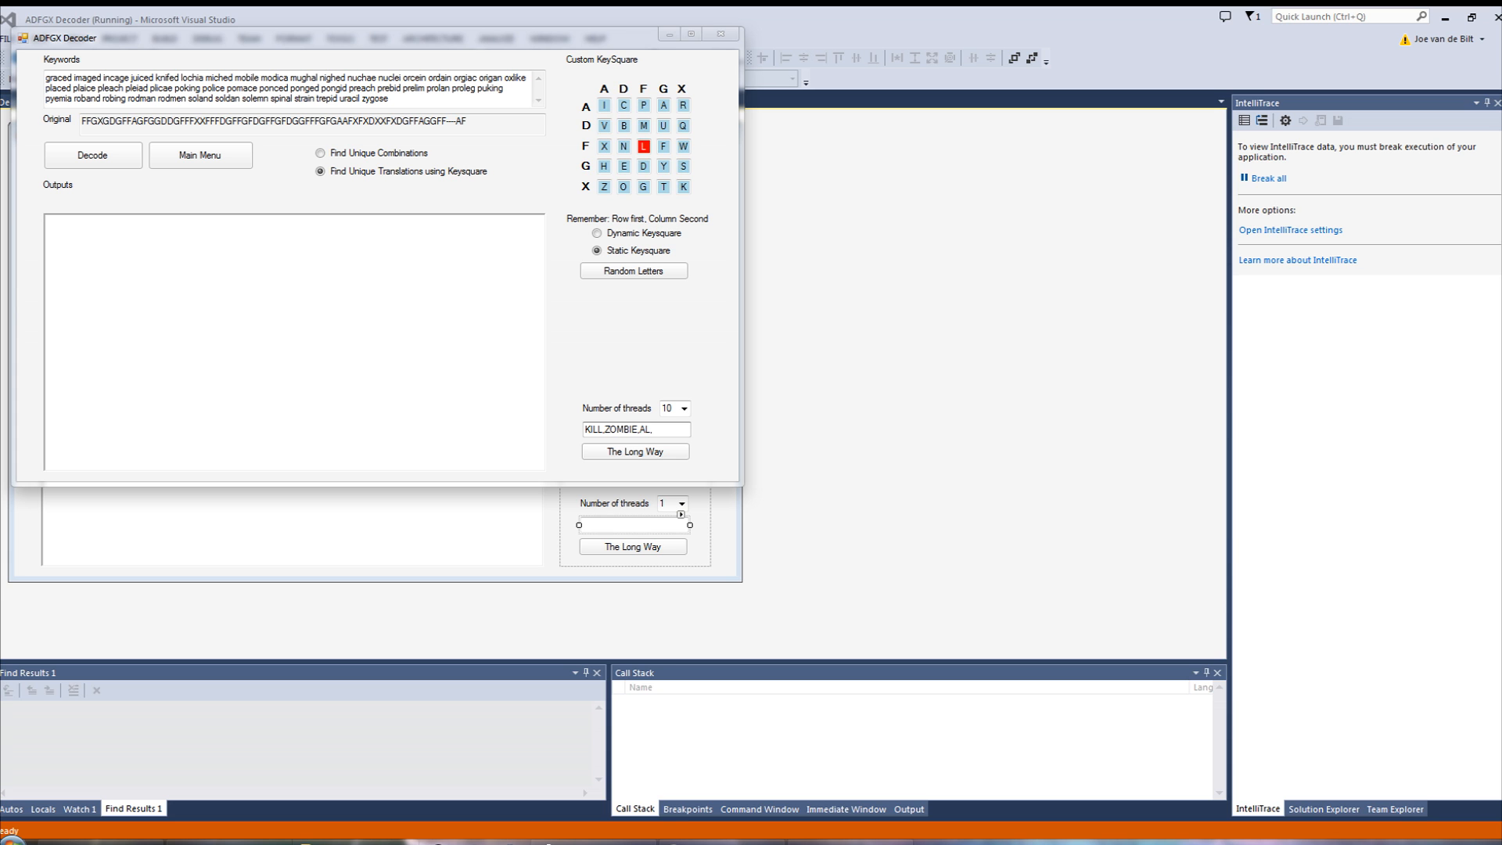
pyautogui.write('CALL')
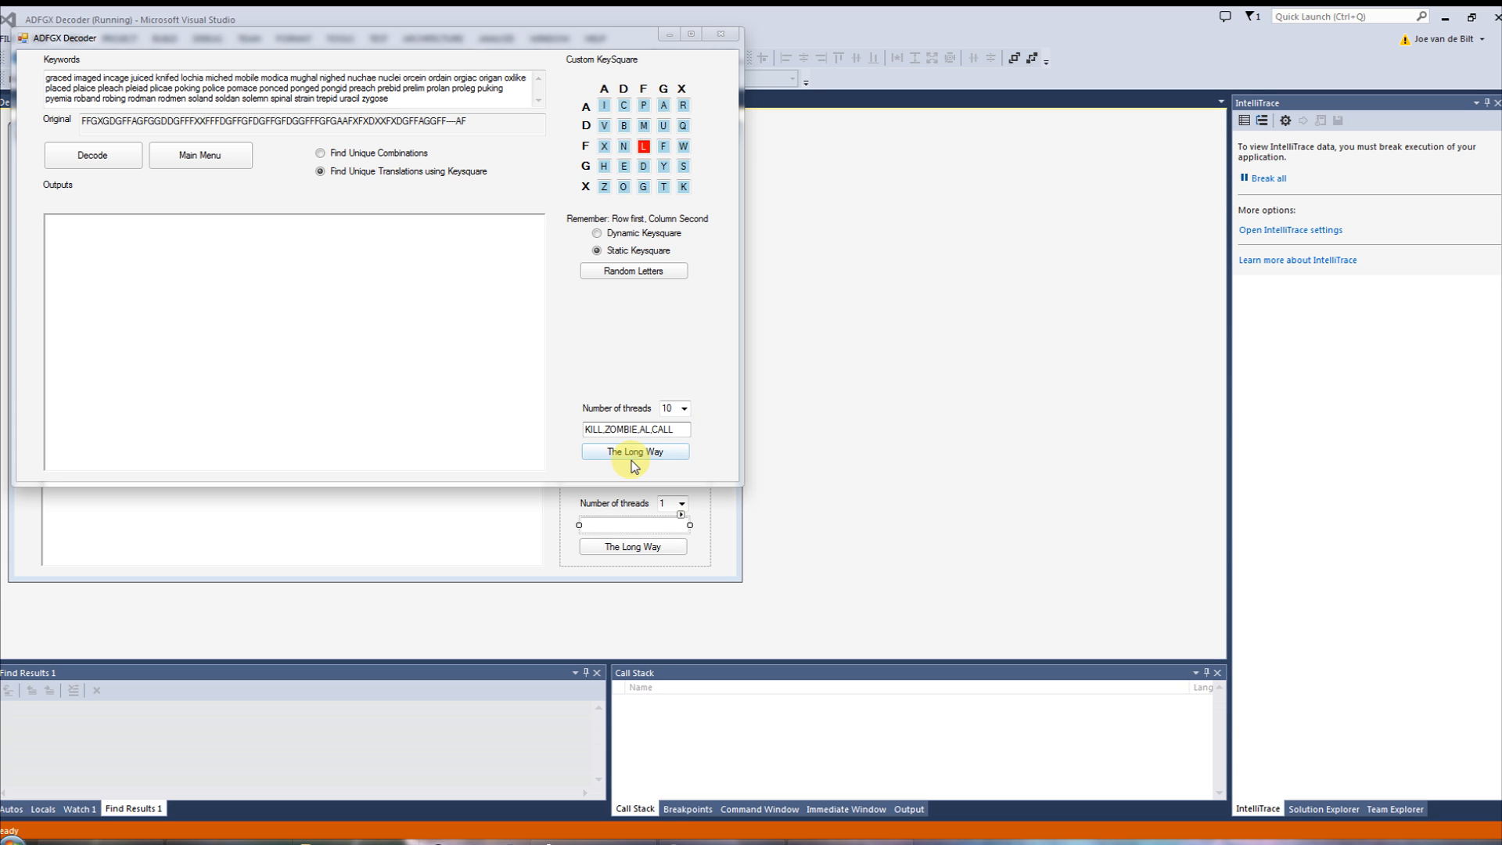
pyautogui.click(633, 452)
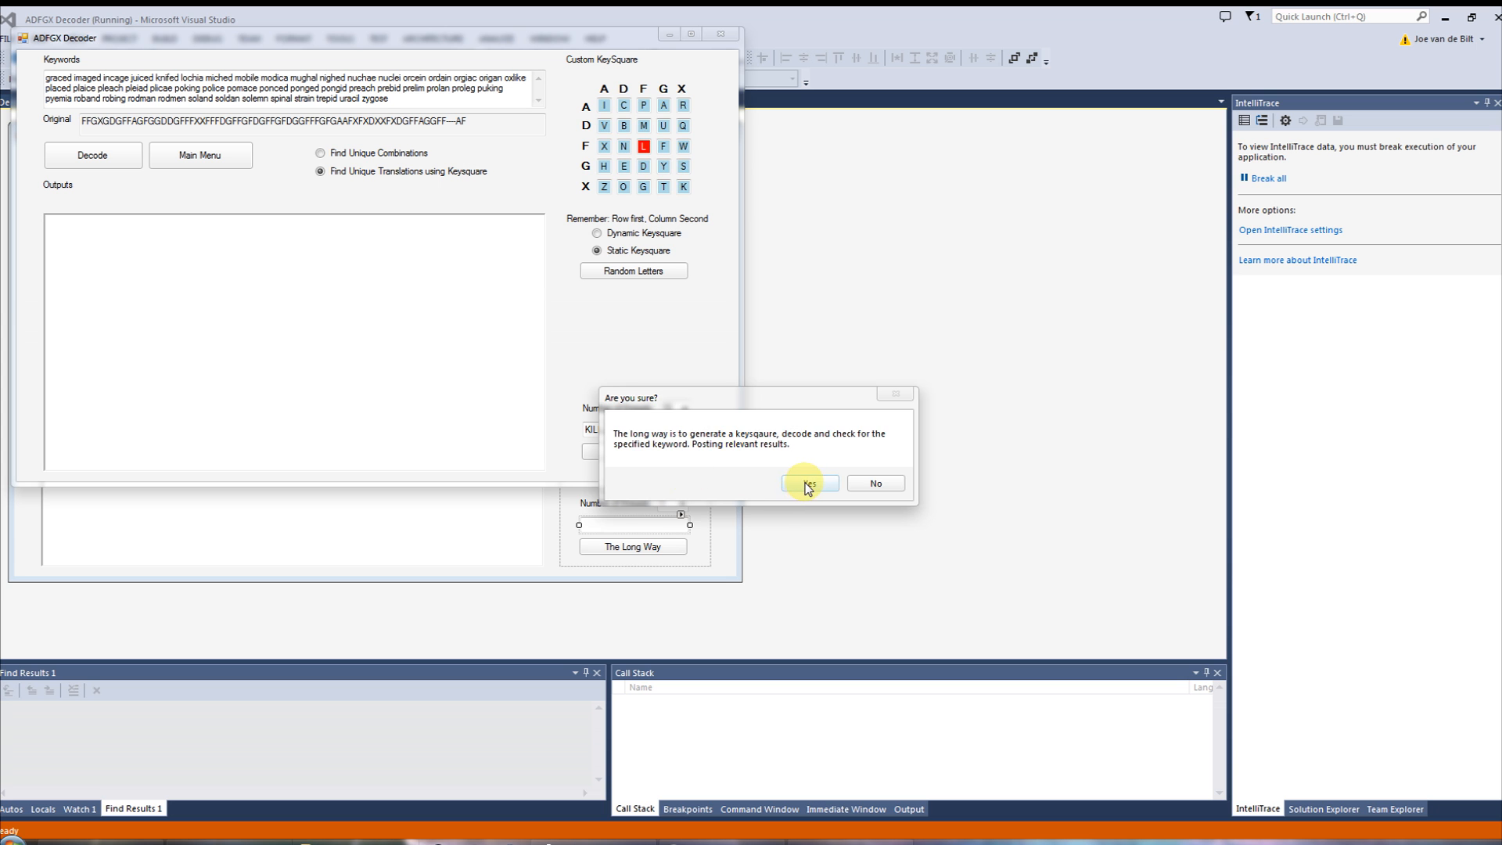
# - Confirm the four-keyword search, let results fill Outputs, then stop it
pyautogui.click(806, 482)
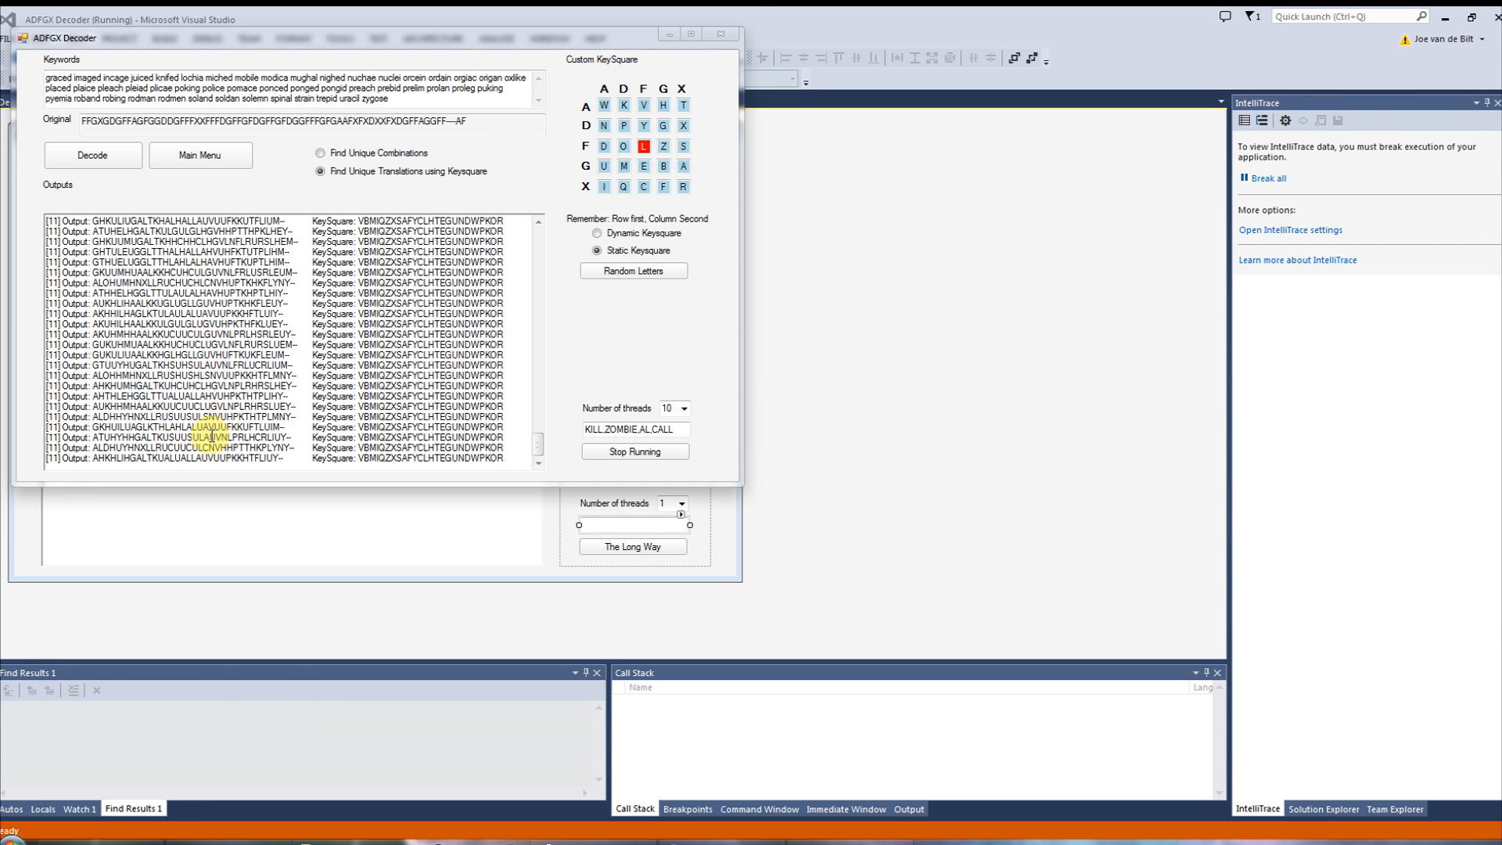
pyautogui.click(633, 451)
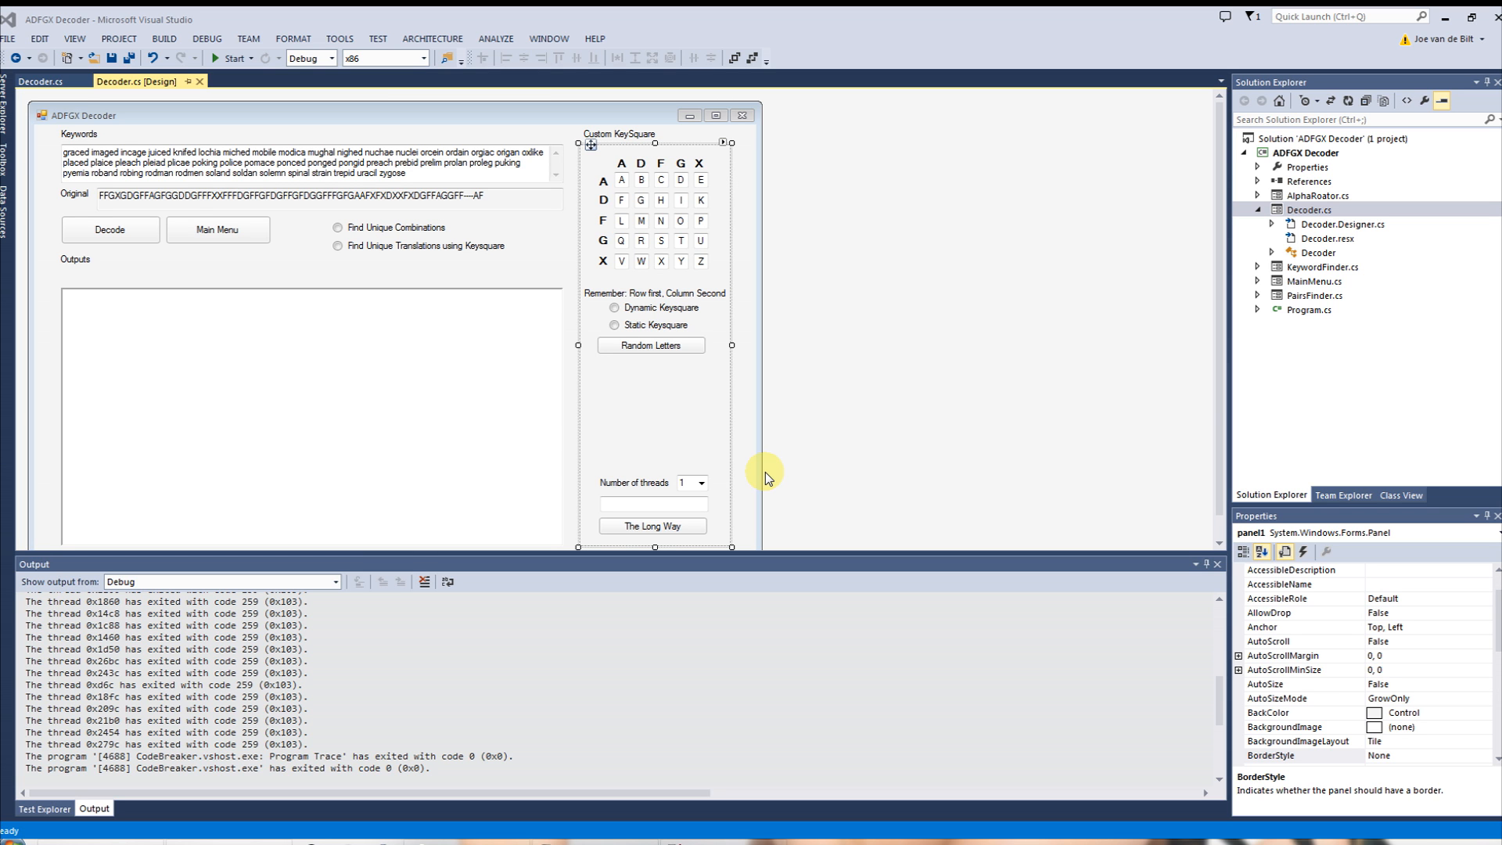
pyautogui.moveTo(676, 287)
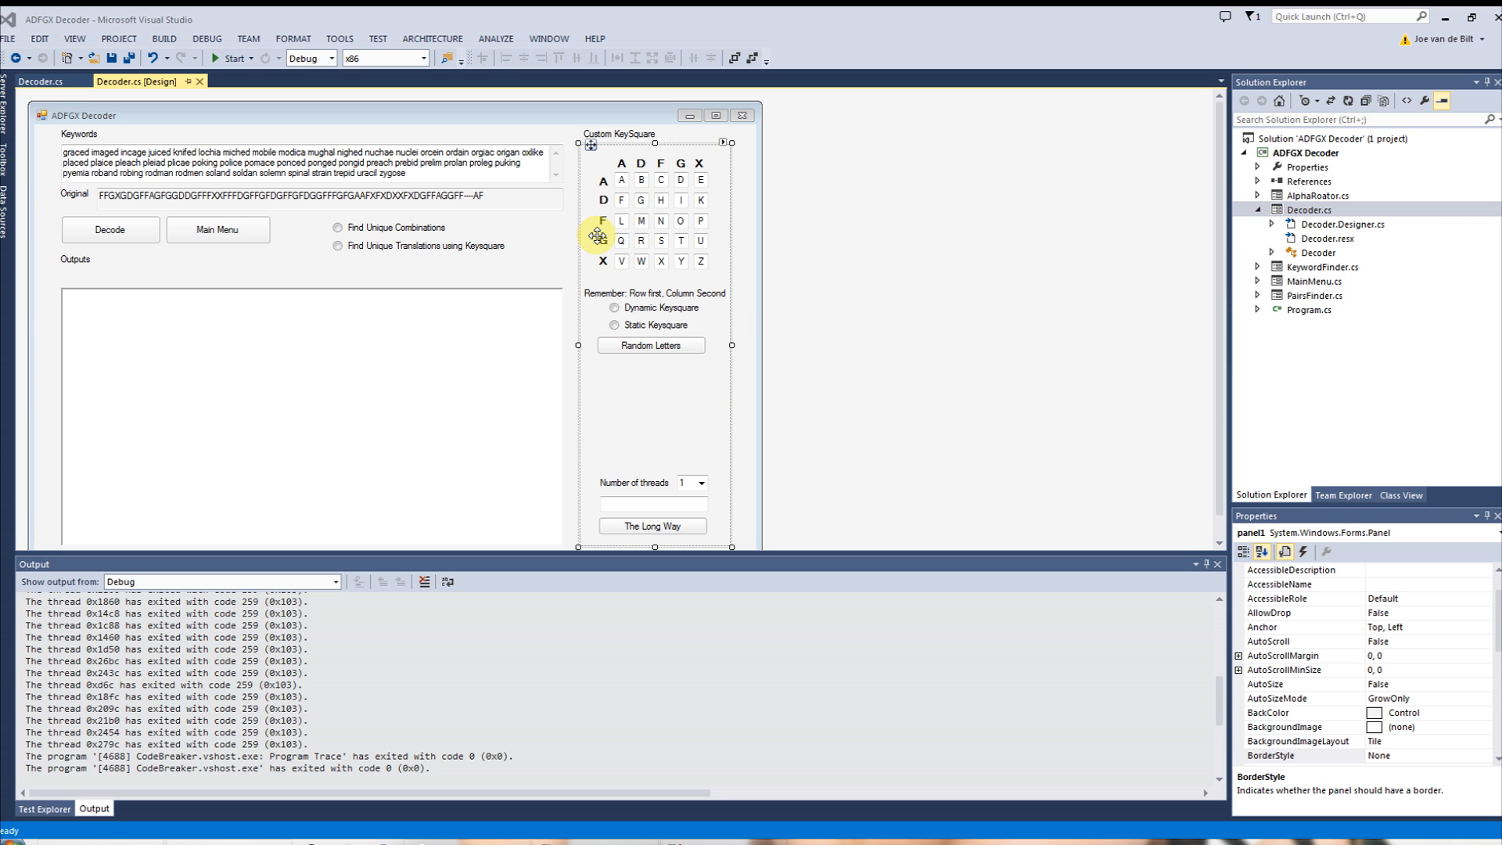
pyautogui.moveTo(564, 236)
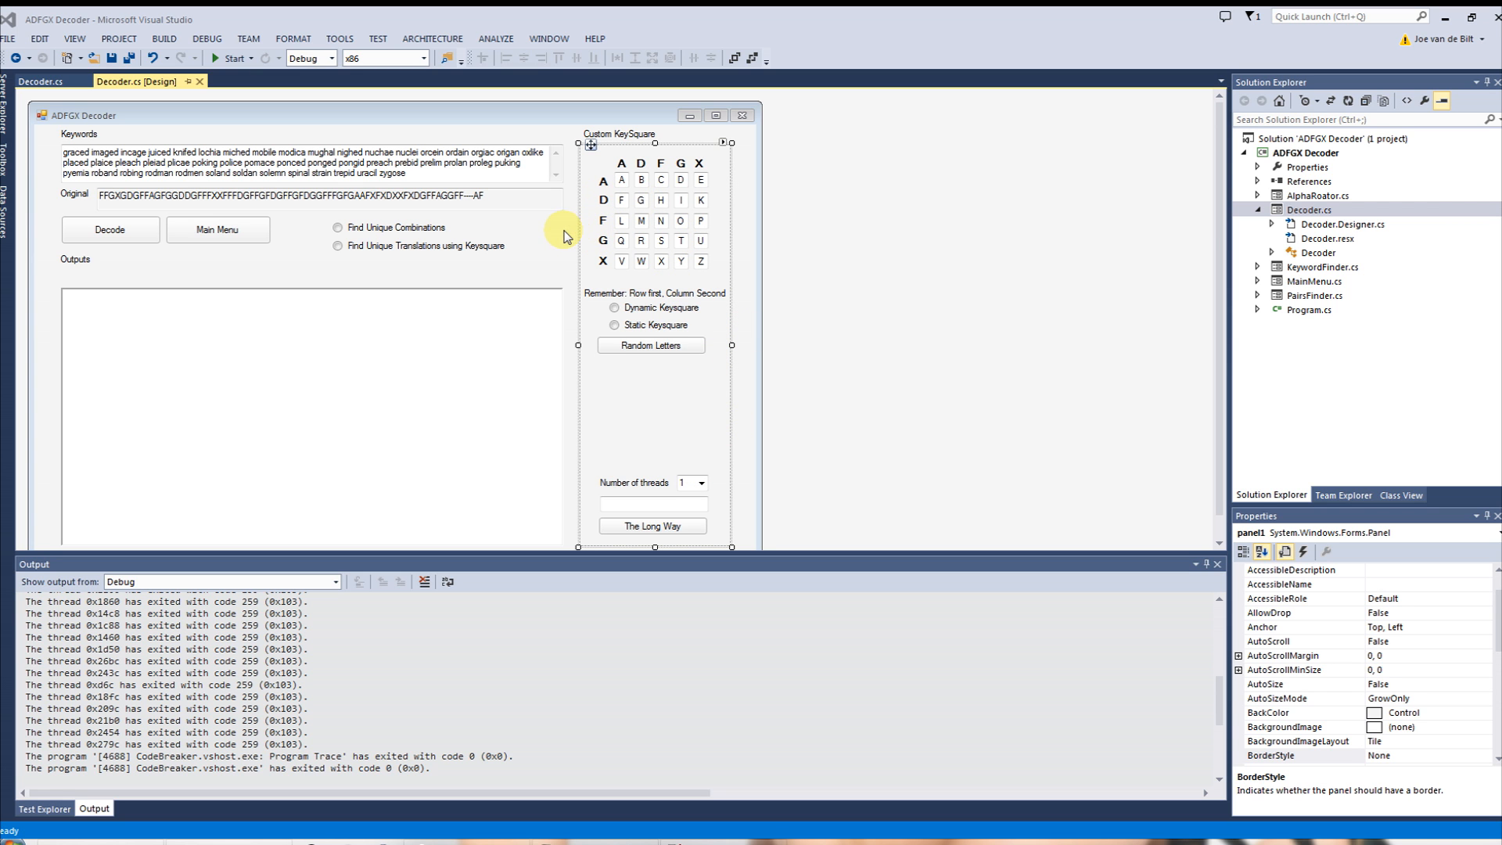
pyautogui.moveTo(648, 153)
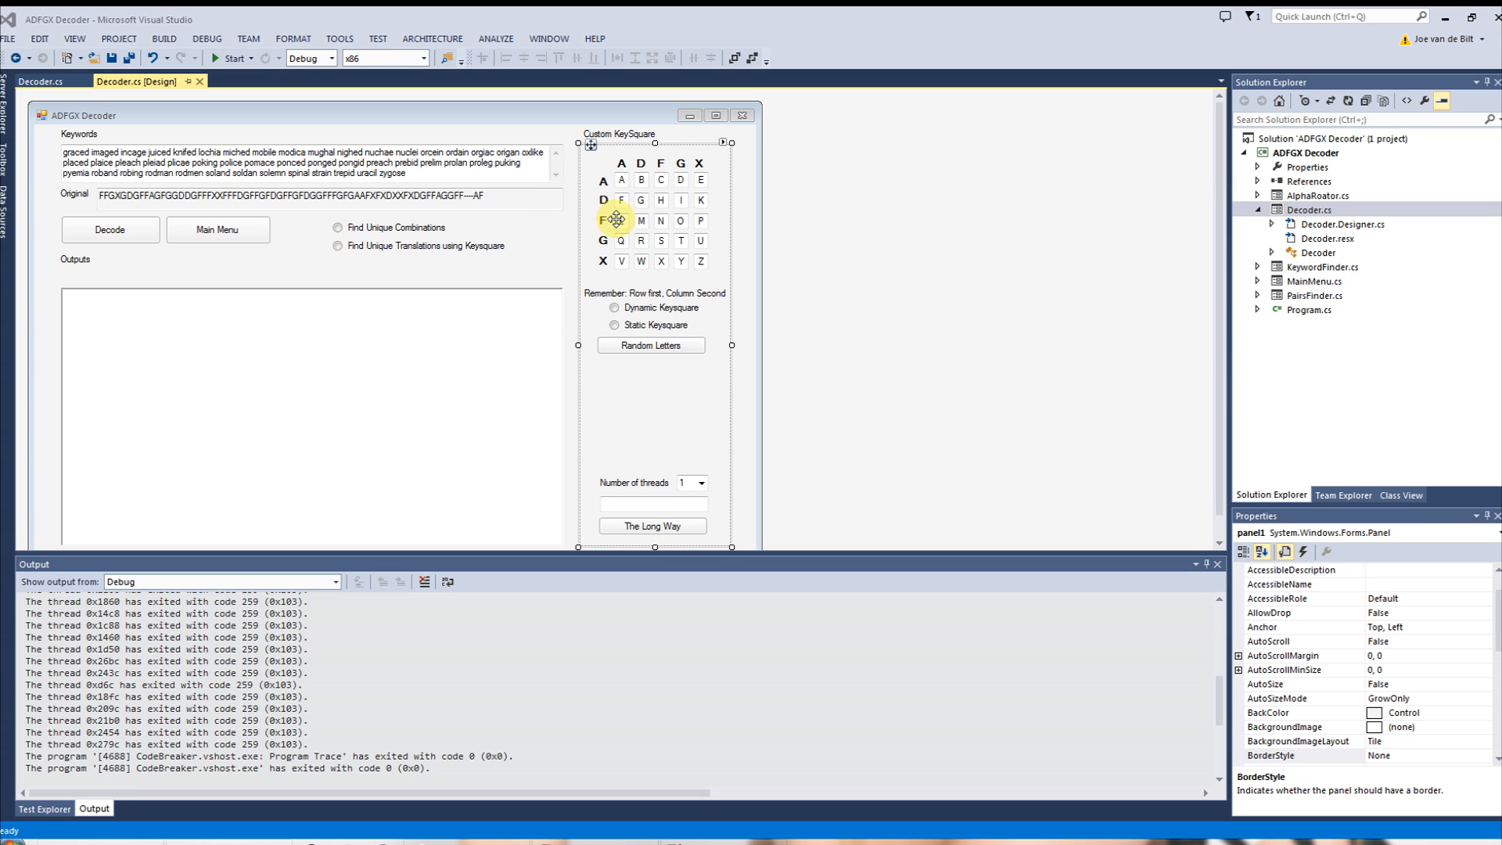
pyautogui.moveTo(773, 266)
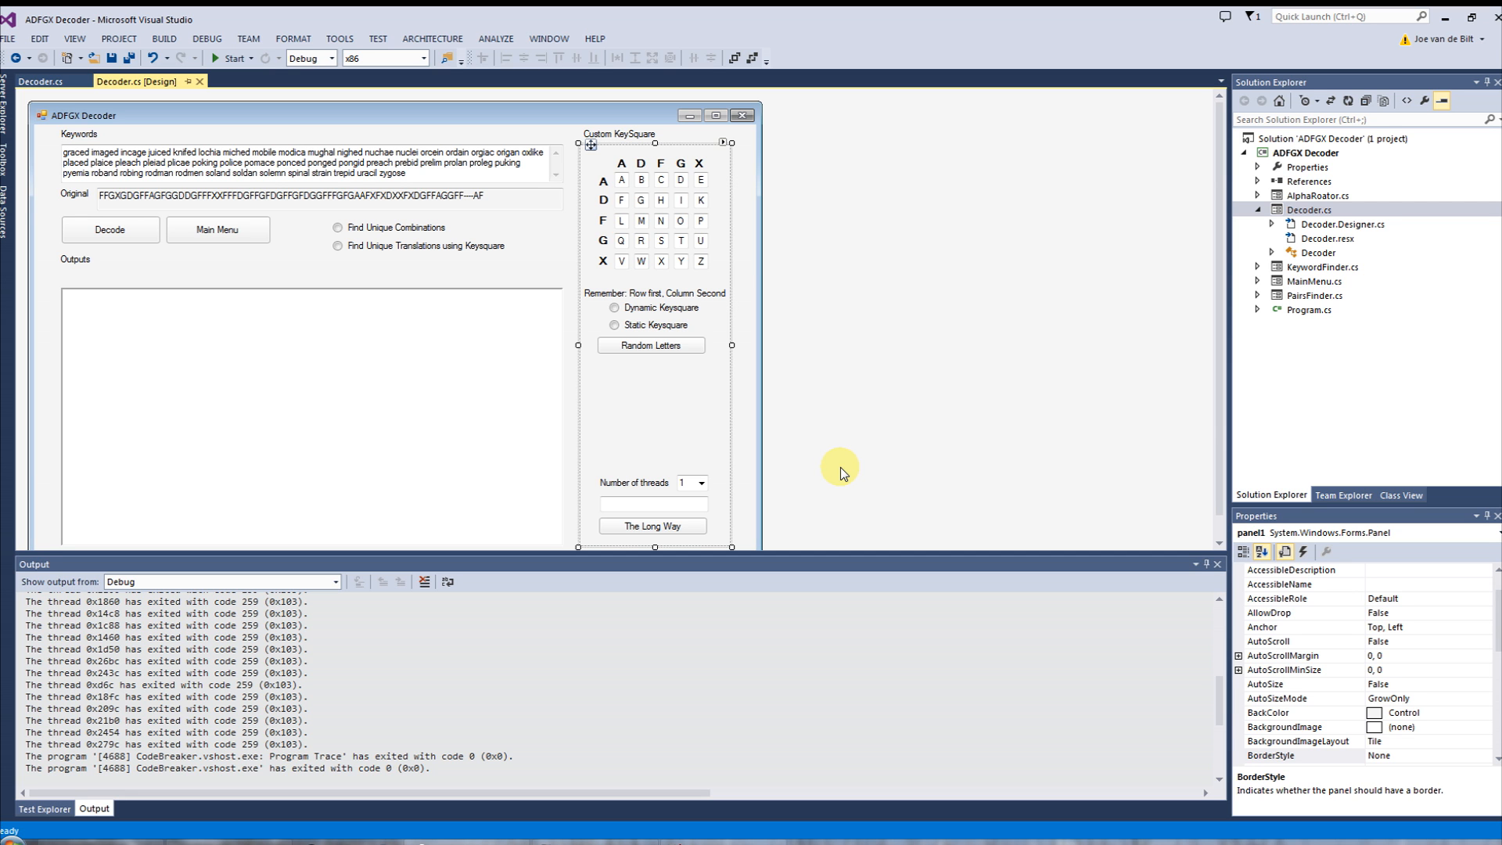
pyautogui.moveTo(541, 269)
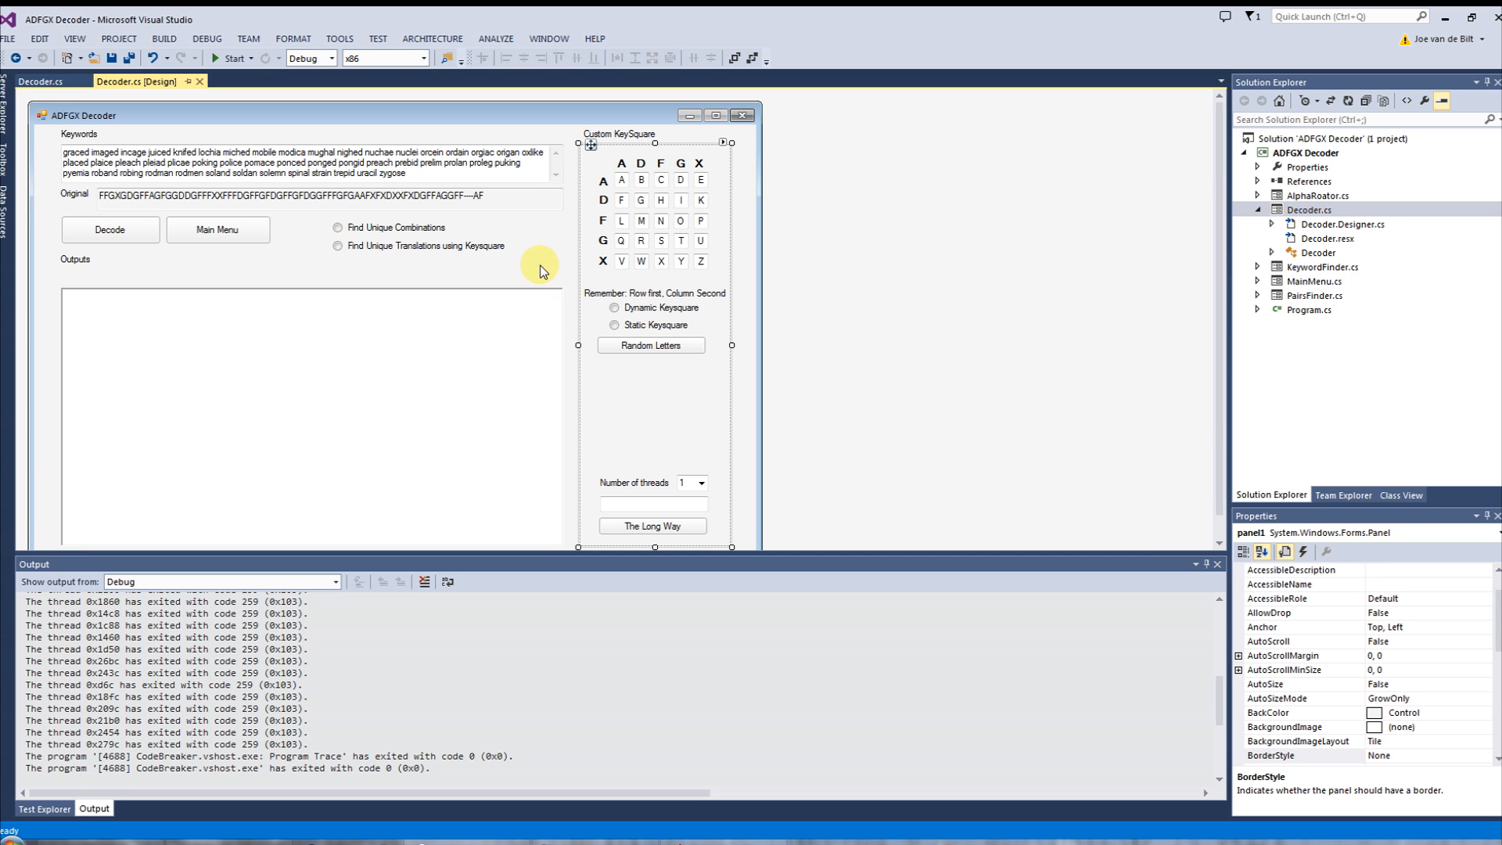
pyautogui.moveTo(586, 287)
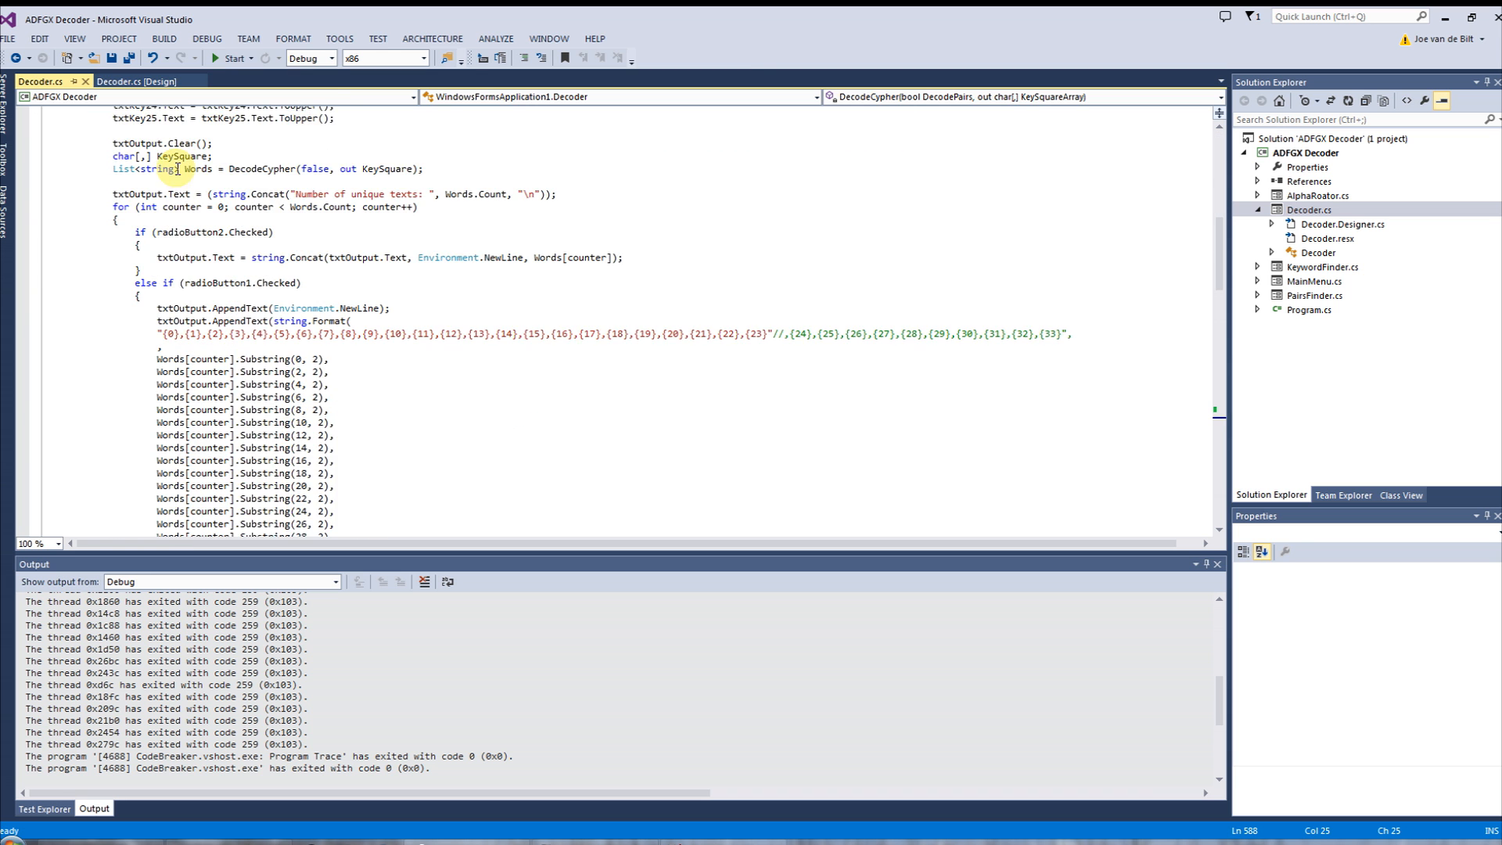
# - Select the KeySquare array declaration in Decoder.cs's DecodeCypher code
pyautogui.click(134, 81)
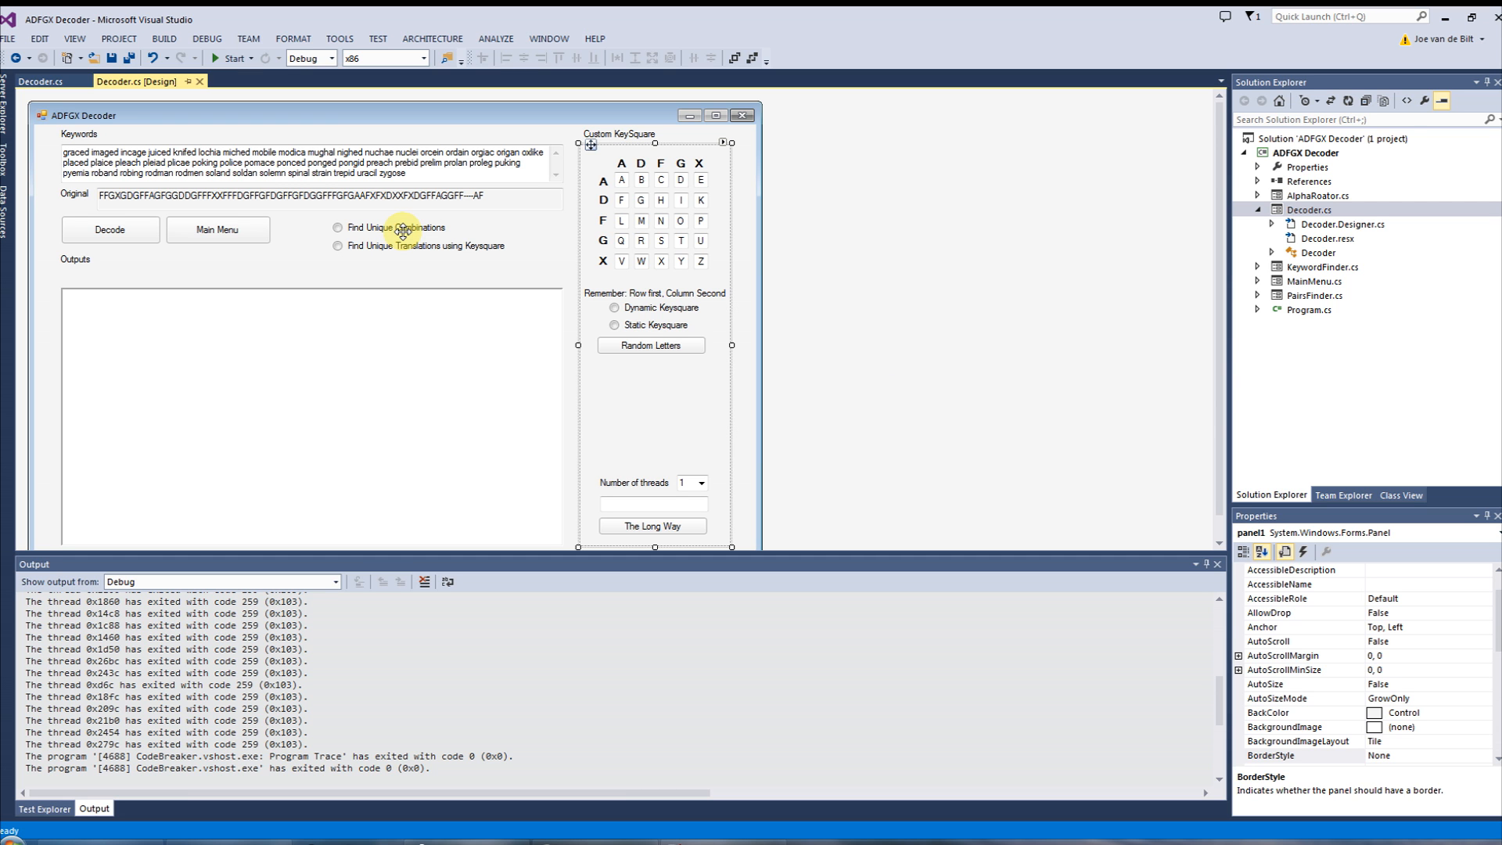
pyautogui.moveTo(517, 230)
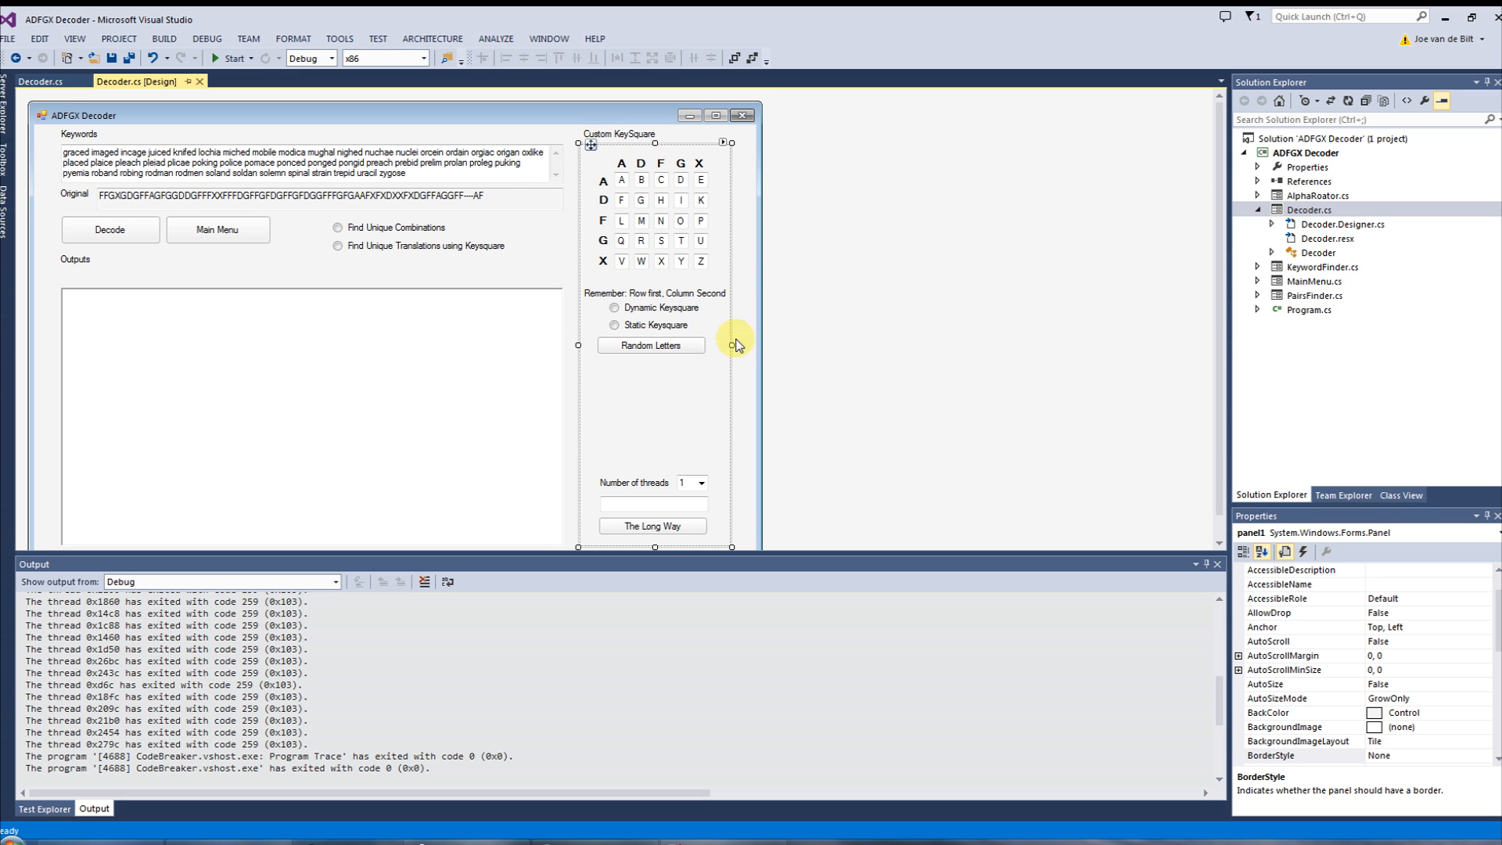
pyautogui.moveTo(1055, 307)
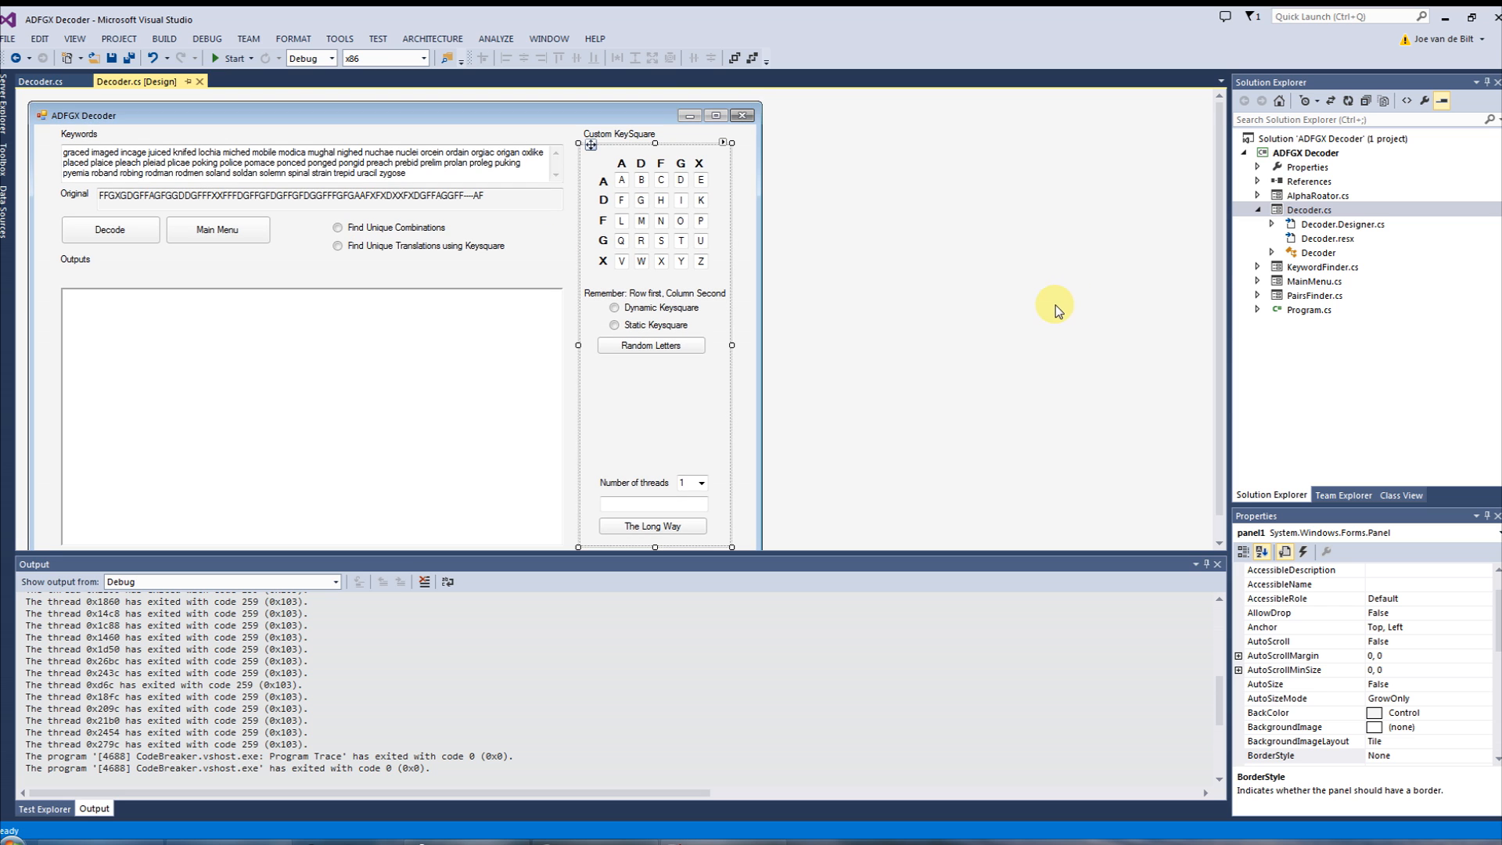